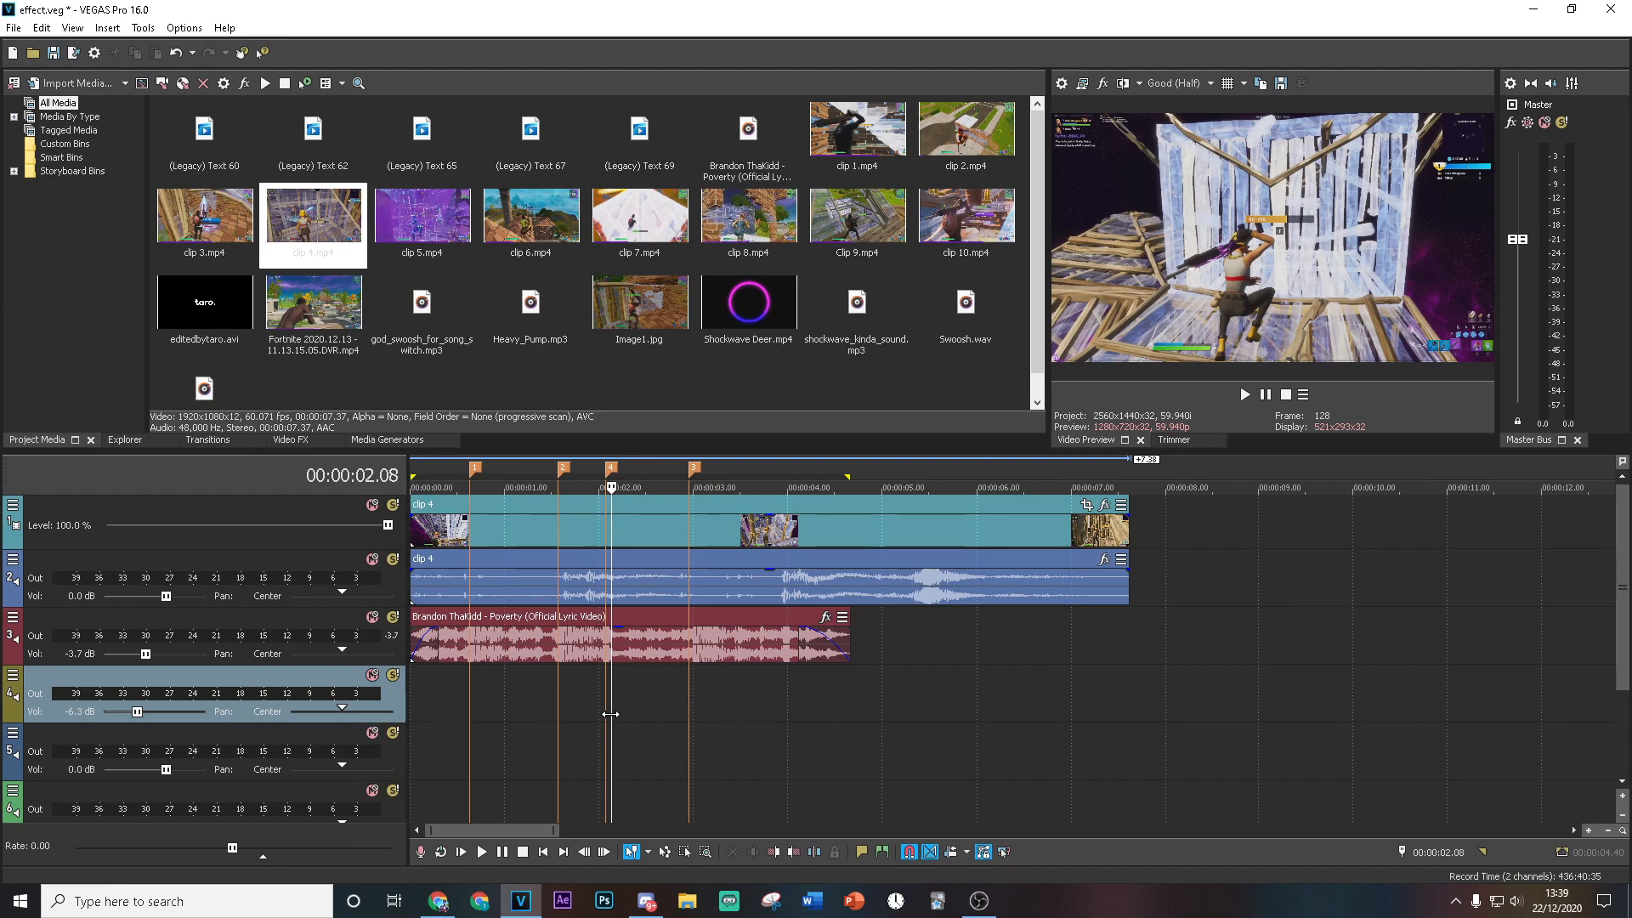
pyautogui.moveTo(481, 697)
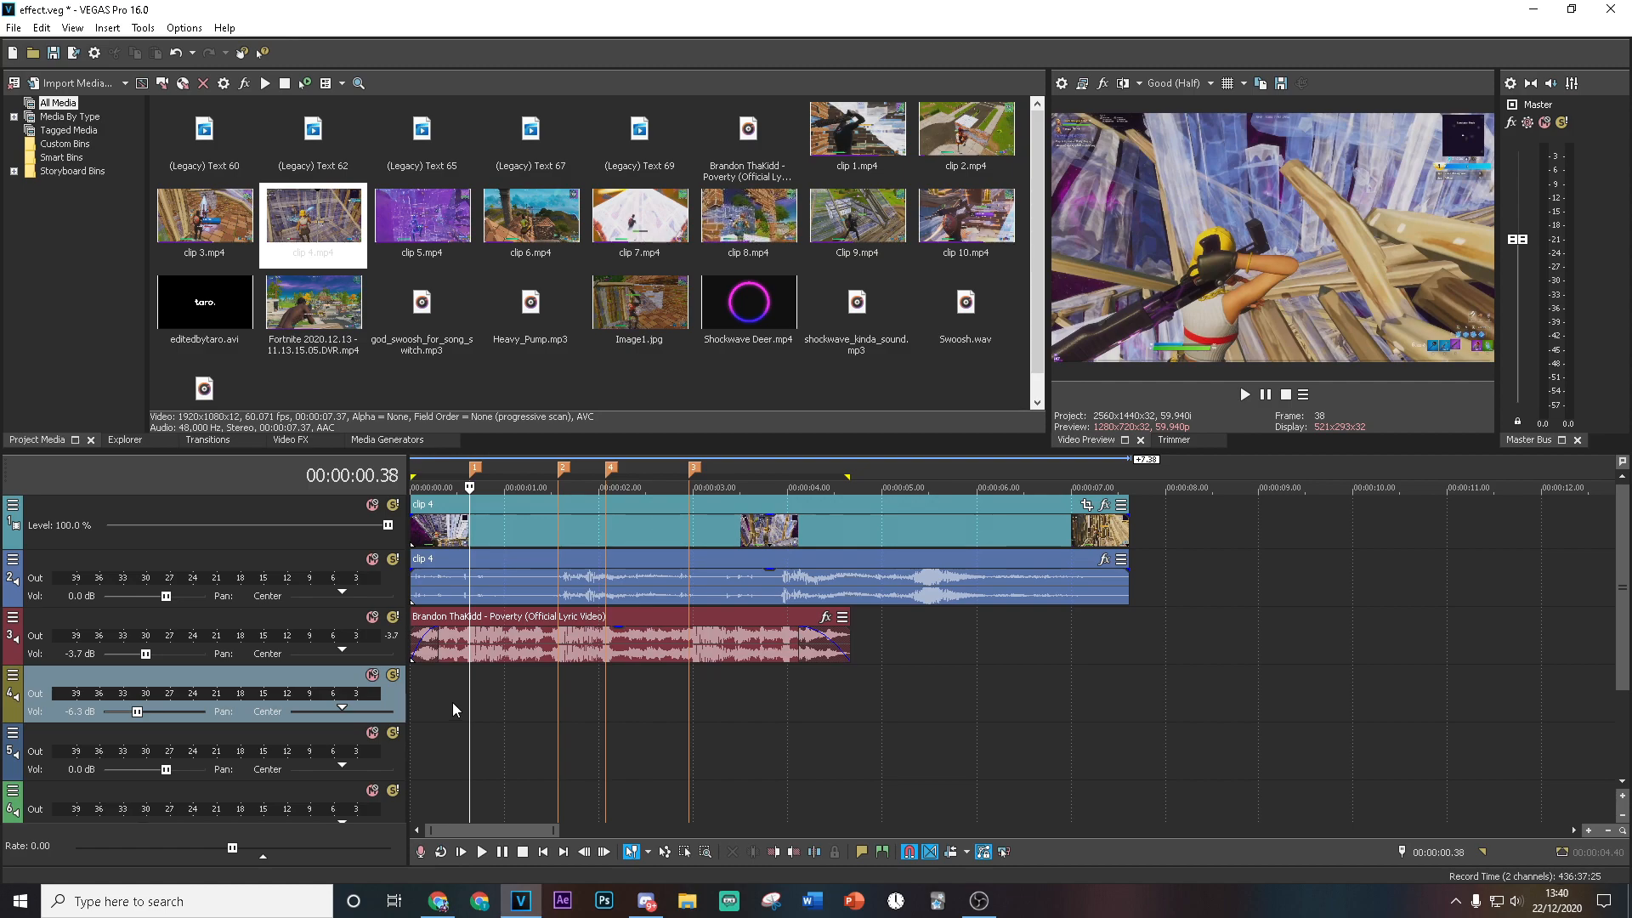
pyautogui.moveTo(563, 709)
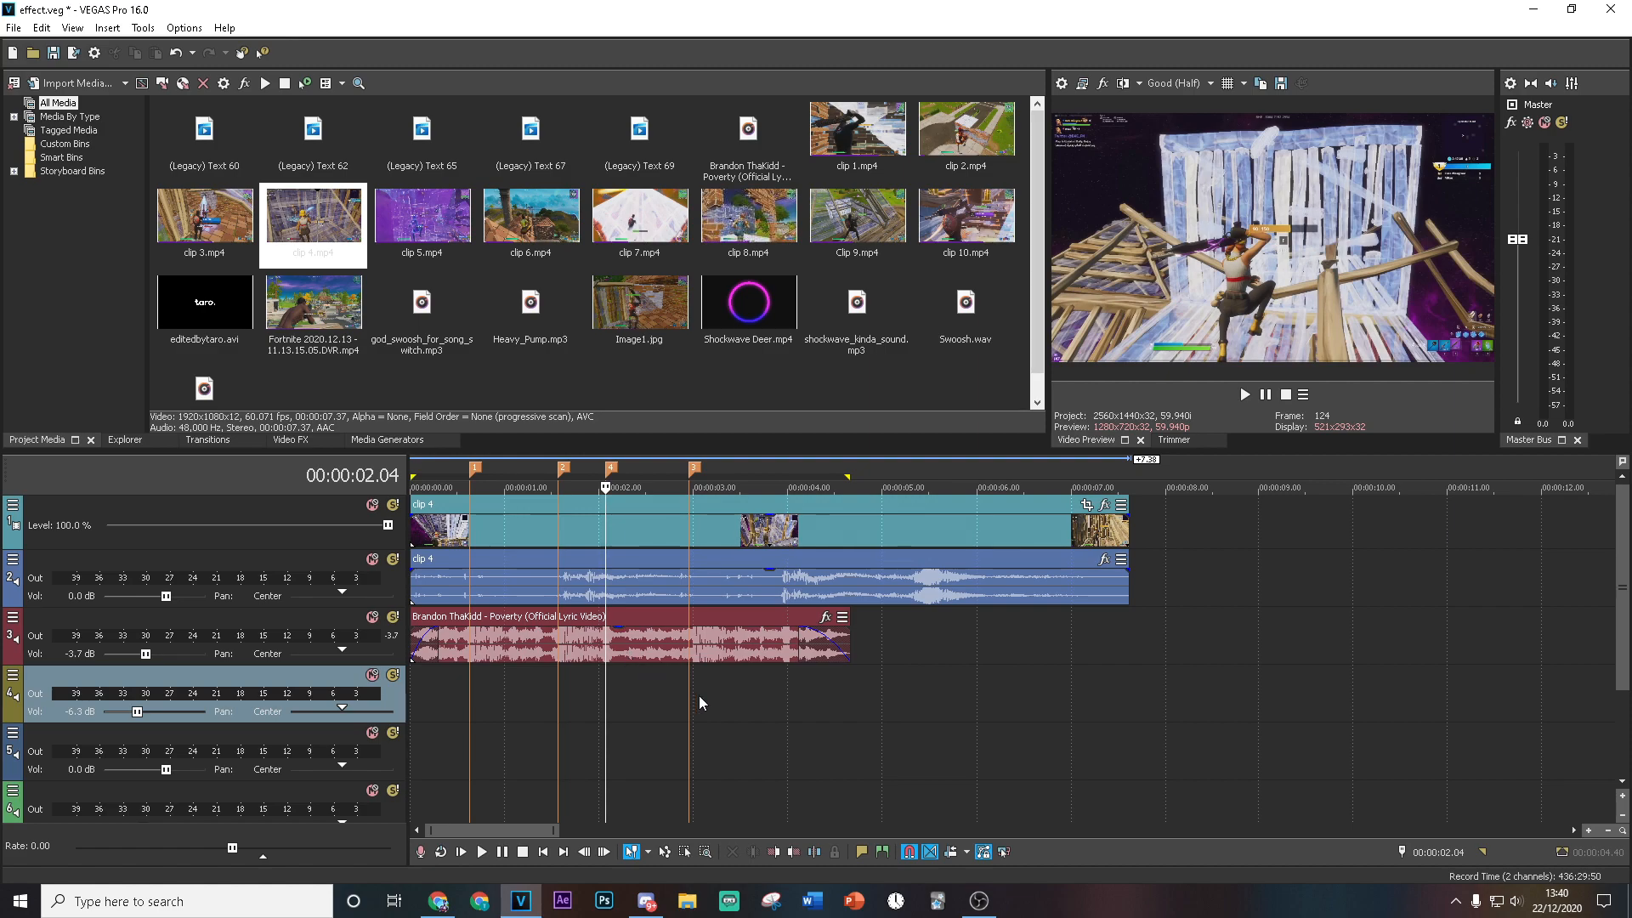
# Step: Jump the playhead to the beat marker at 2.57 s before speeding up clip 4
pyautogui.click(689, 488)
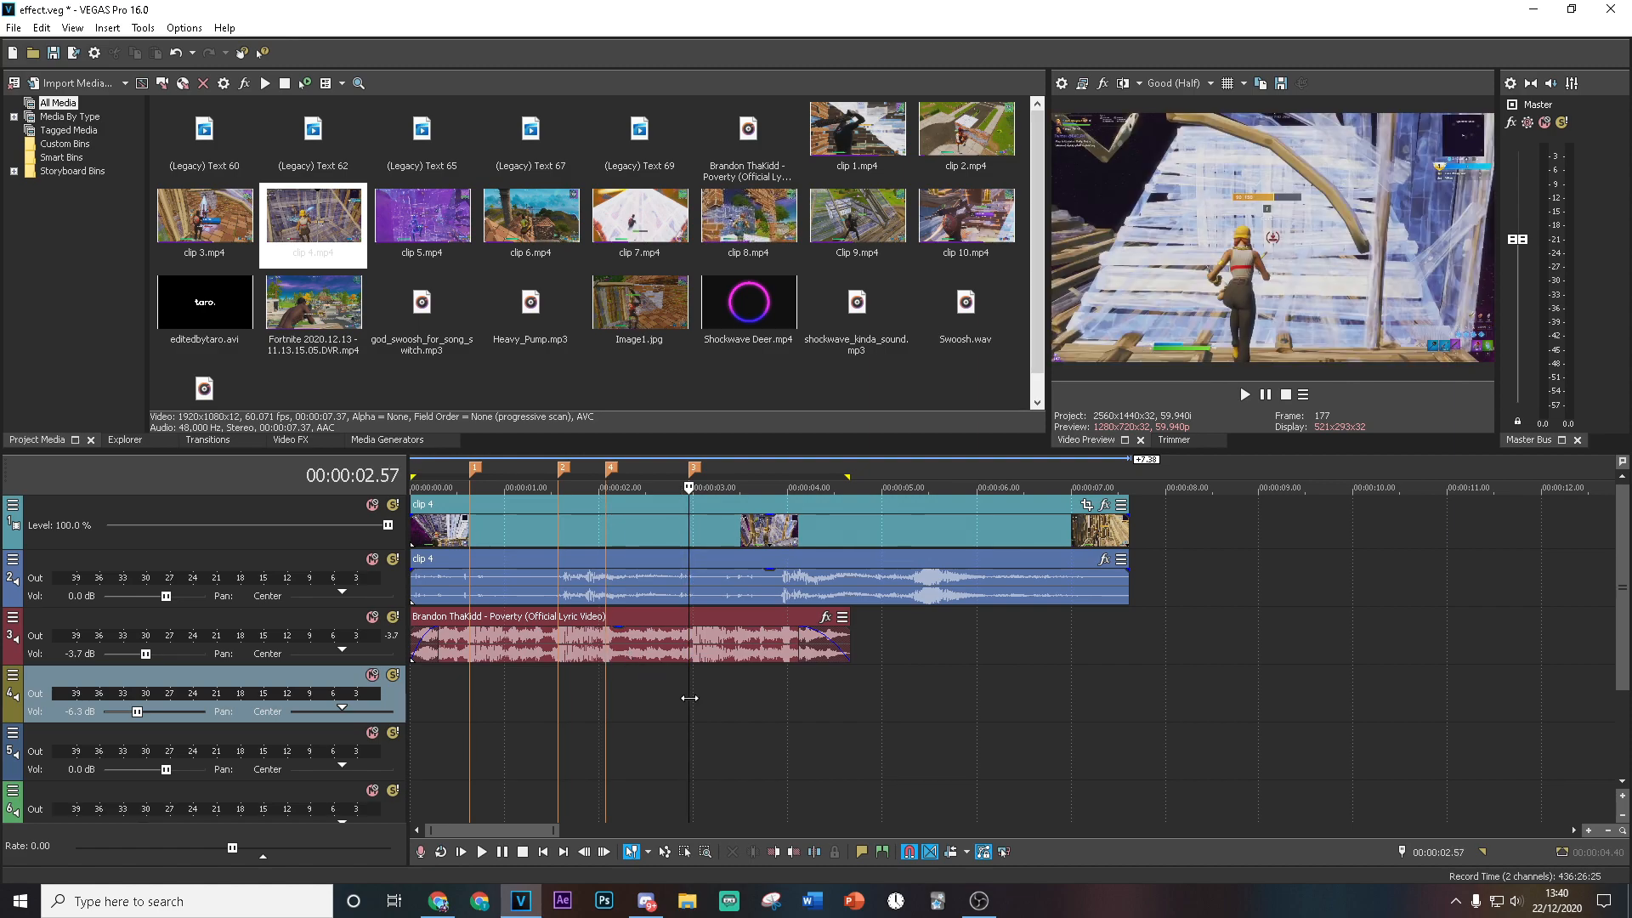
pyautogui.click(749, 488)
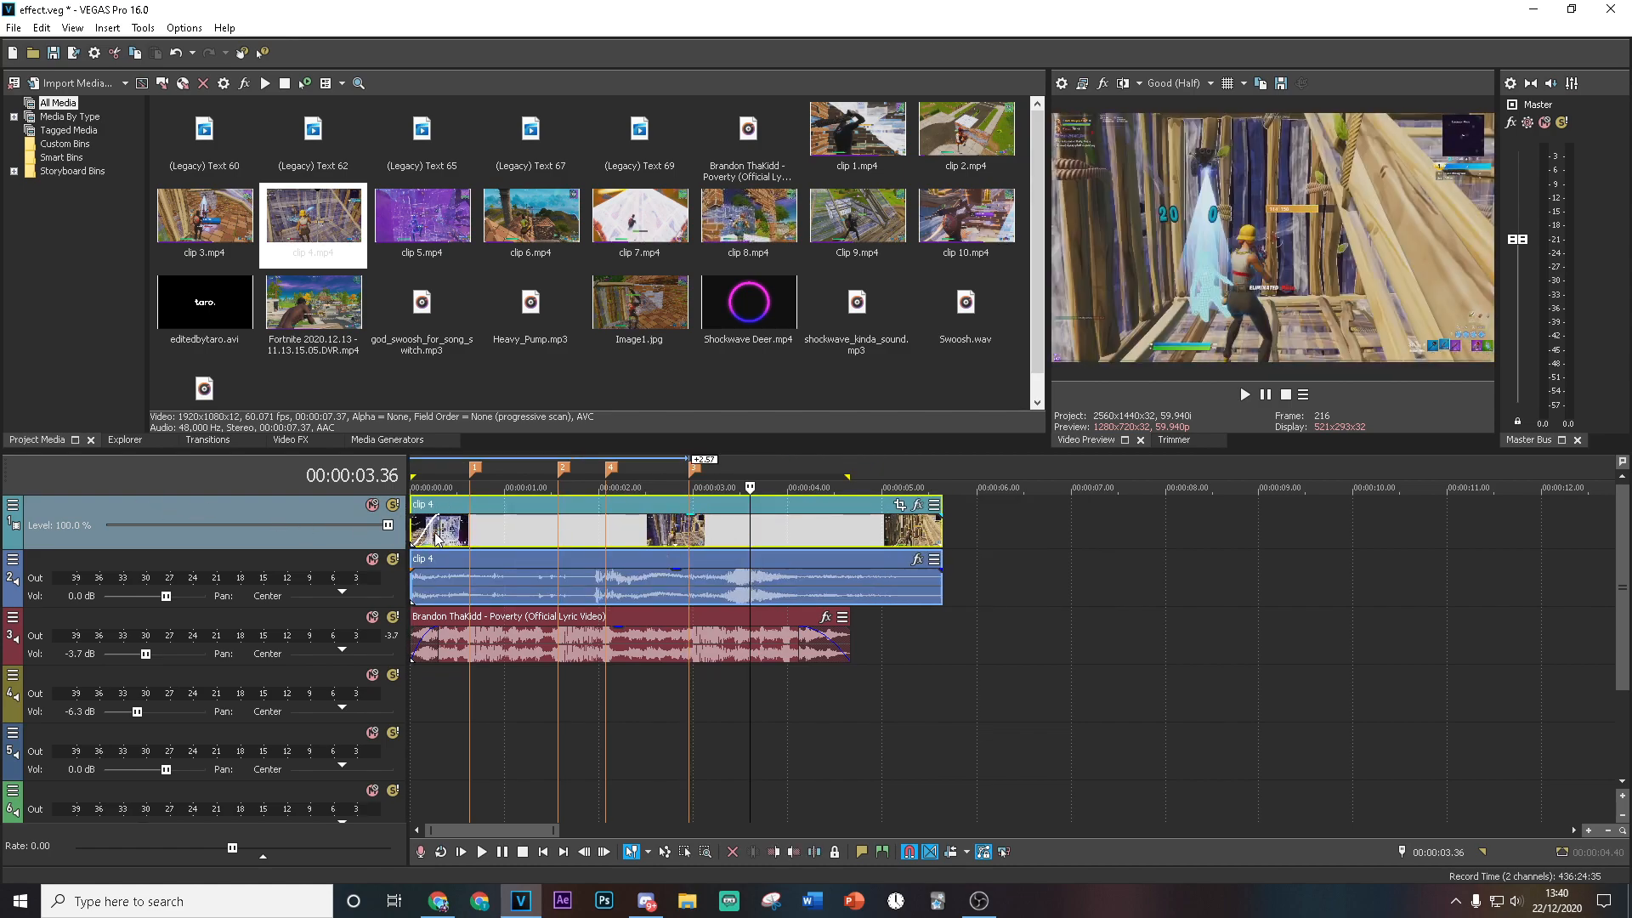
# Step: Set velocity points around the 2.57 s beat and bring up actions on the song event
pyautogui.click(469, 487)
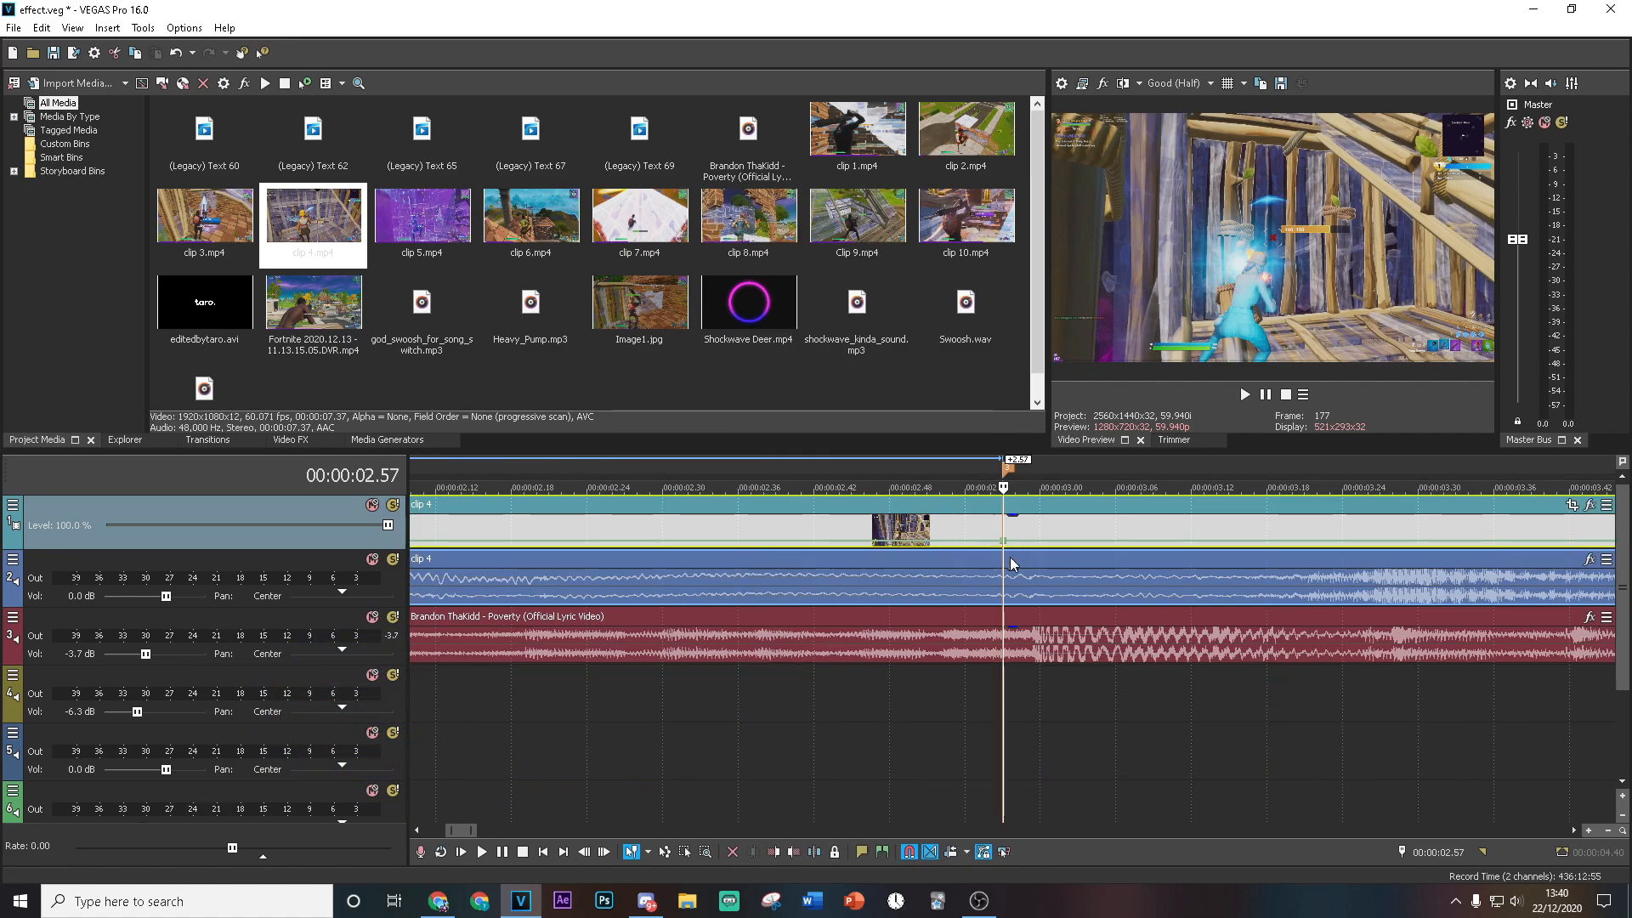
pyautogui.click(915, 488)
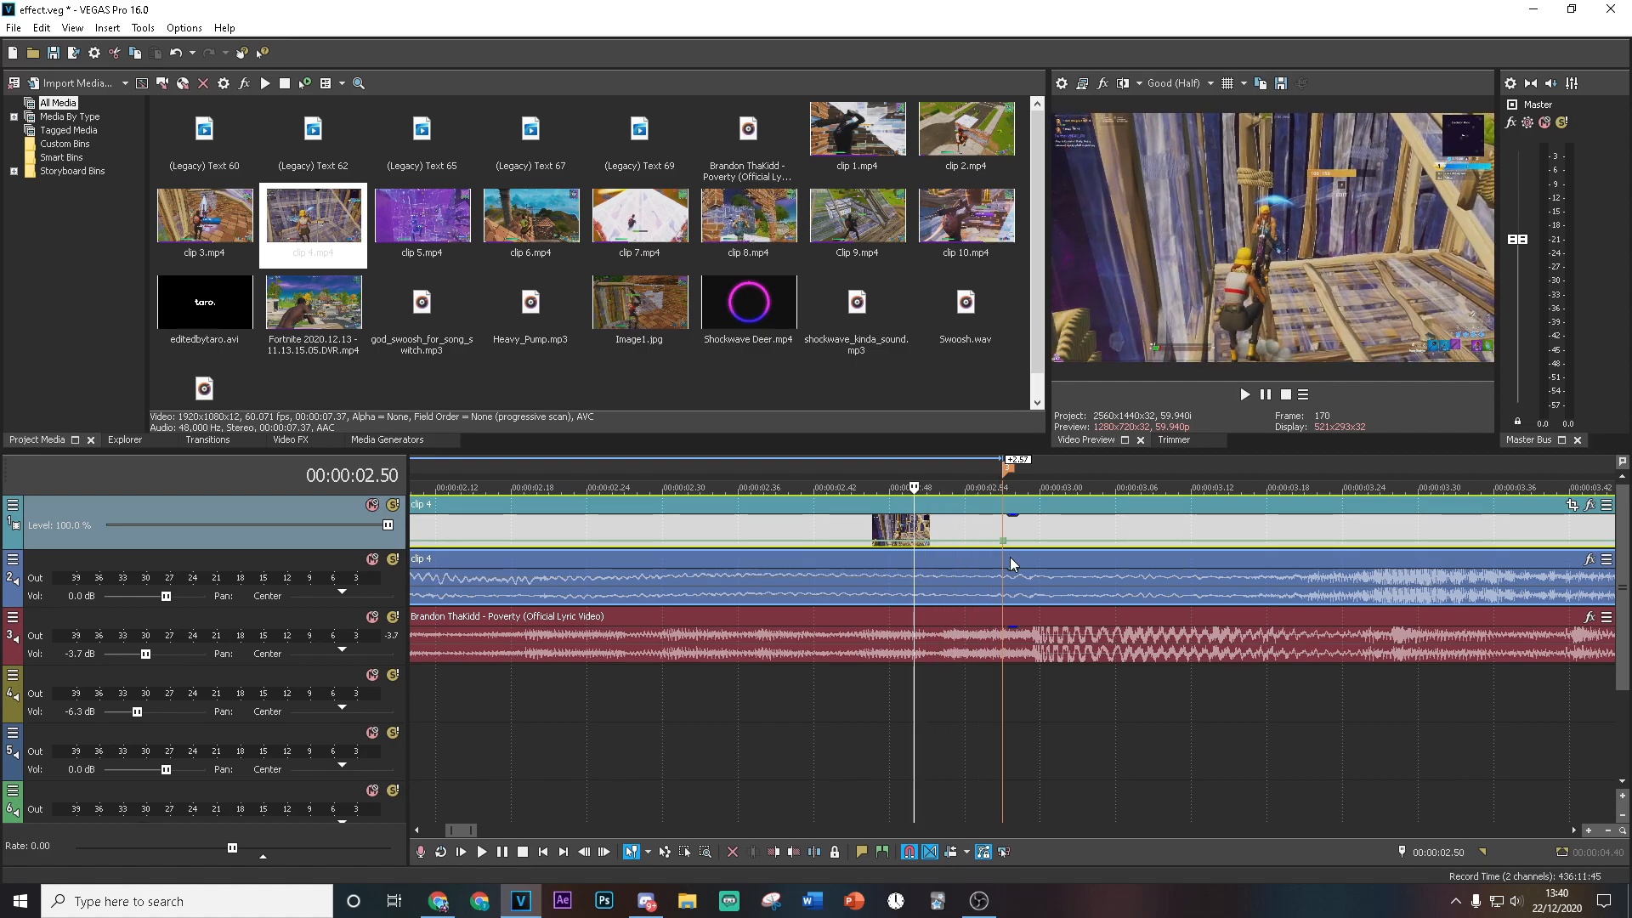
pyautogui.moveTo(1003, 539)
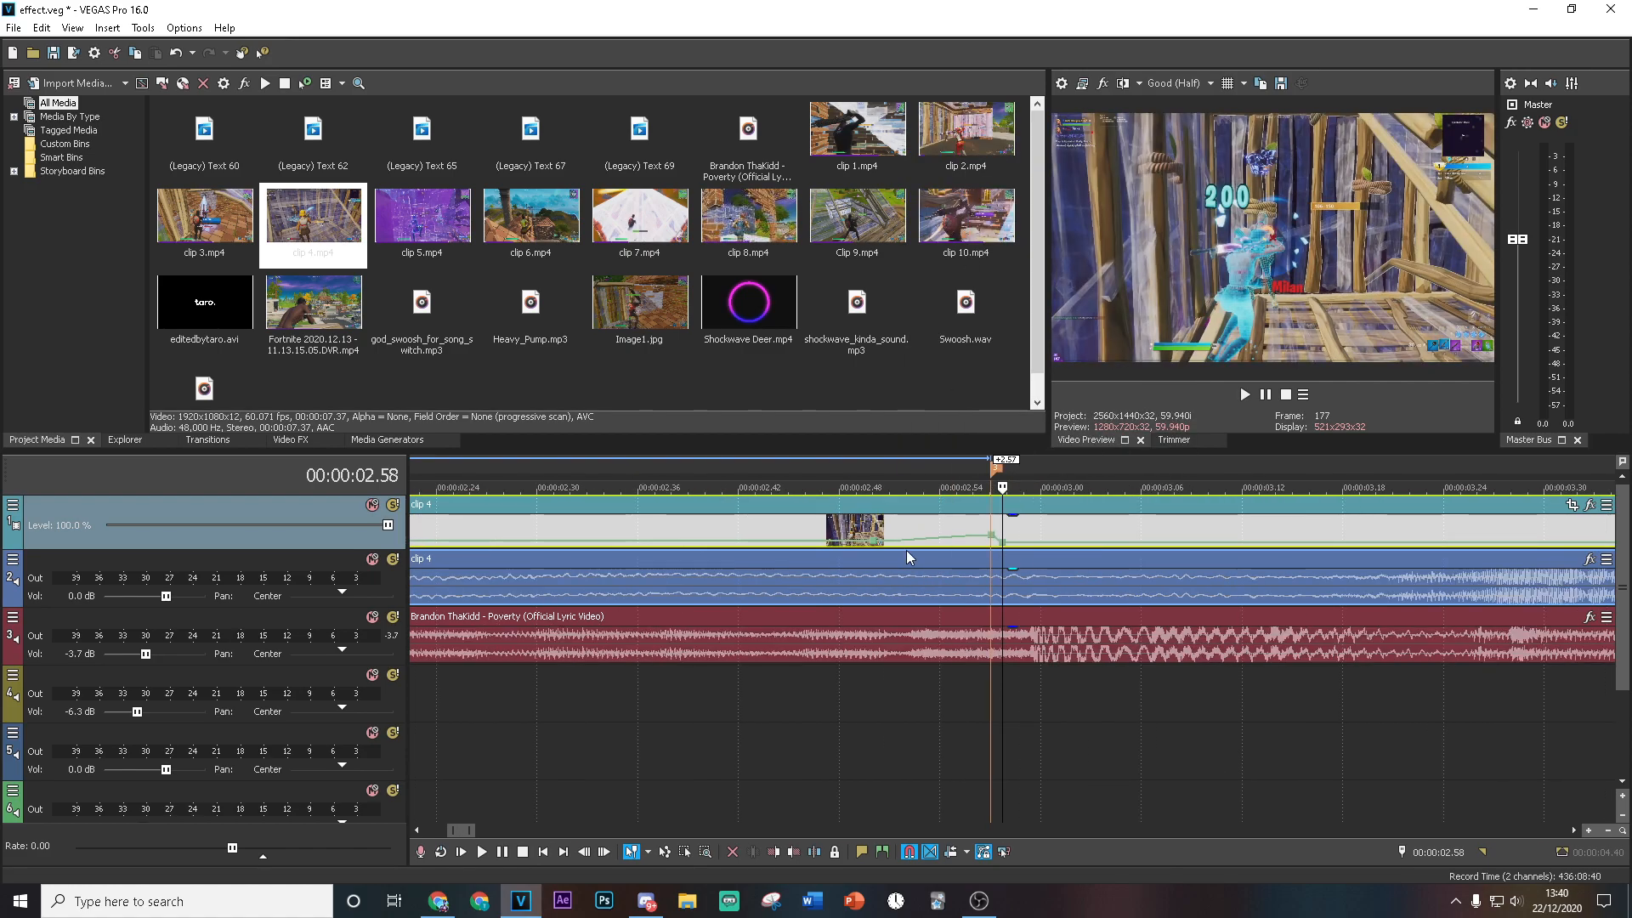
pyautogui.moveTo(998, 539)
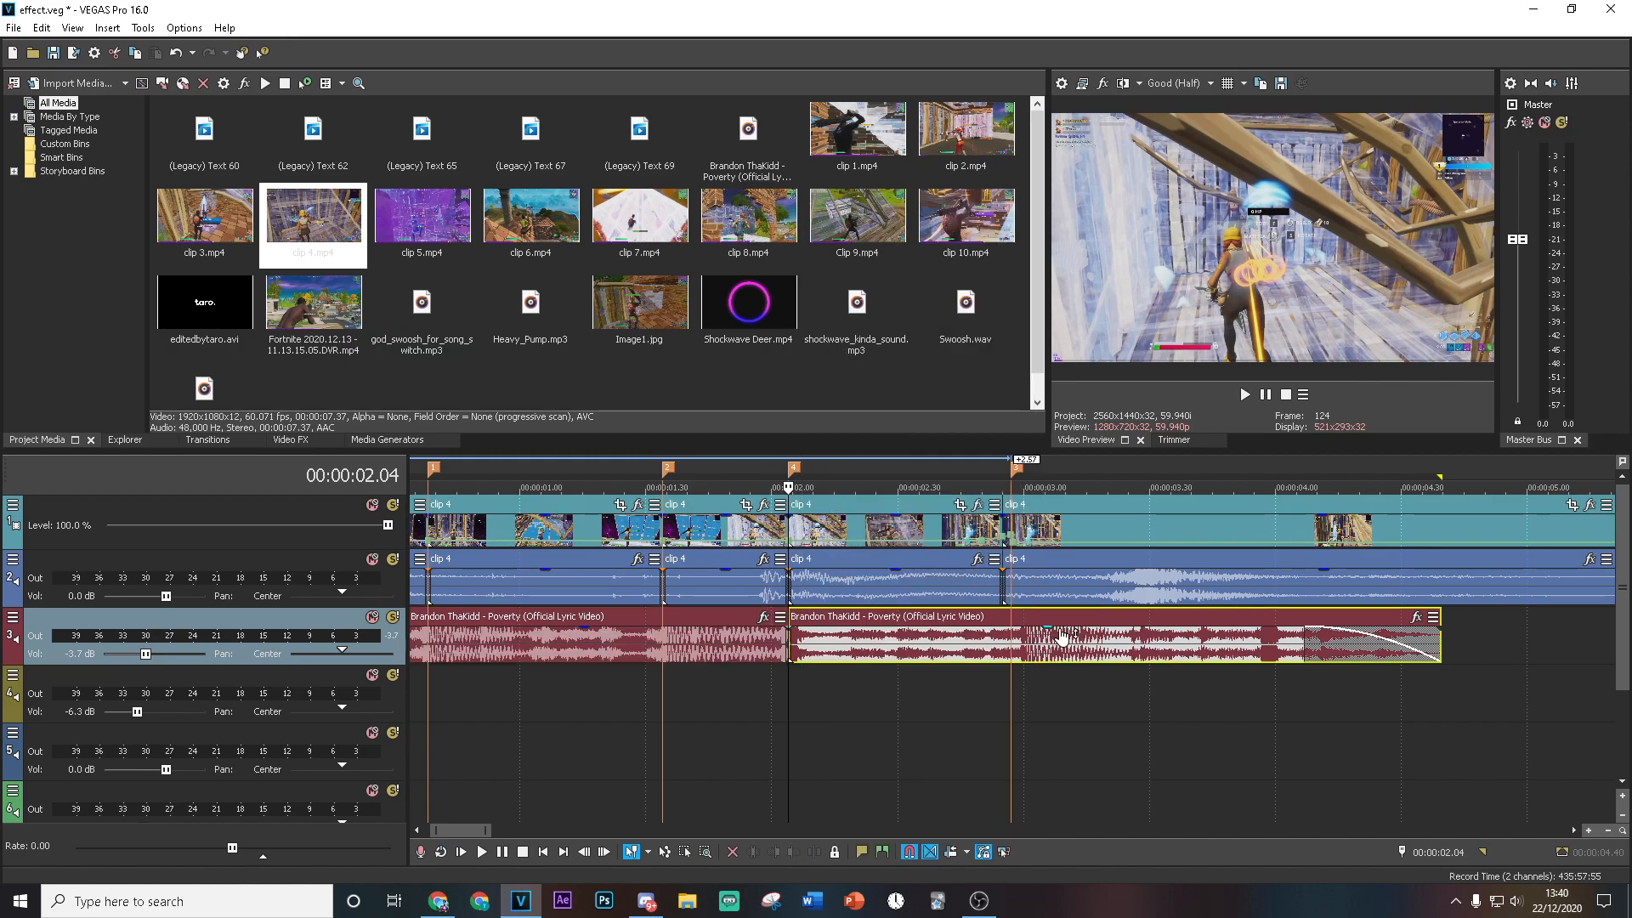
pyautogui.rightClick(1056, 641)
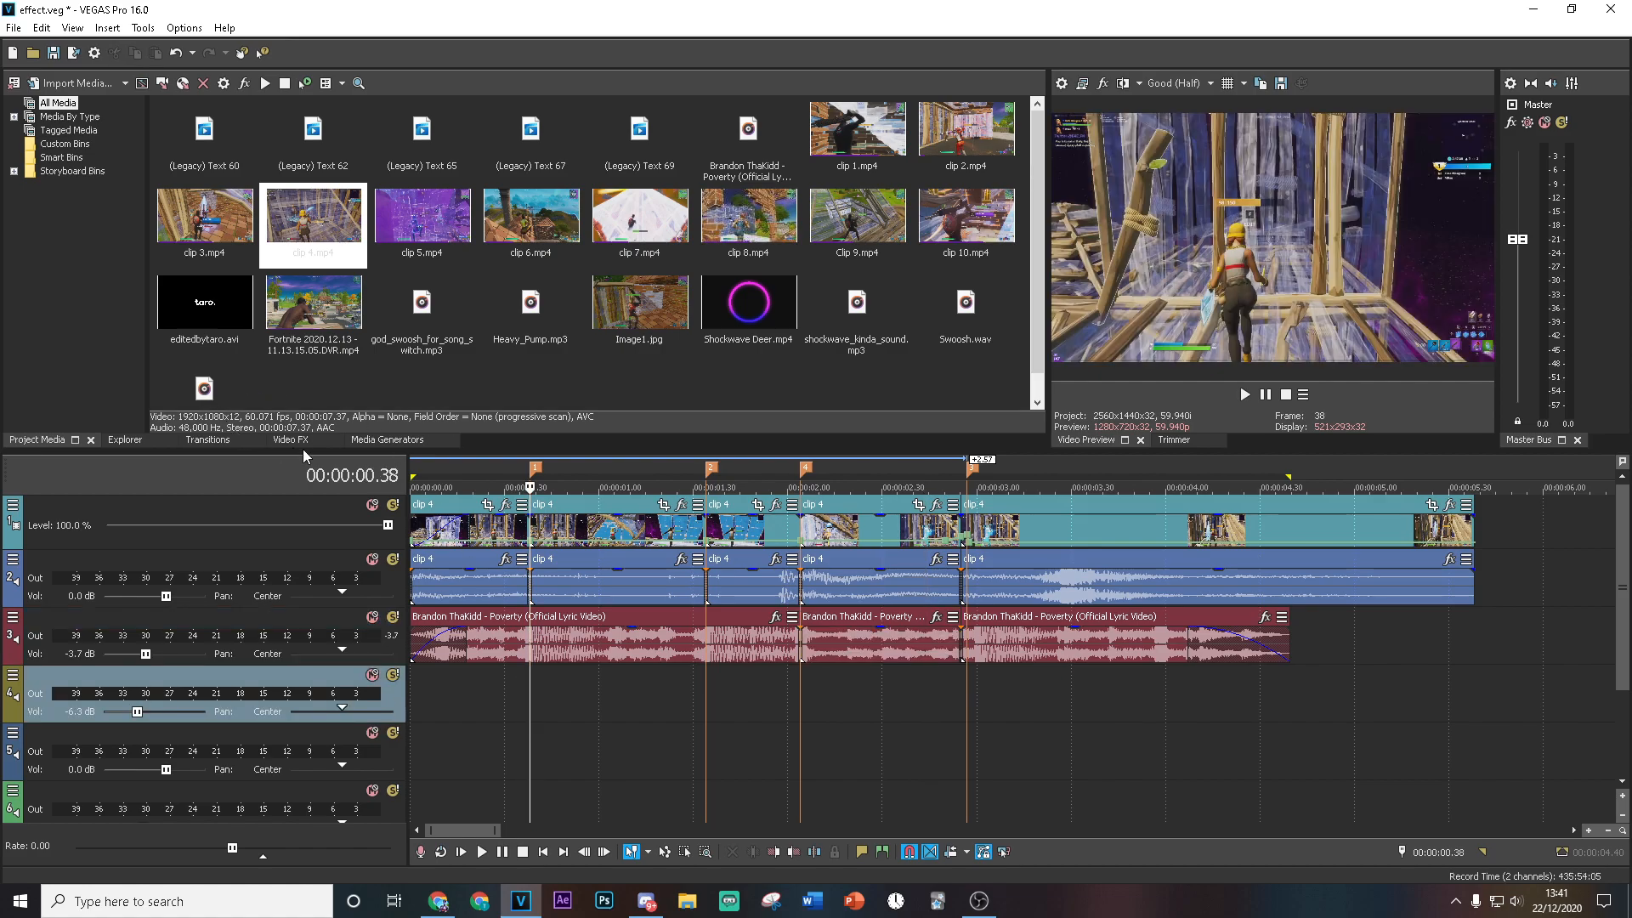
# Step: Apply the S_Shake 'small impact' preset to the first clip 4 event and review its X/Y/Z axes
pyautogui.click(289, 439)
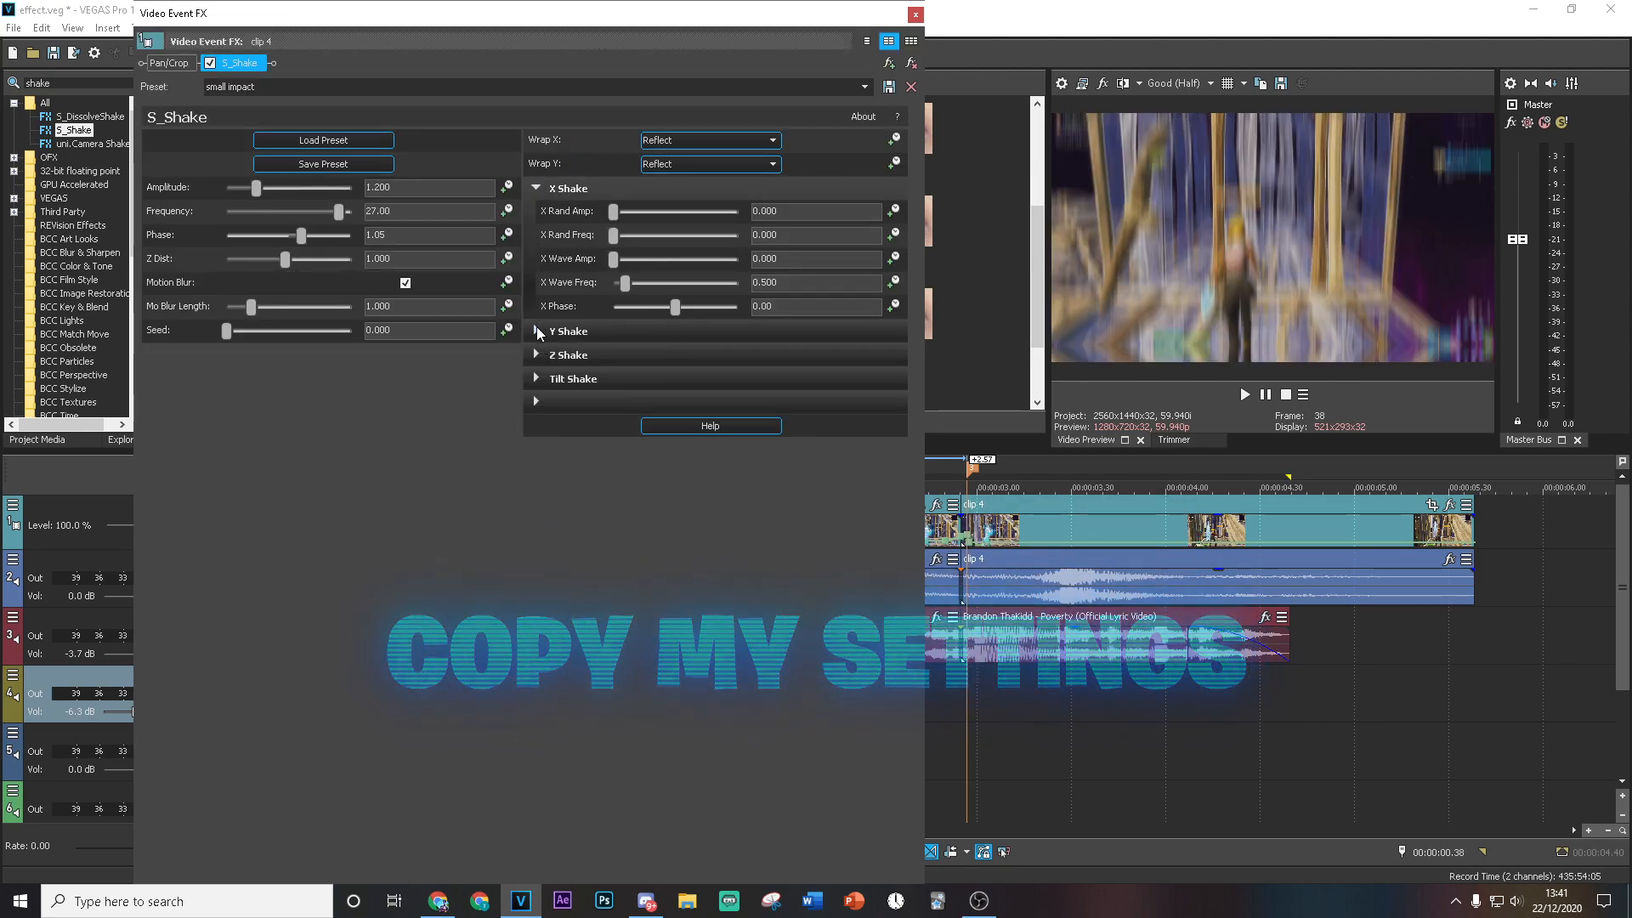
pyautogui.click(538, 331)
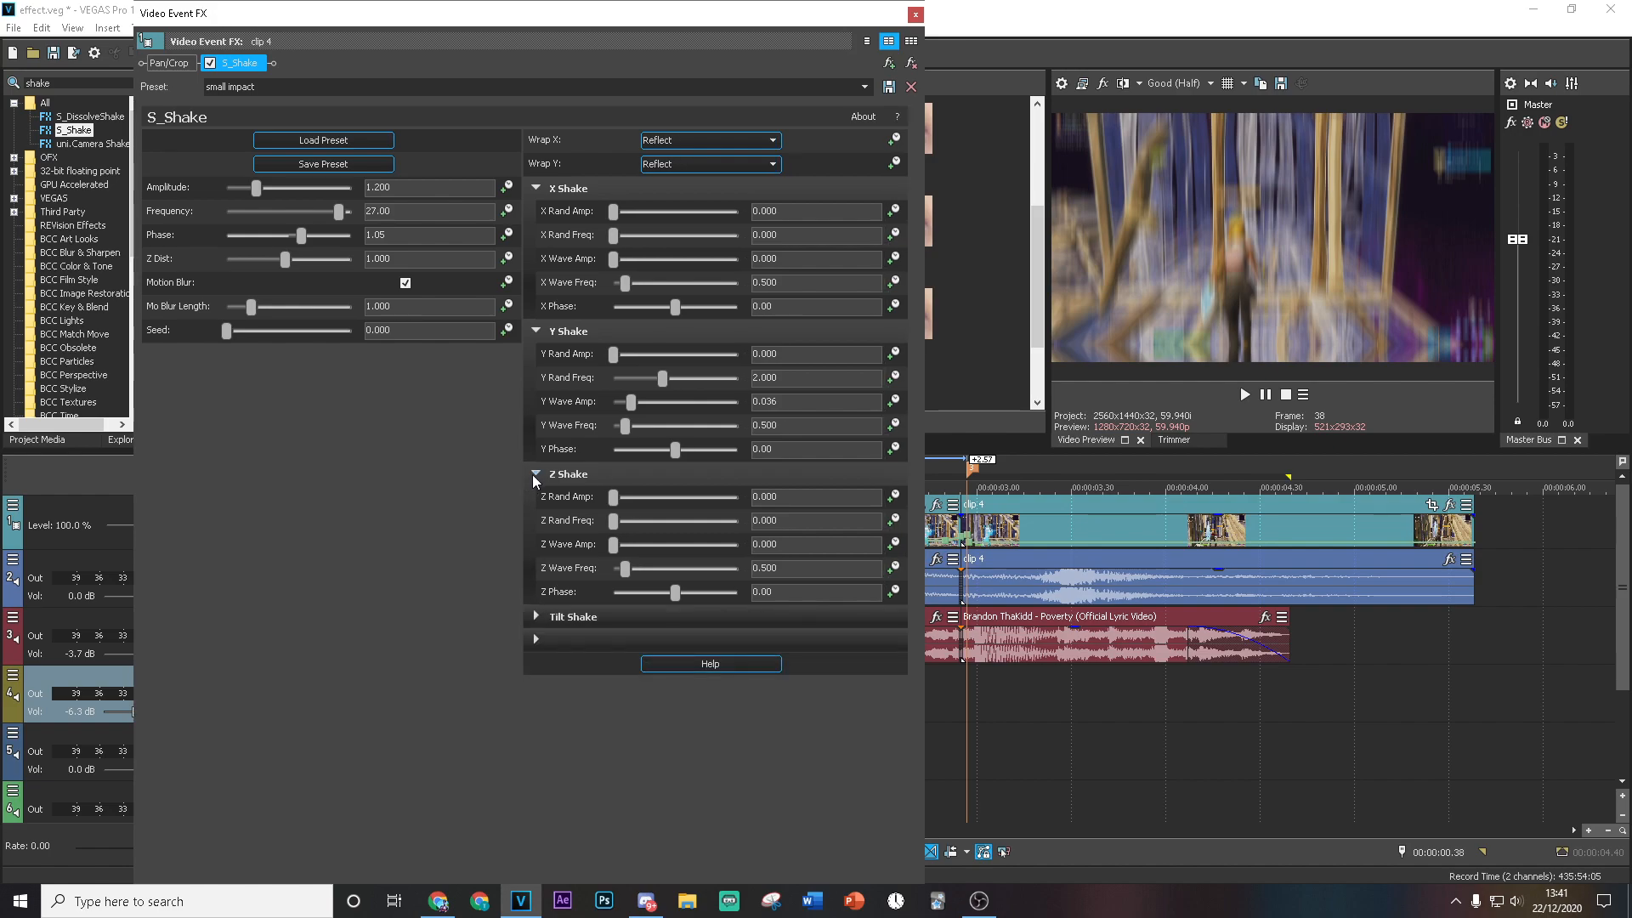
pyautogui.click(535, 188)
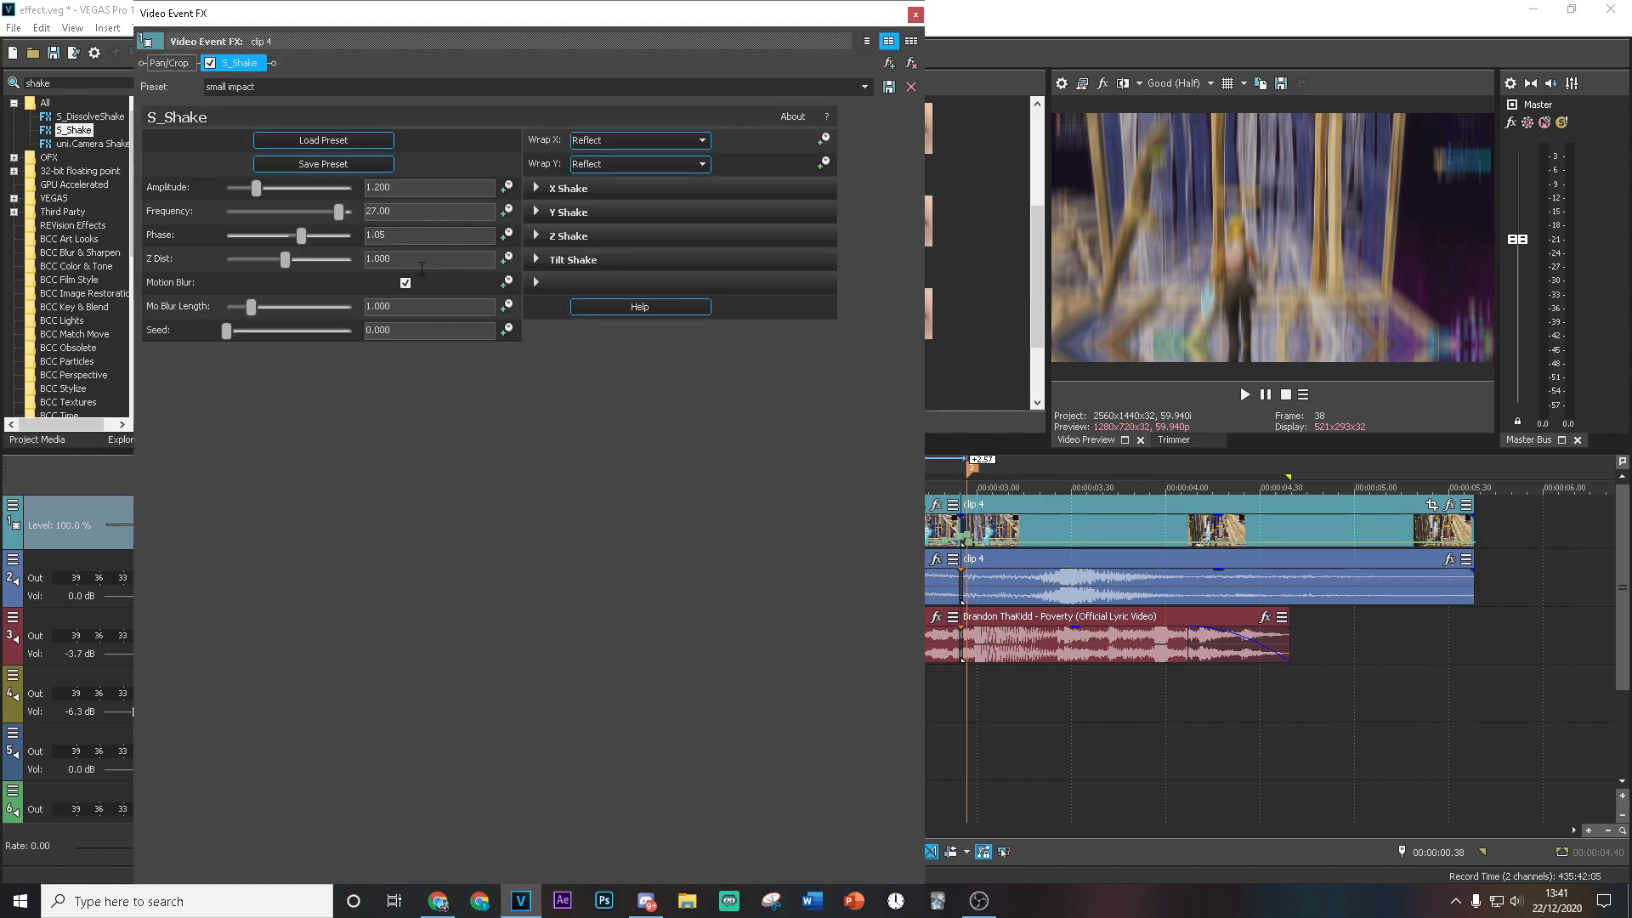
pyautogui.click(508, 189)
pyautogui.write('glow')
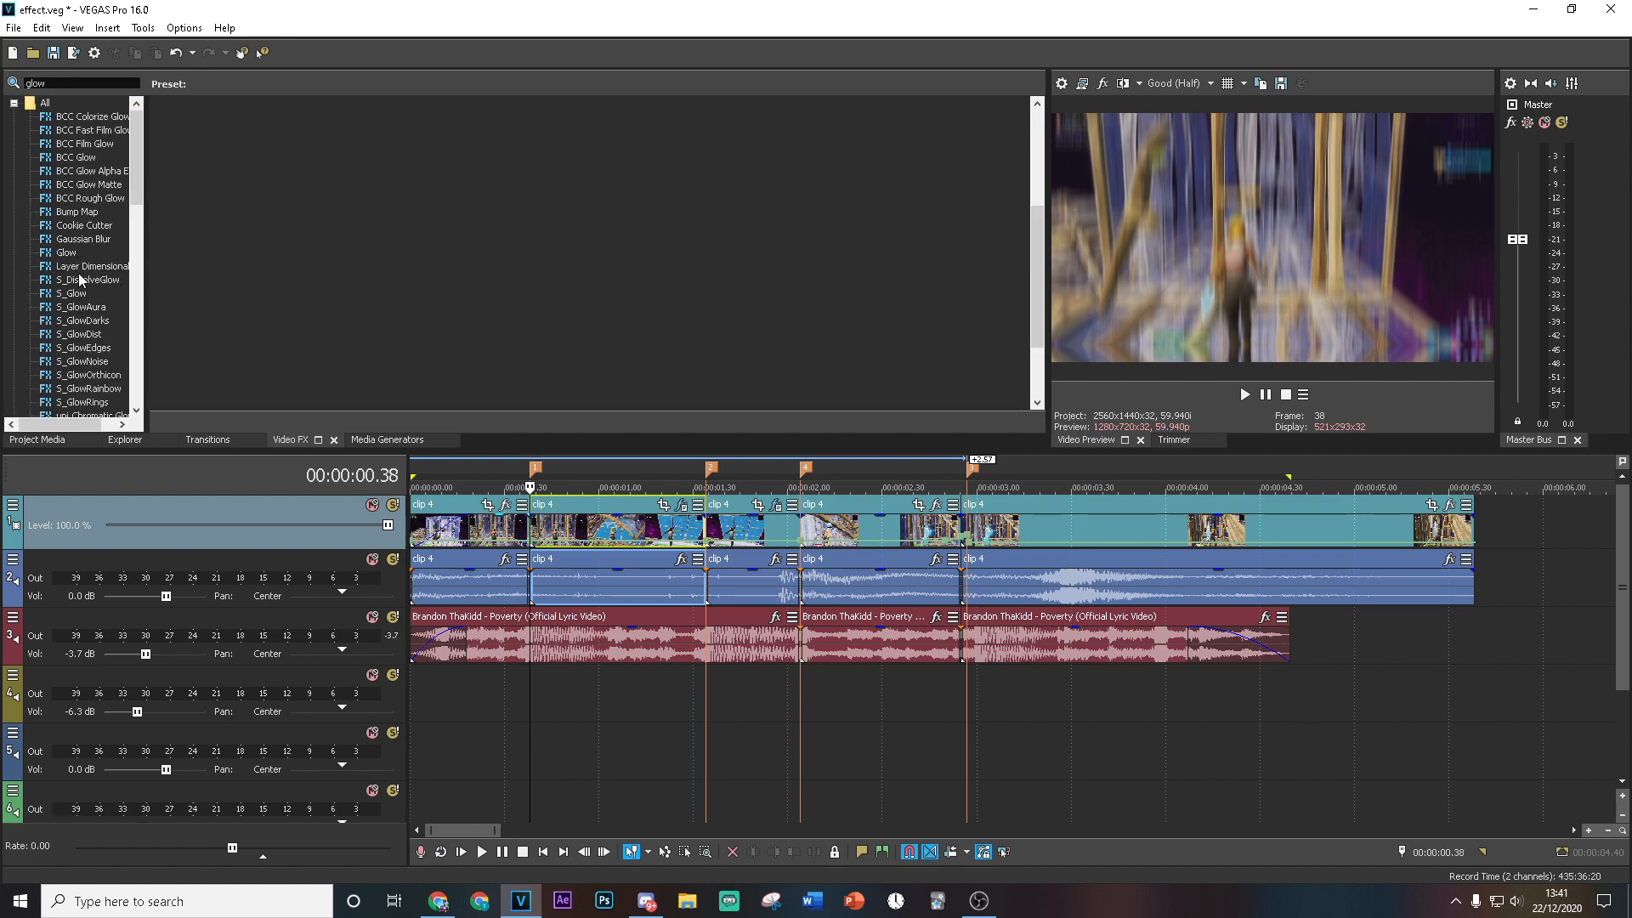
# Step: Add a red S_Glow with lowered threshold to the first clip 4 event
pyautogui.click(71, 293)
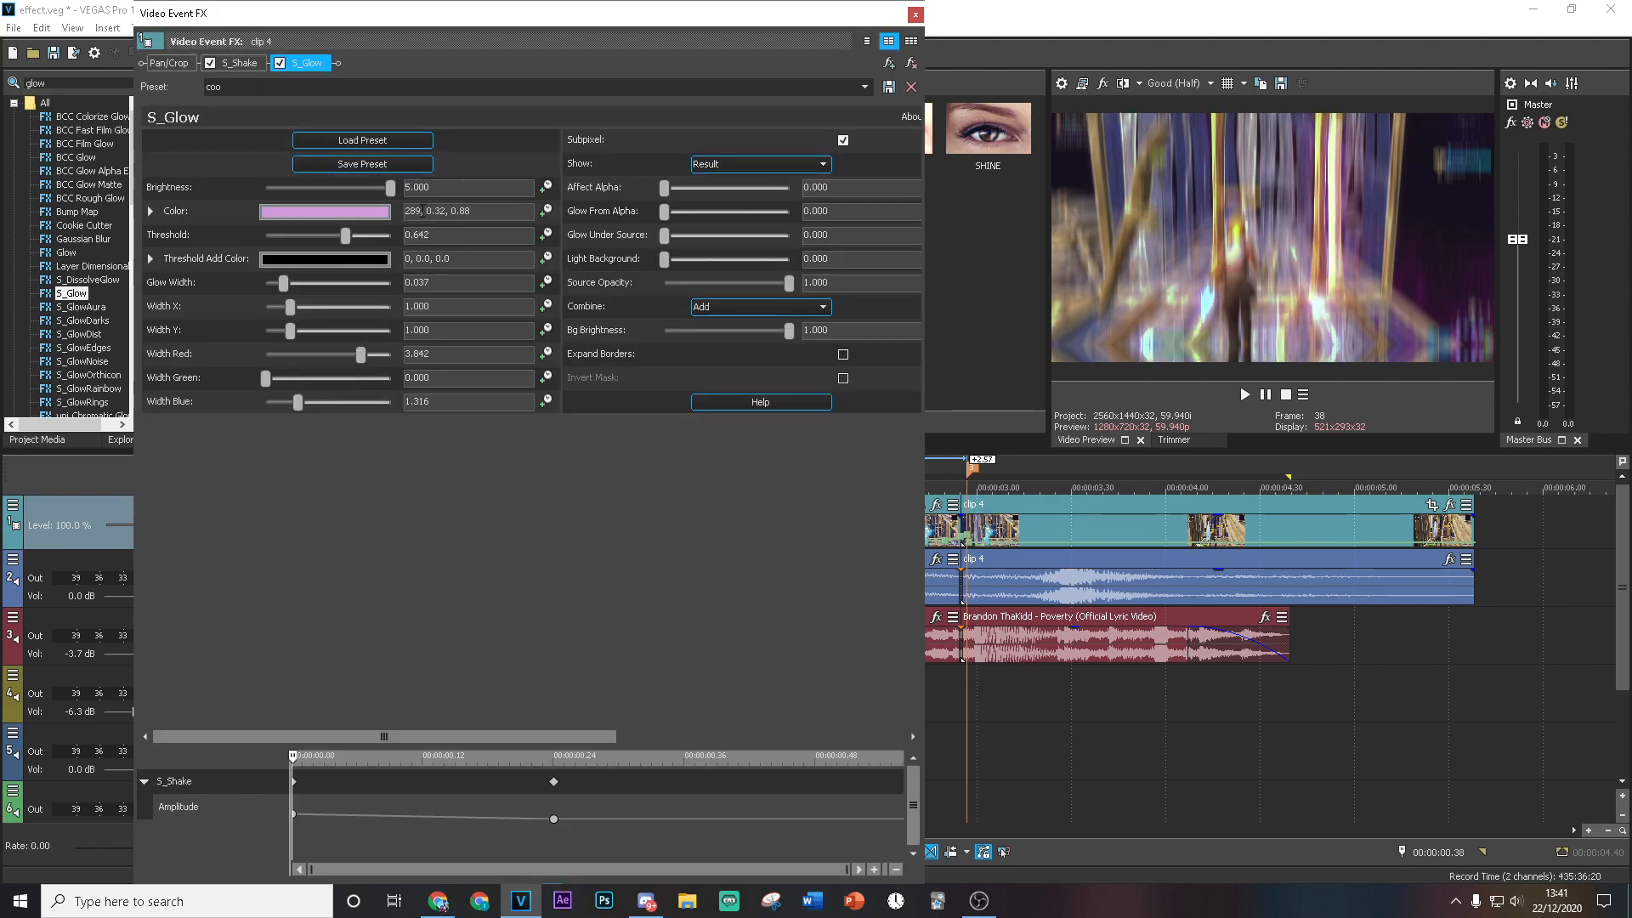
pyautogui.click(323, 211)
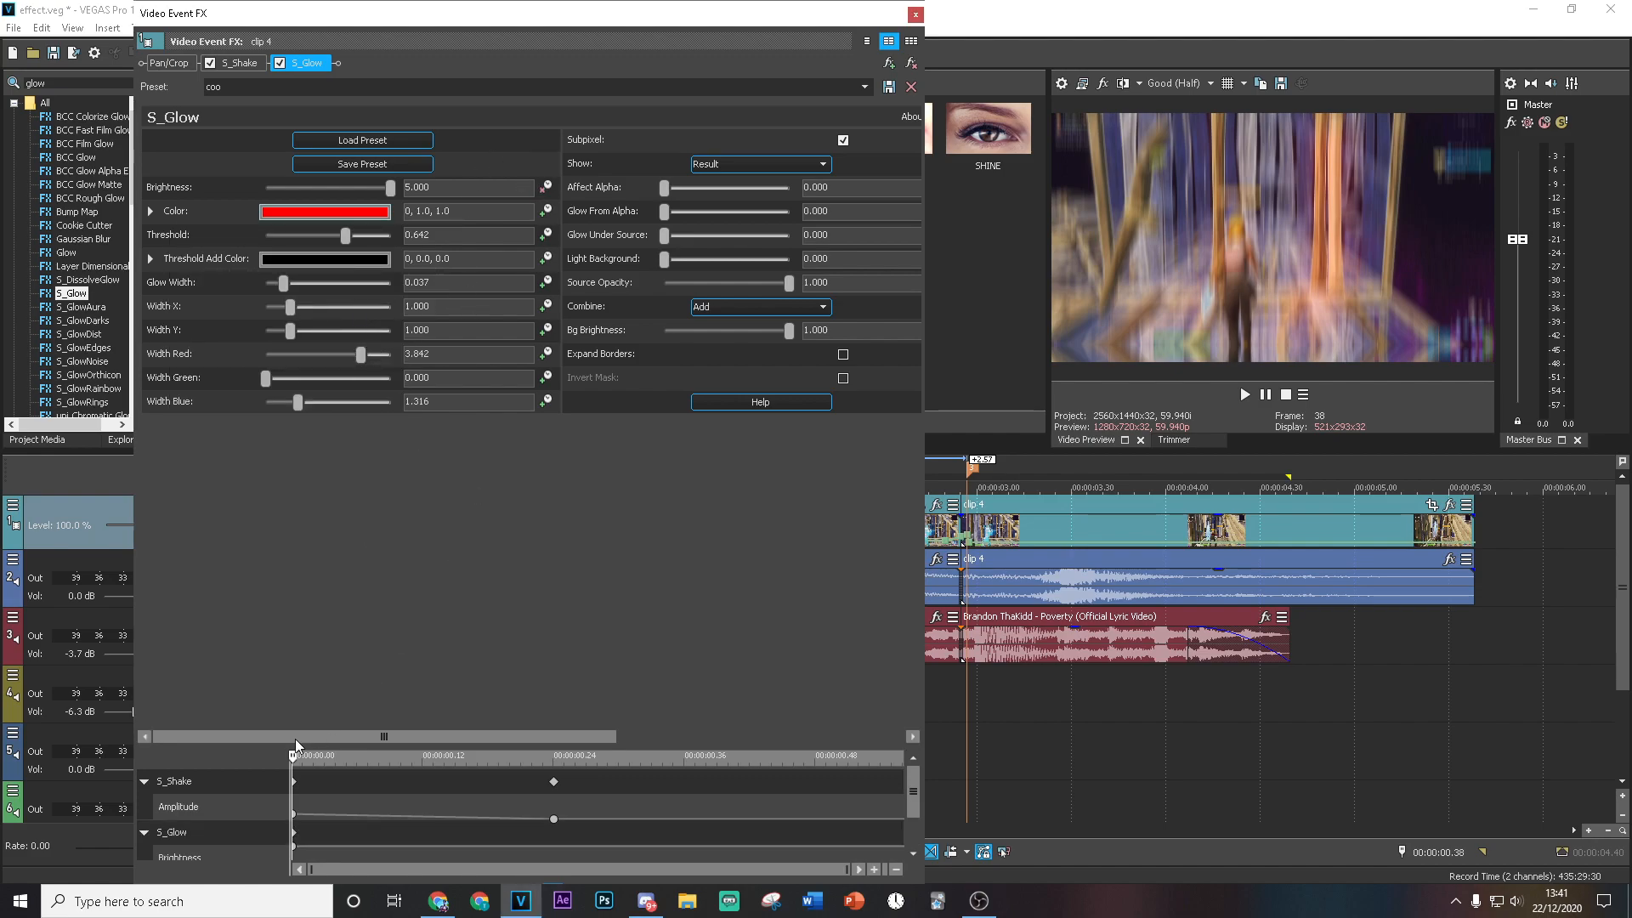
pyautogui.moveTo(347, 234); pyautogui.dragTo(323, 234)
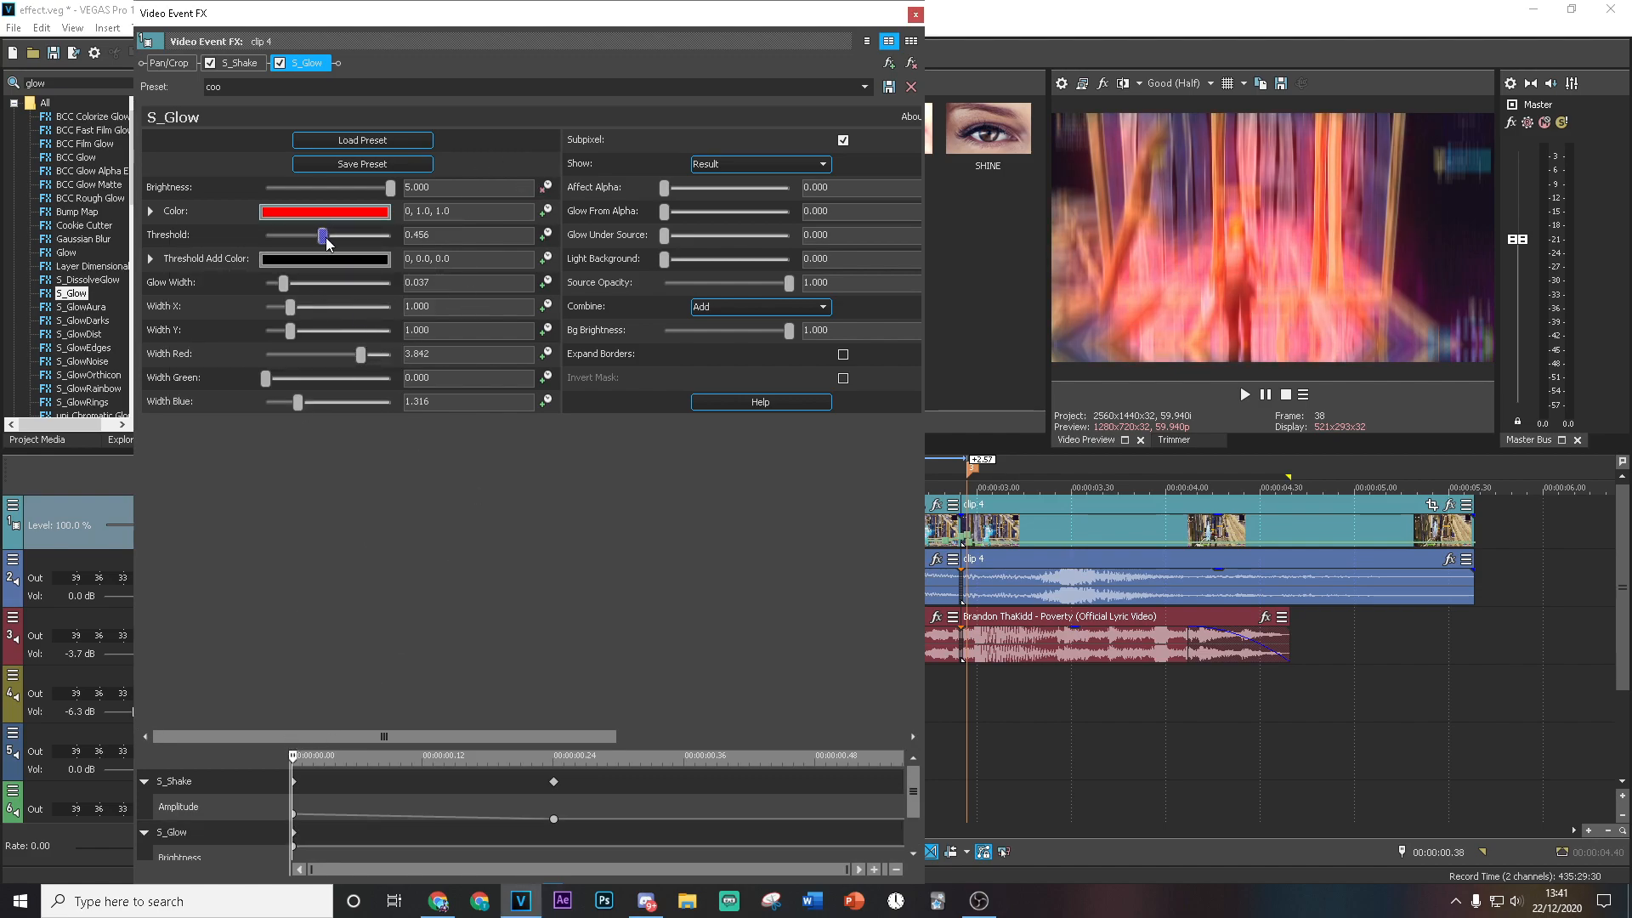
pyautogui.moveTo(322, 237); pyautogui.dragTo(313, 236)
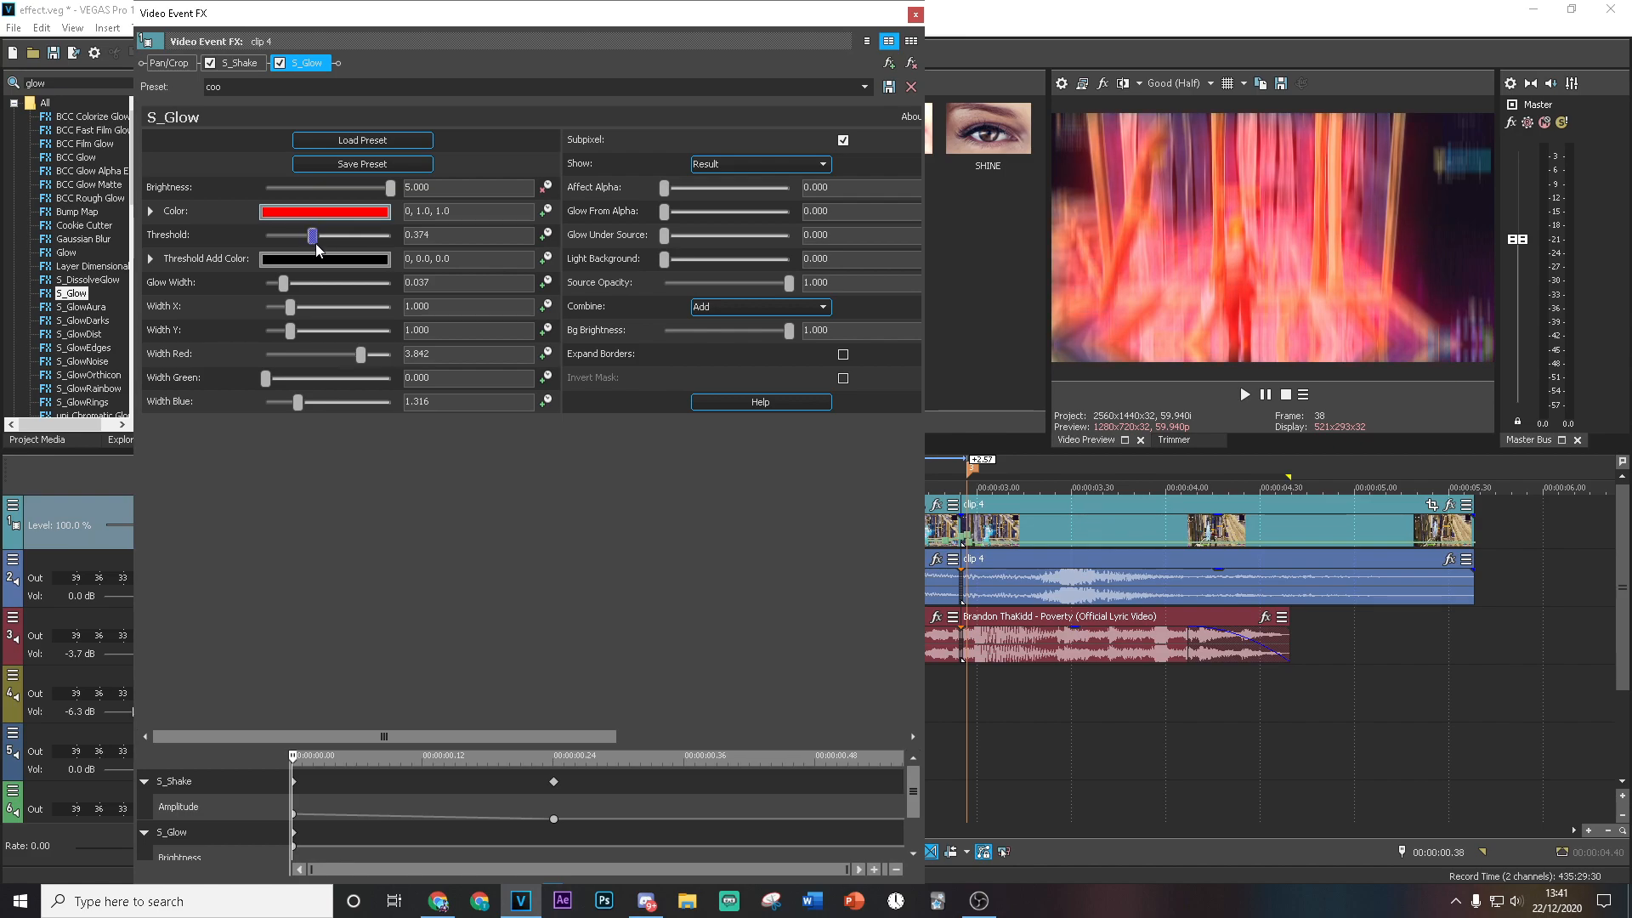
pyautogui.moveTo(313, 236); pyautogui.dragTo(308, 236)
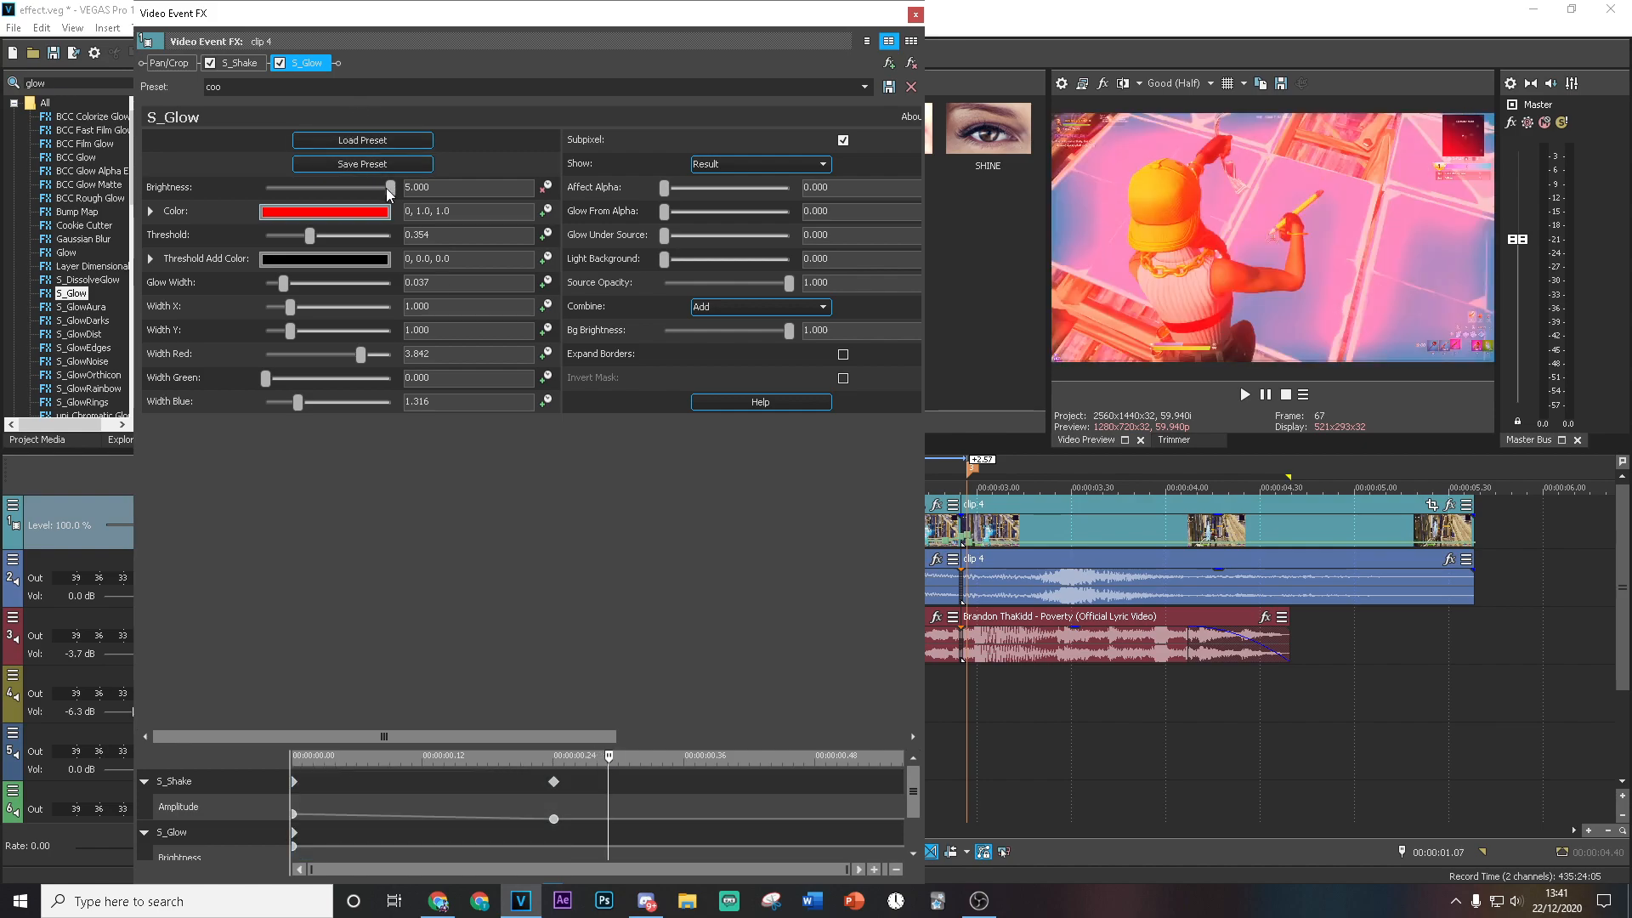
pyautogui.click(914, 14)
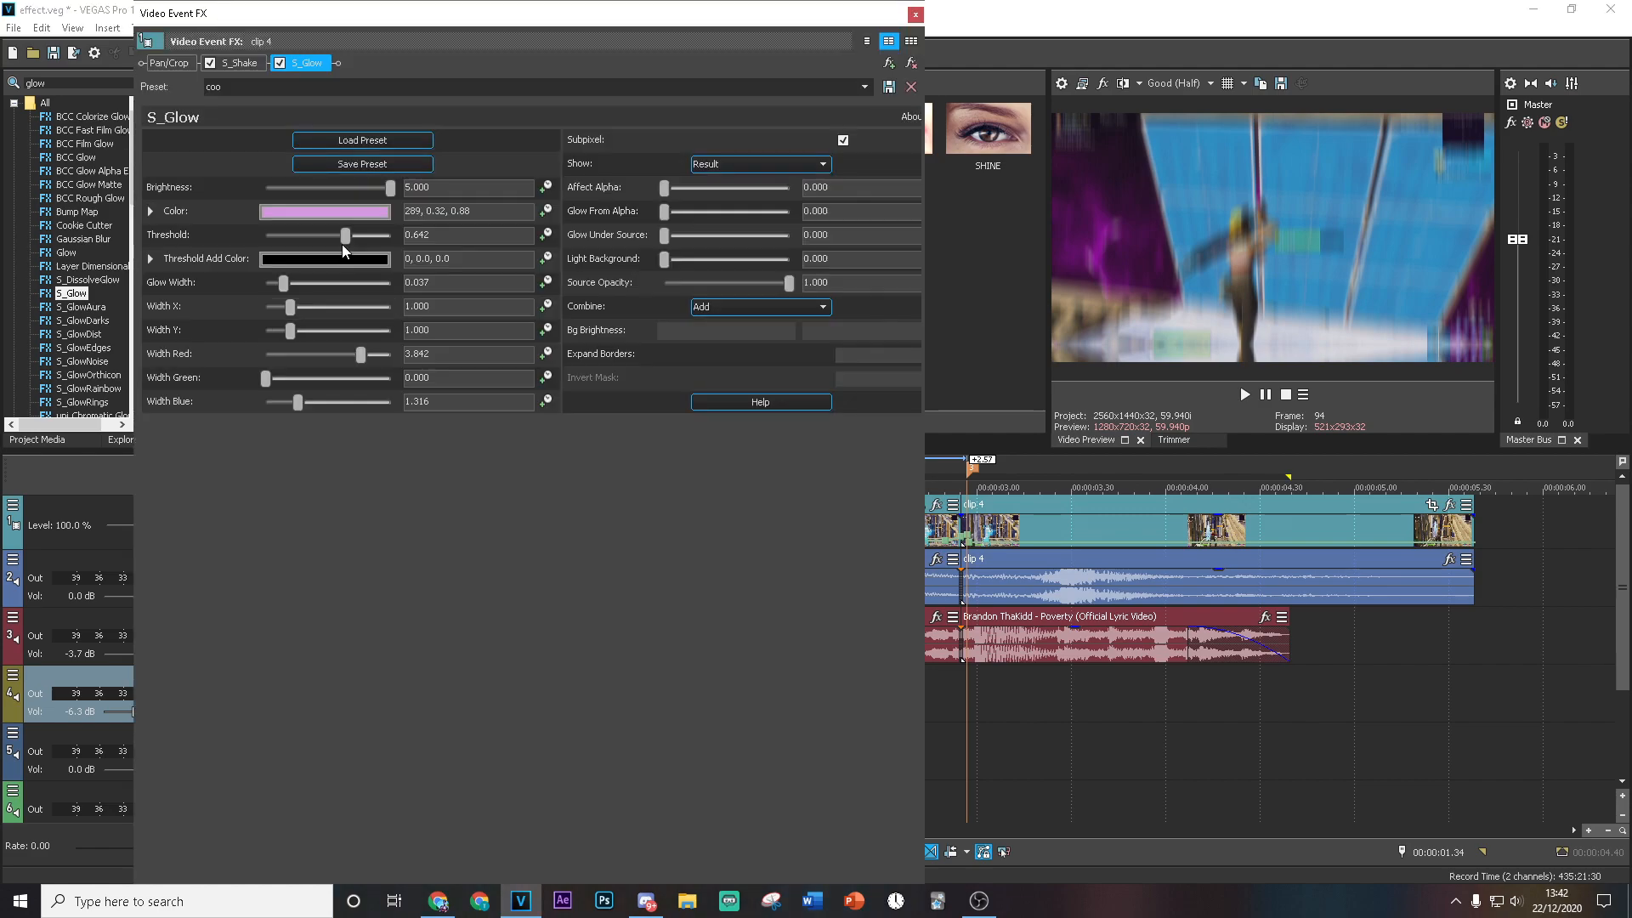
# Step: Give the next event the same red, lower-threshold glow, then move to the song's audio effects
pyautogui.moveTo(344, 236); pyautogui.dragTo(317, 236)
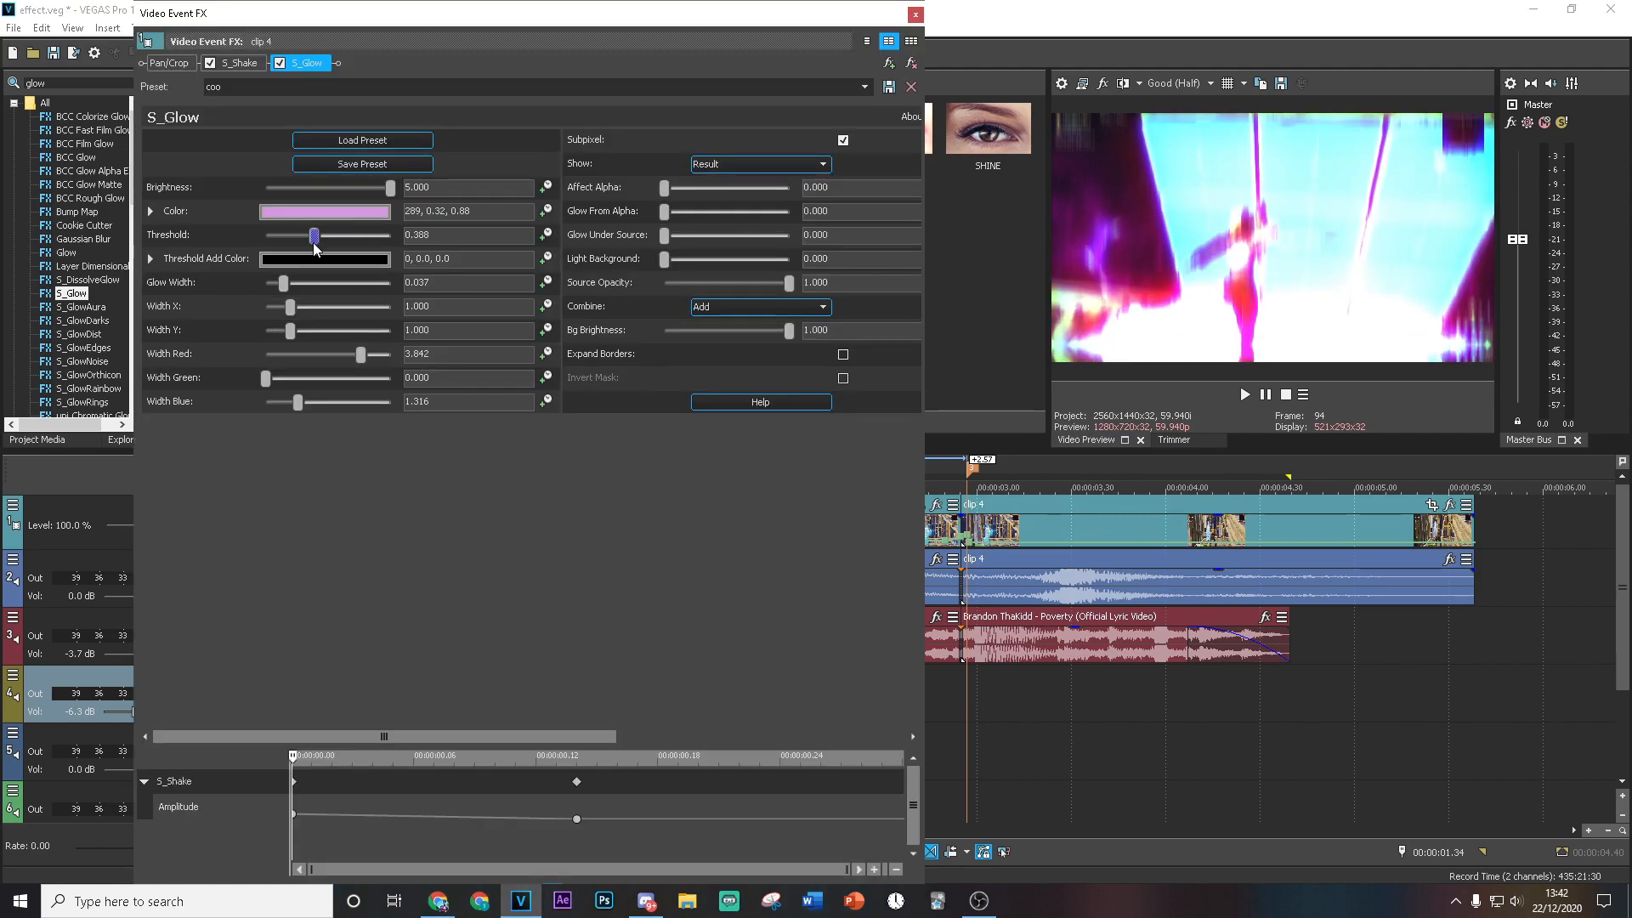
pyautogui.click(325, 211)
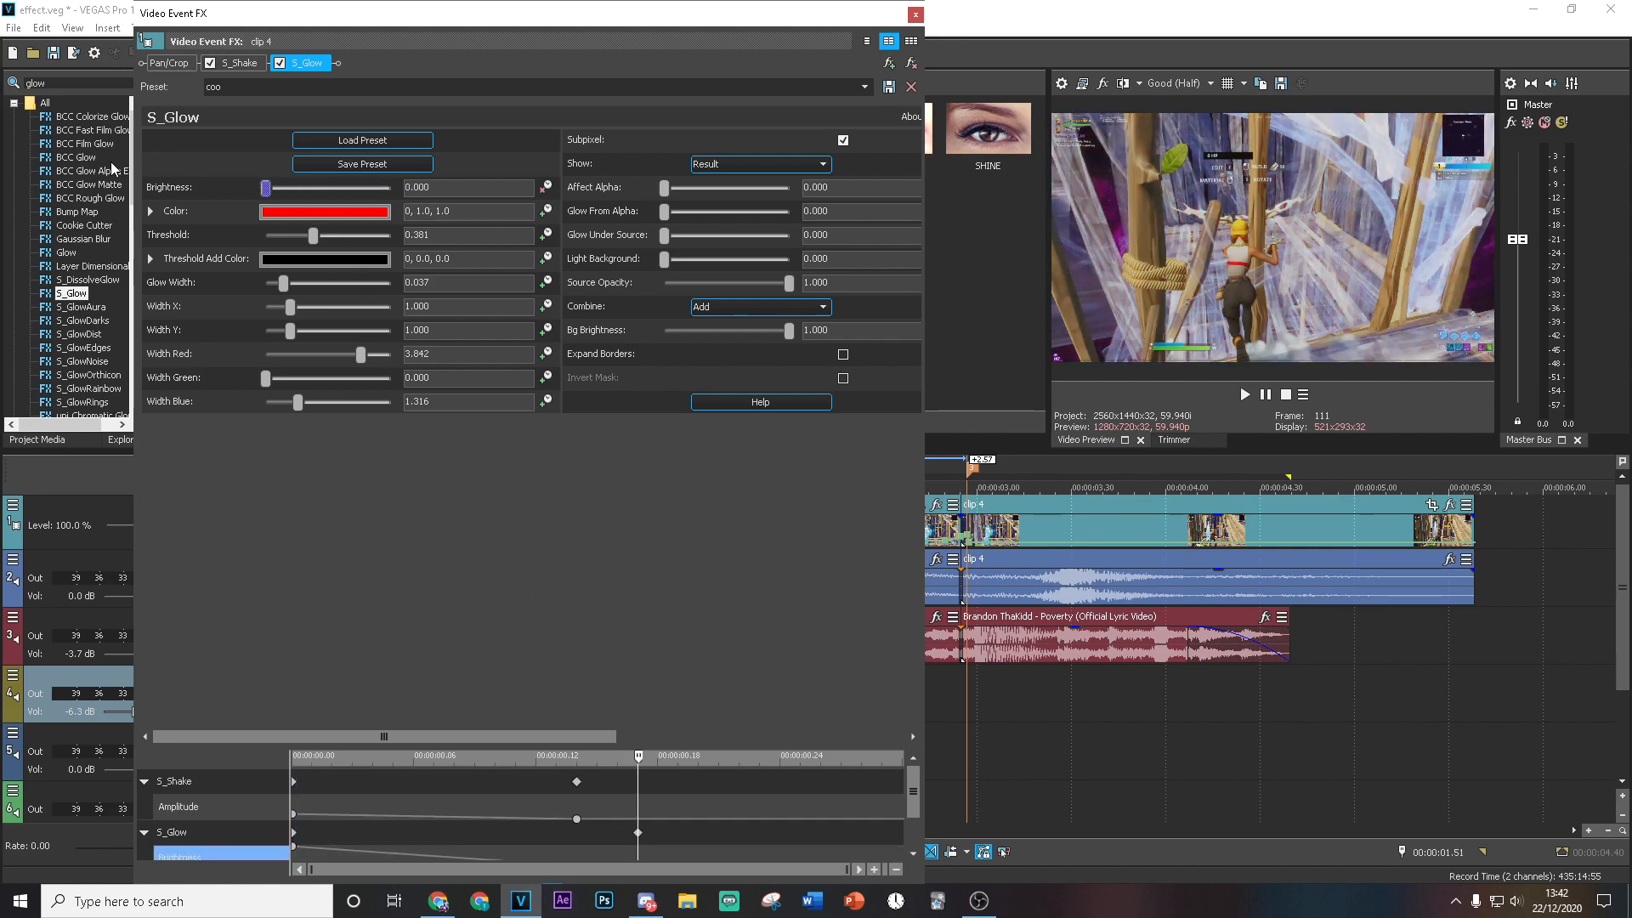
pyautogui.click(913, 14)
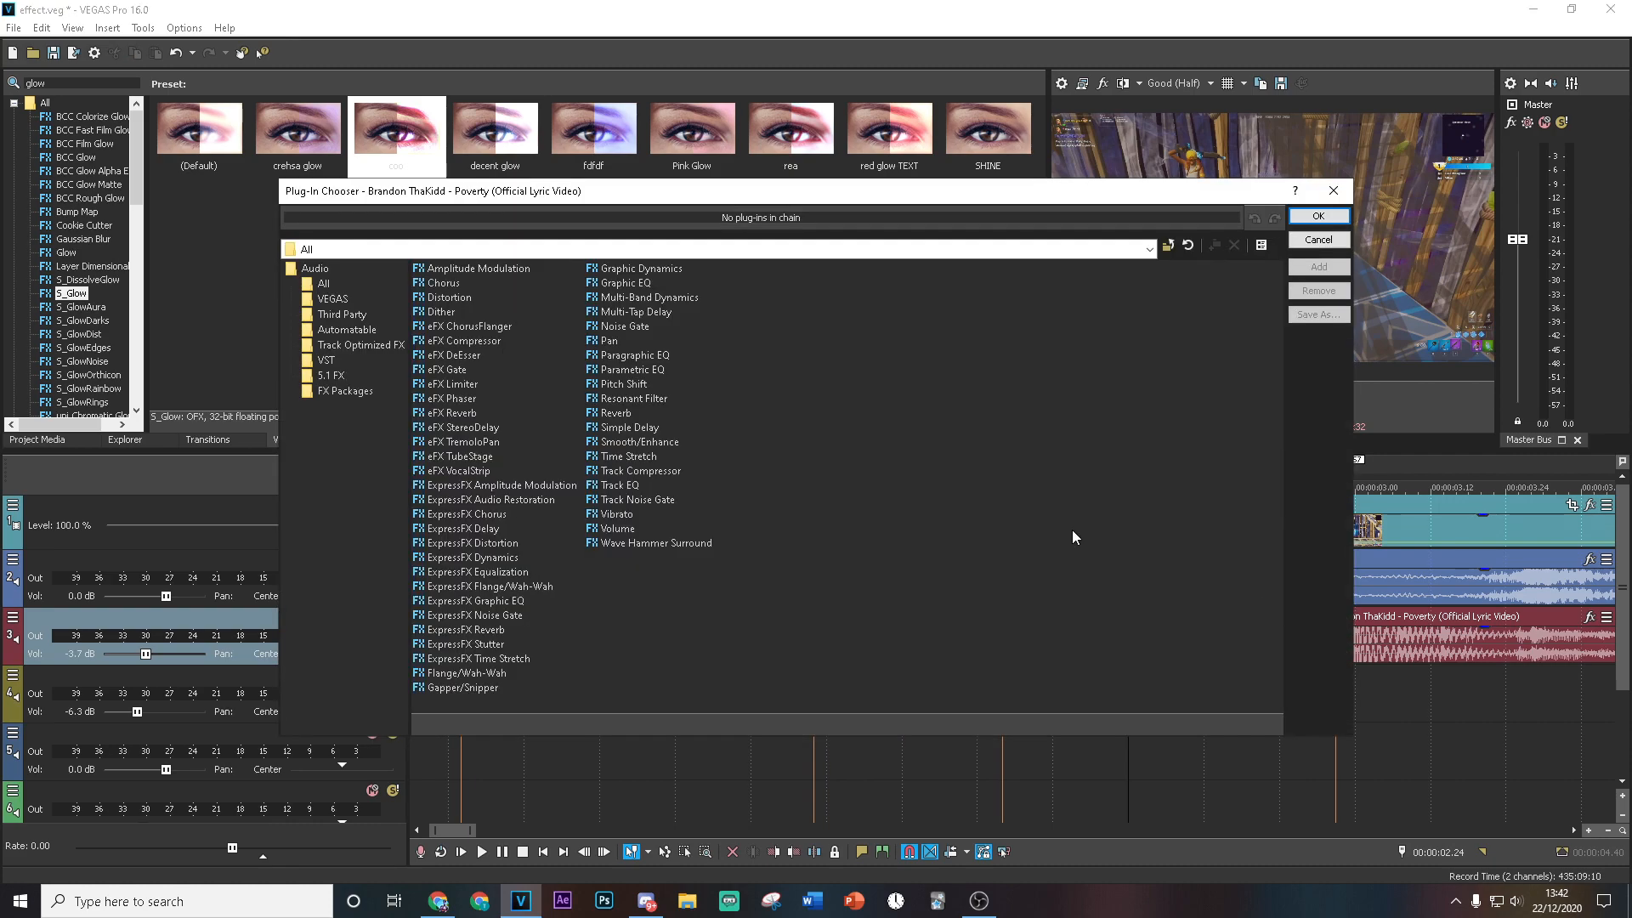
# Step: Cancel the song's audio Plug-In Chooser
pyautogui.click(1318, 240)
pyautogui.write('flicker')
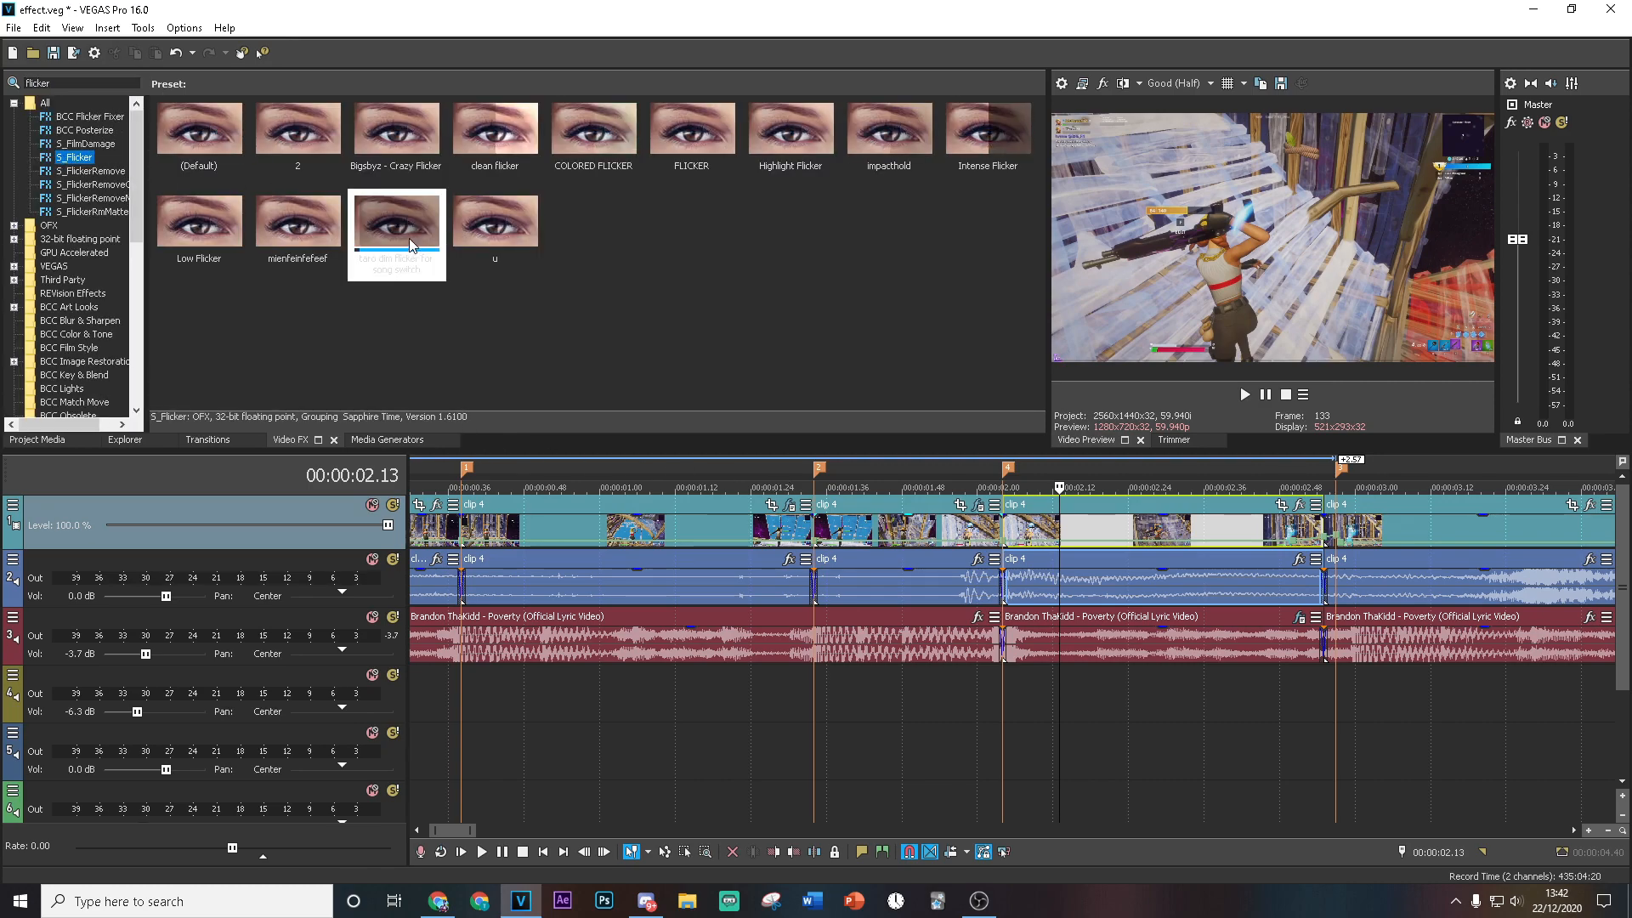
pyautogui.doubleClick(396, 219)
pyautogui.write('lens')
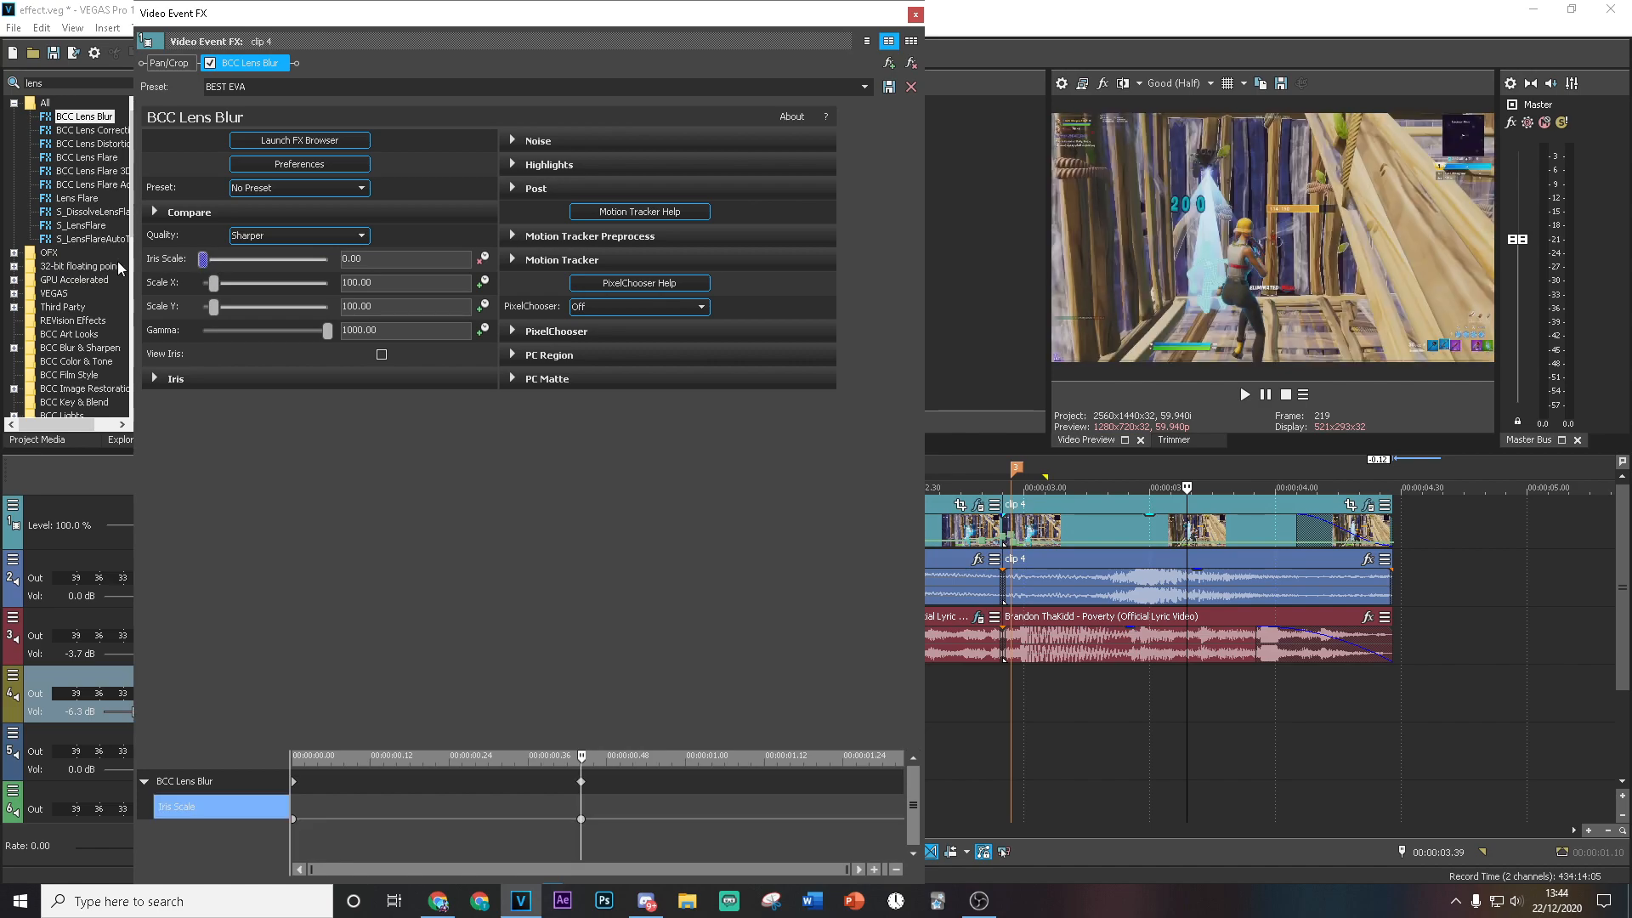
# Step: Apply S_Glow to clip 4 in red with a lower threshold and animate its brightness down to zero
pyautogui.click(911, 12)
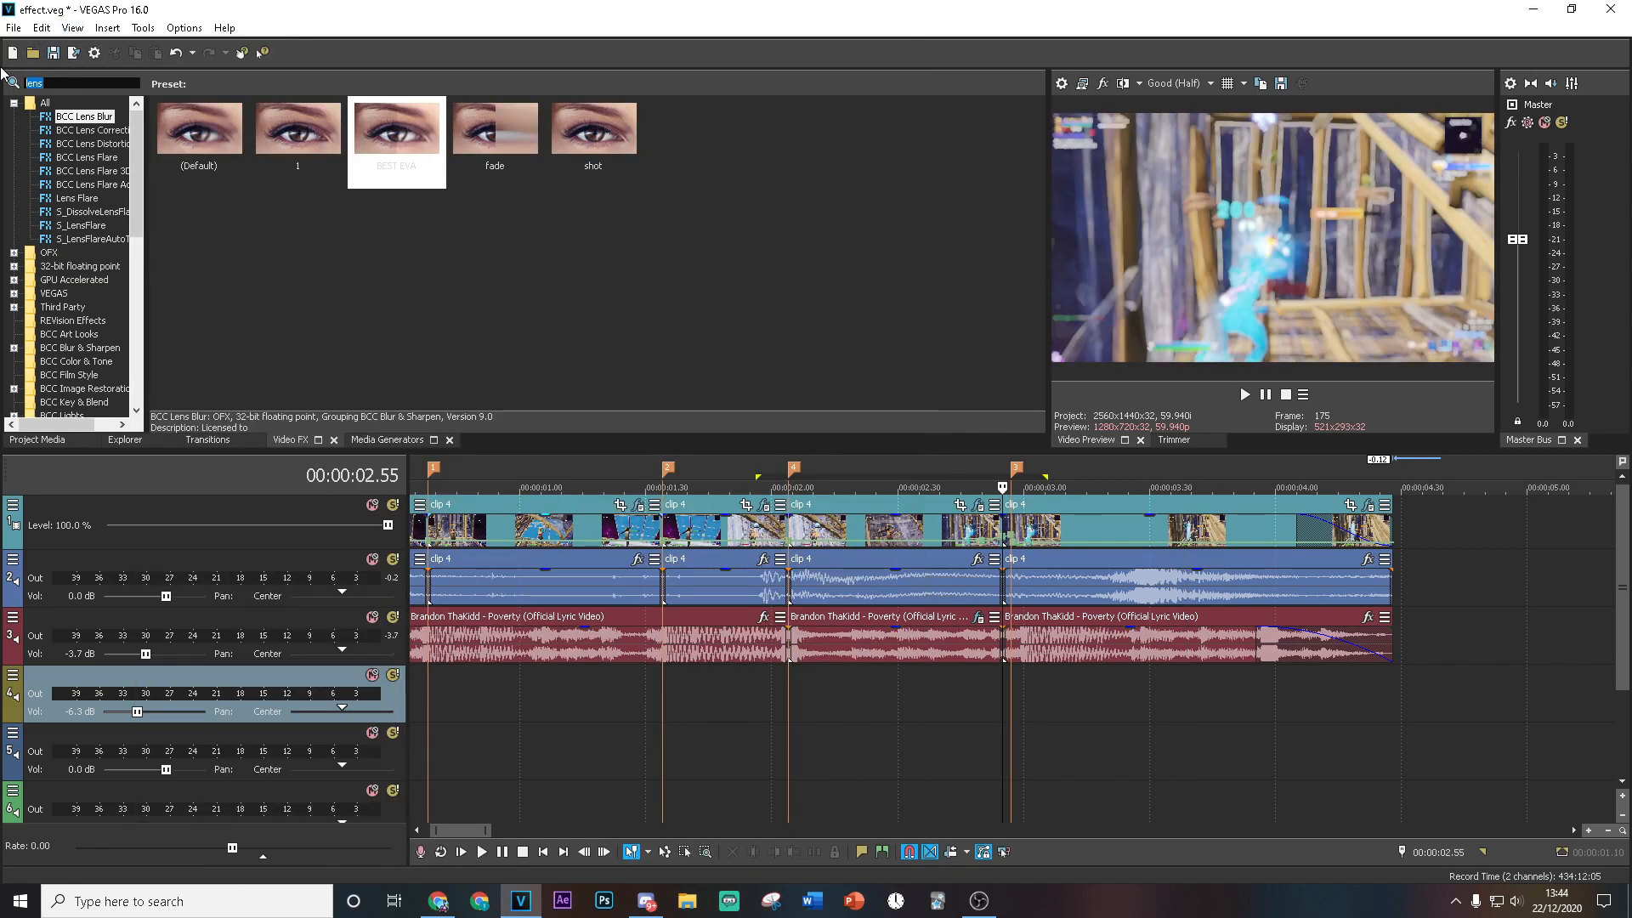
pyautogui.write('glow')
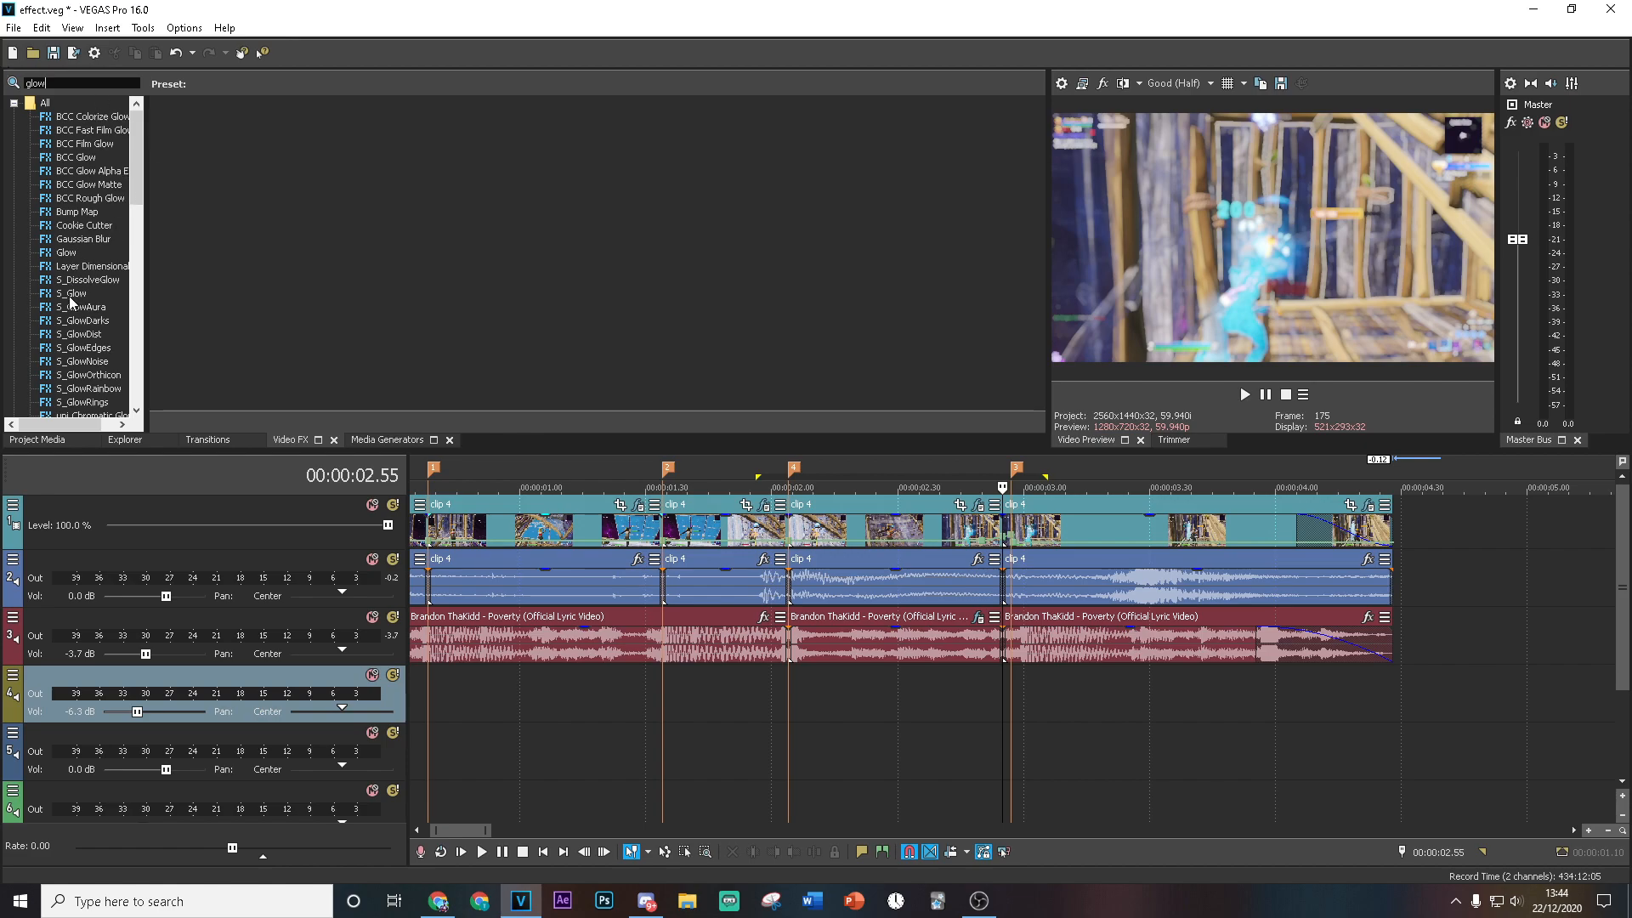
pyautogui.click(72, 292)
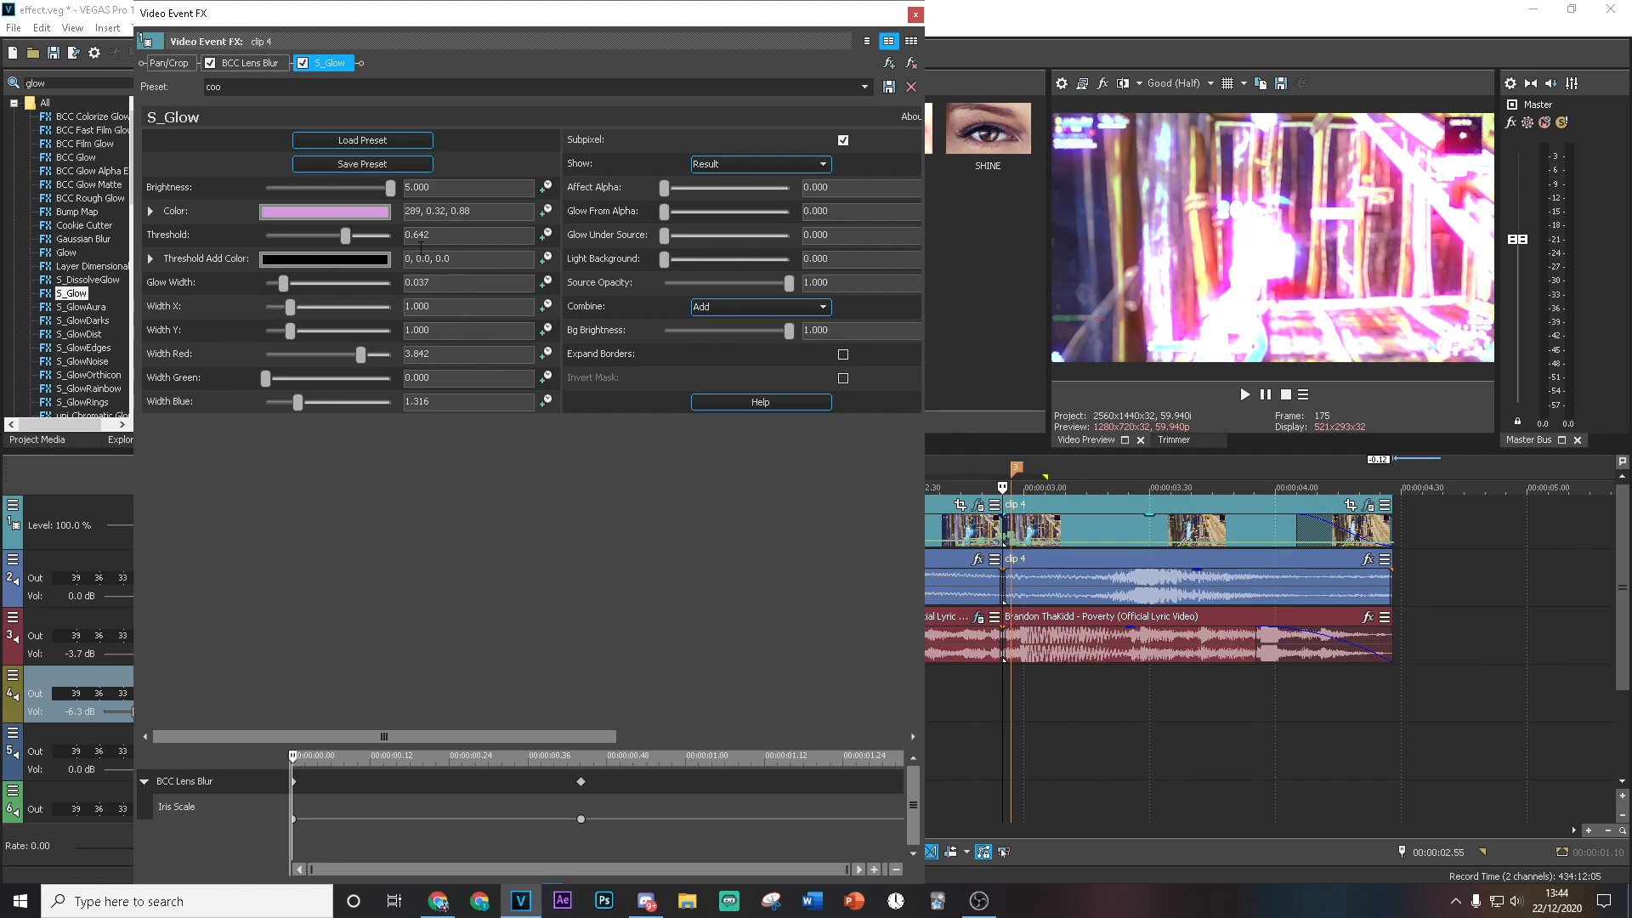
pyautogui.click(324, 211)
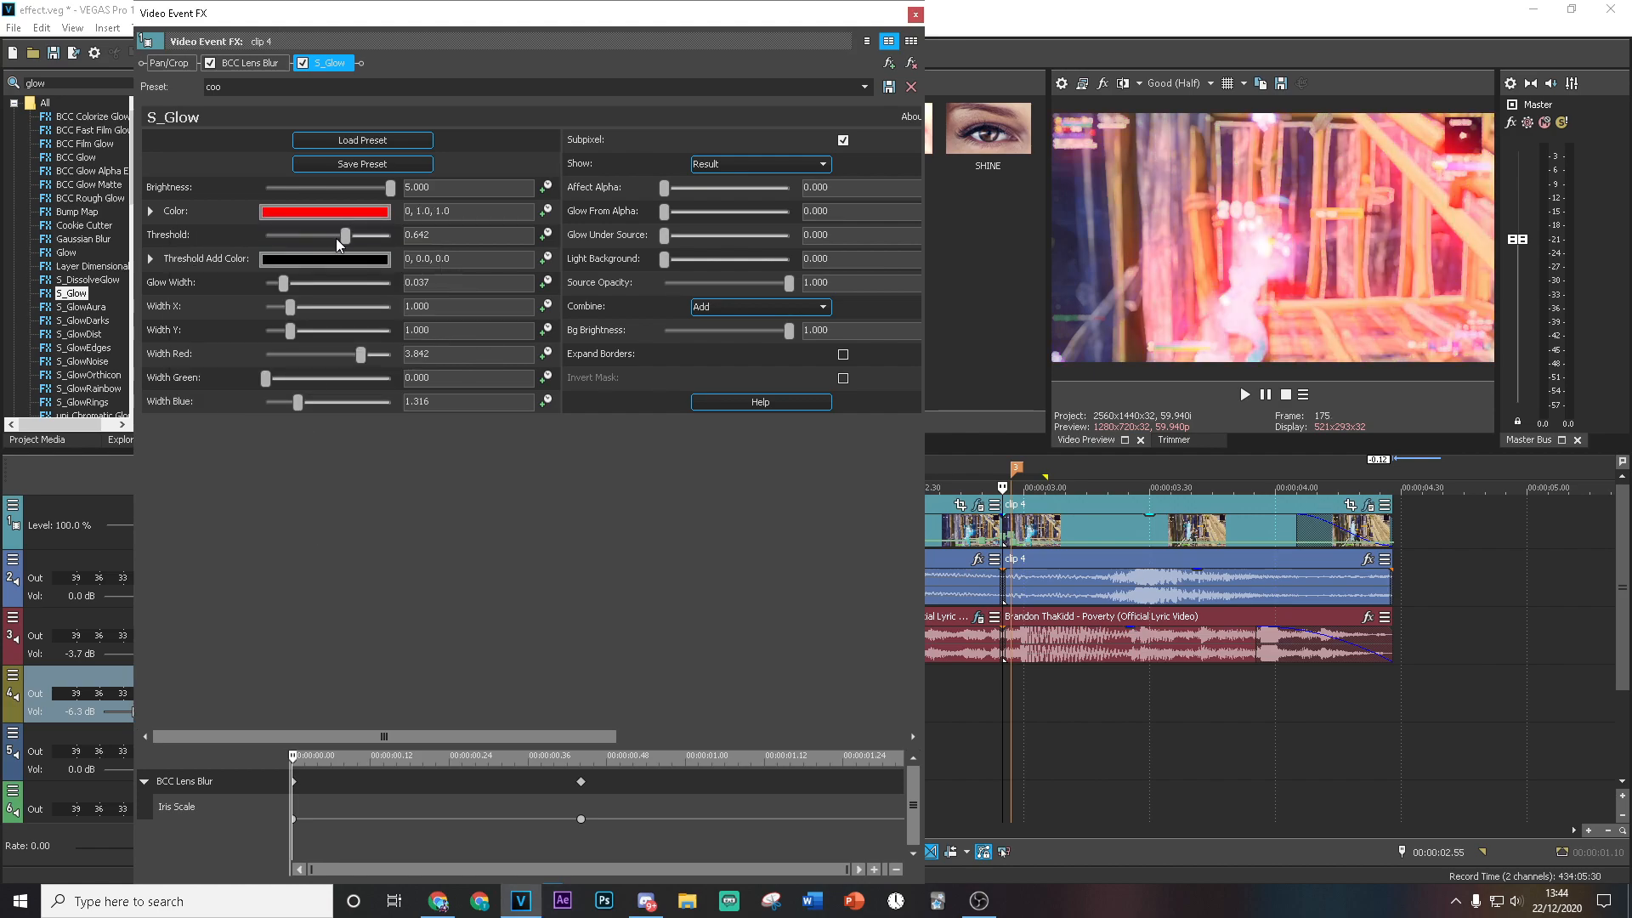
pyautogui.moveTo(347, 236); pyautogui.dragTo(331, 236)
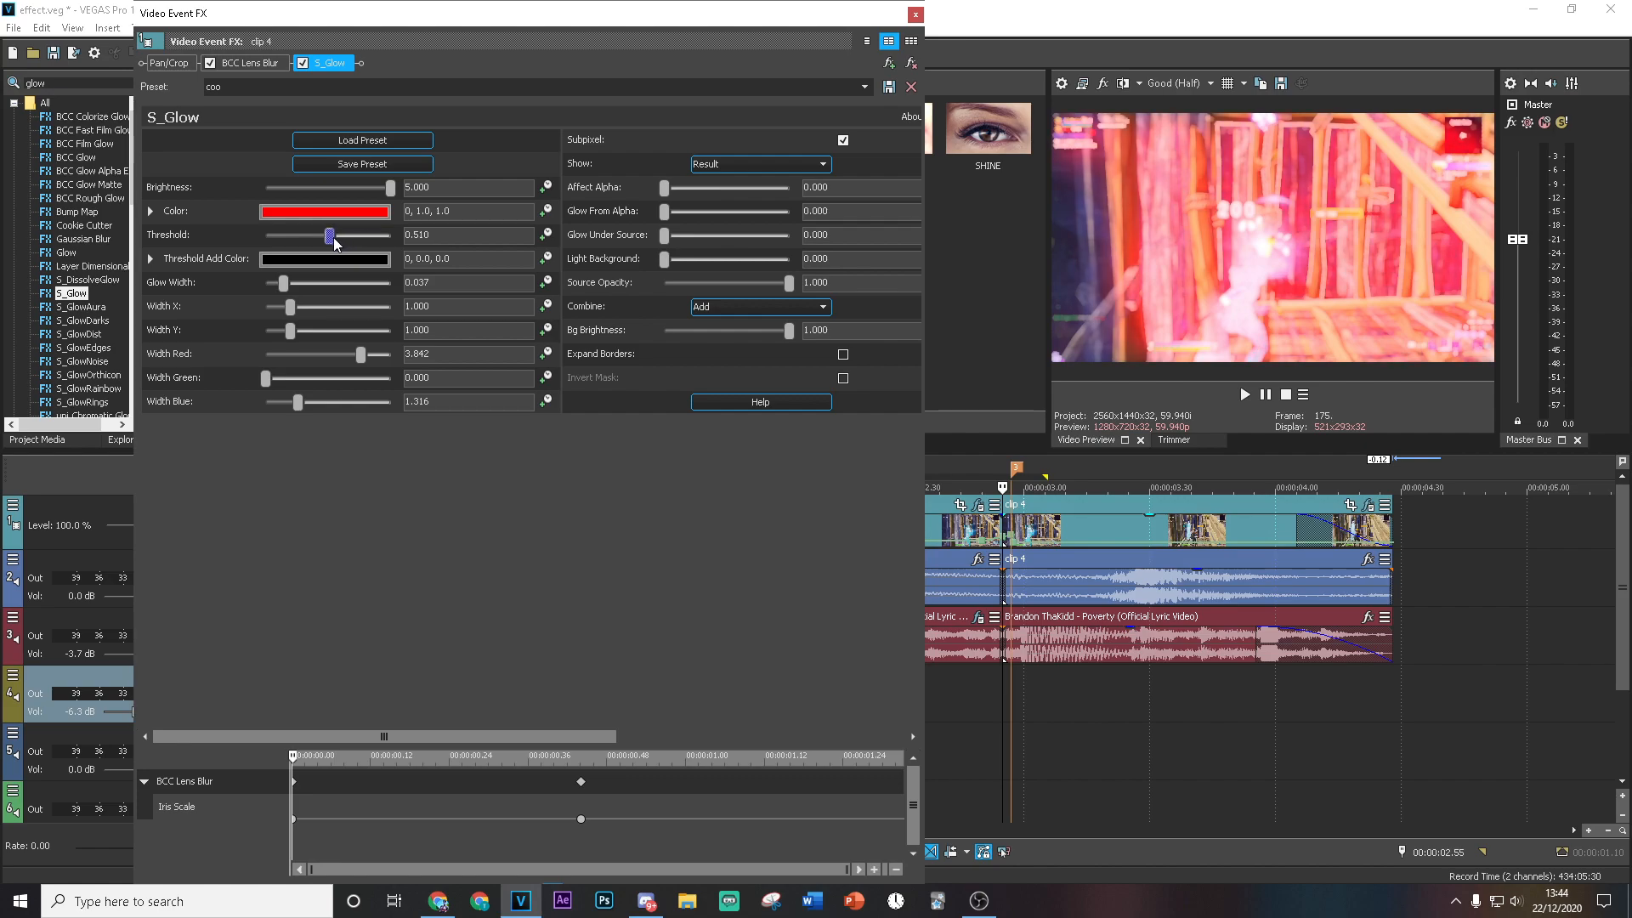
pyautogui.click(143, 831)
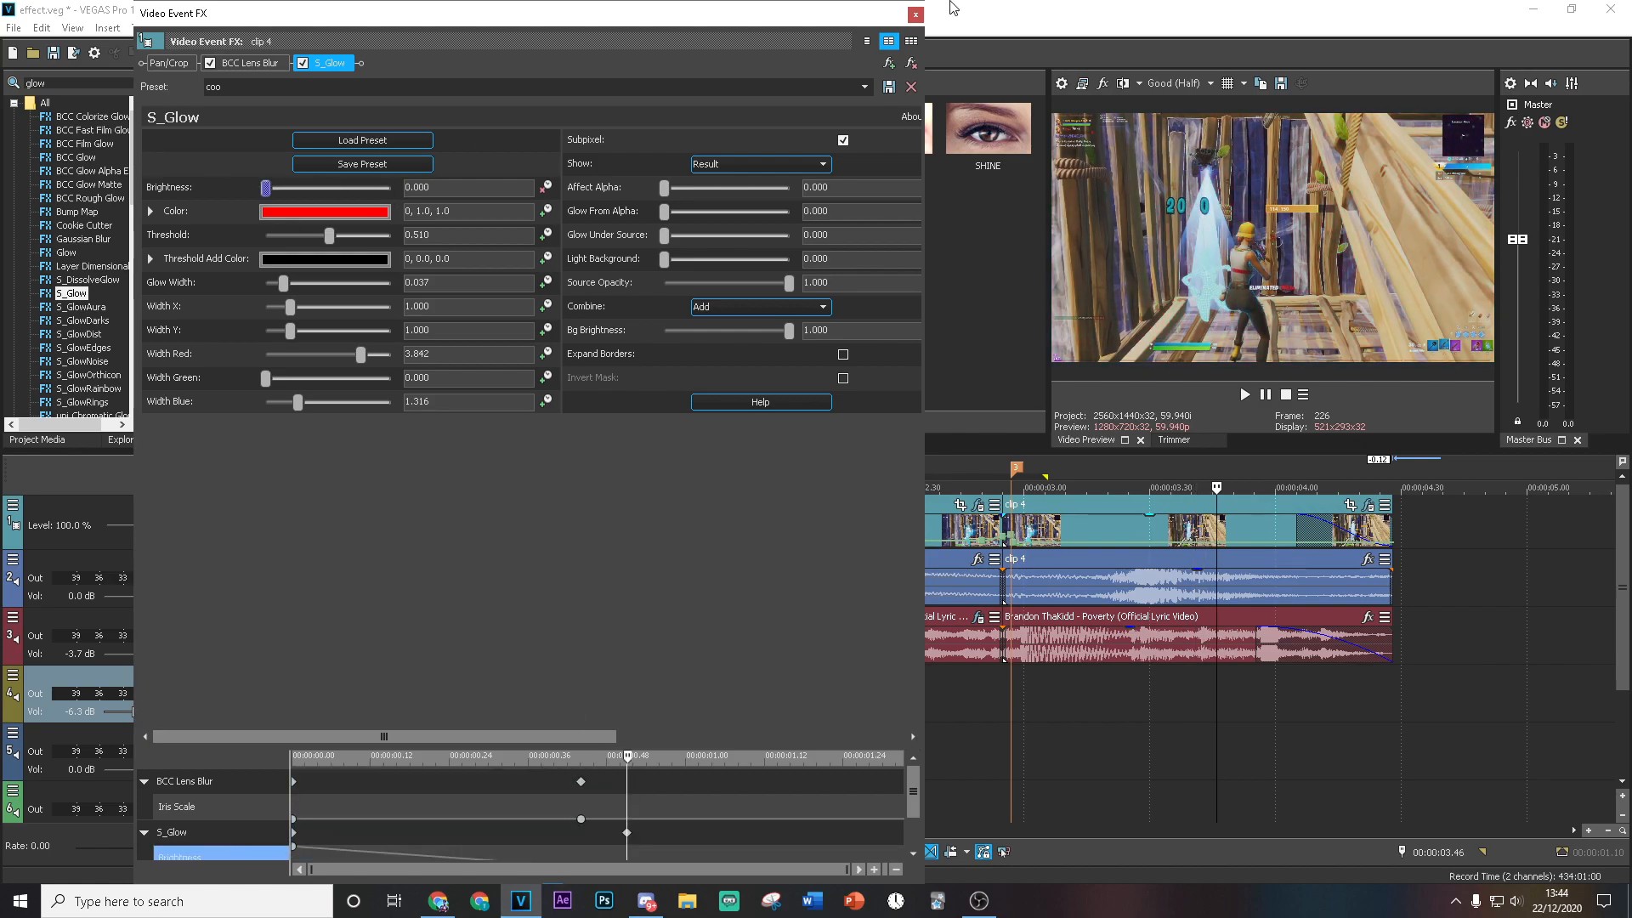
pyautogui.click(913, 14)
pyautogui.write('shak')
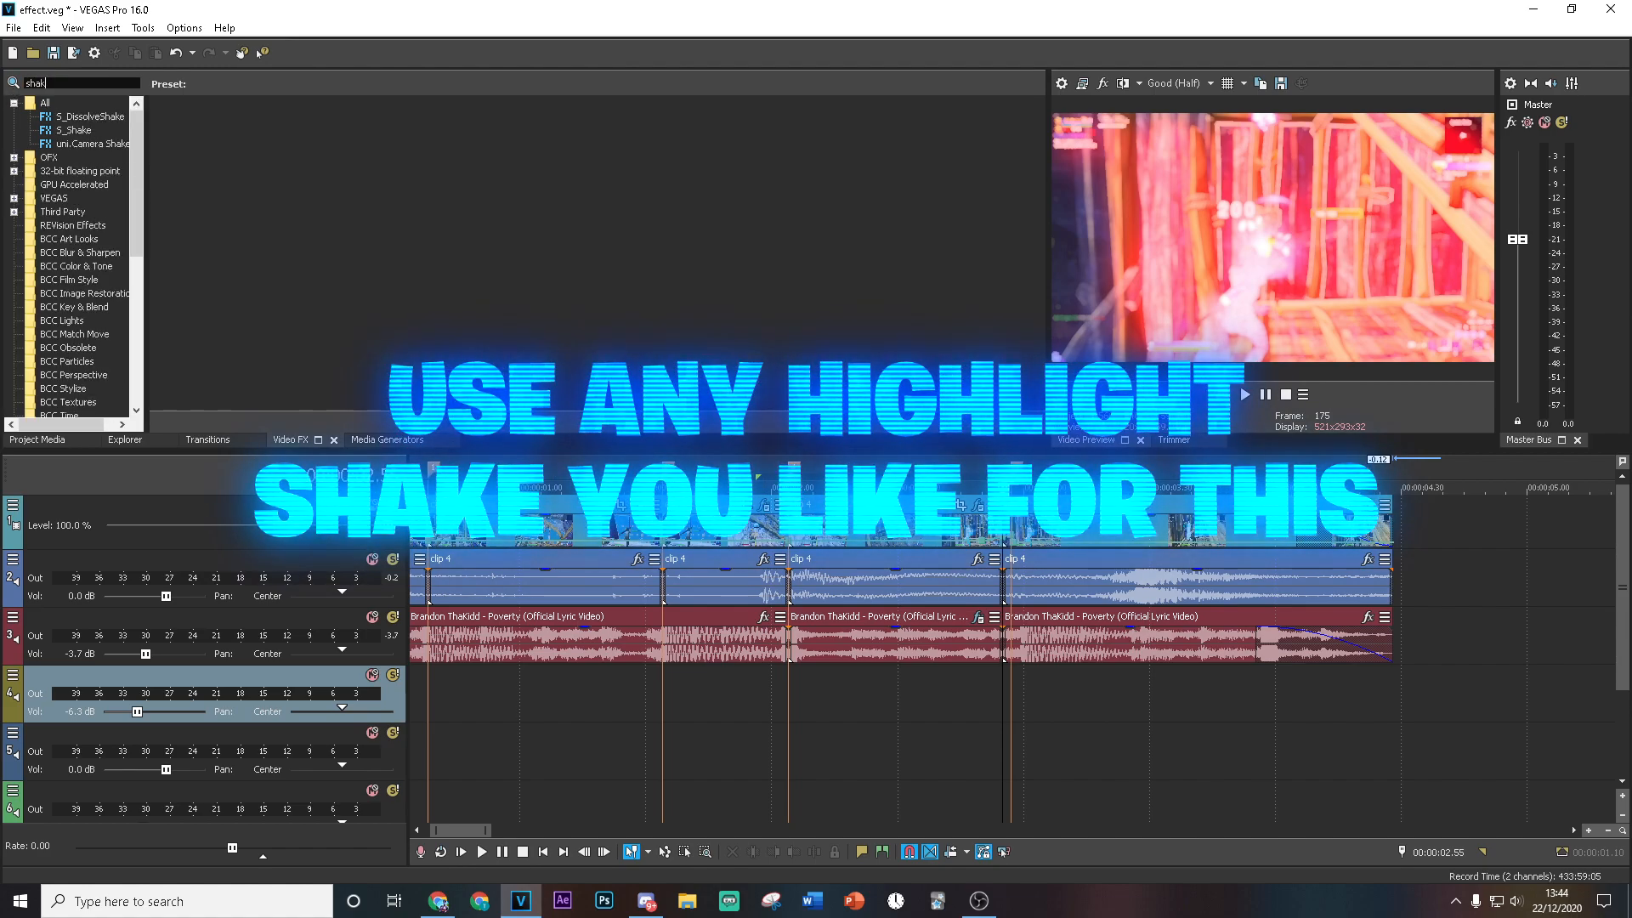
# Step: Apply the Best Highlight Shake preset of S_Shake to clip 4
pyautogui.click(72, 129)
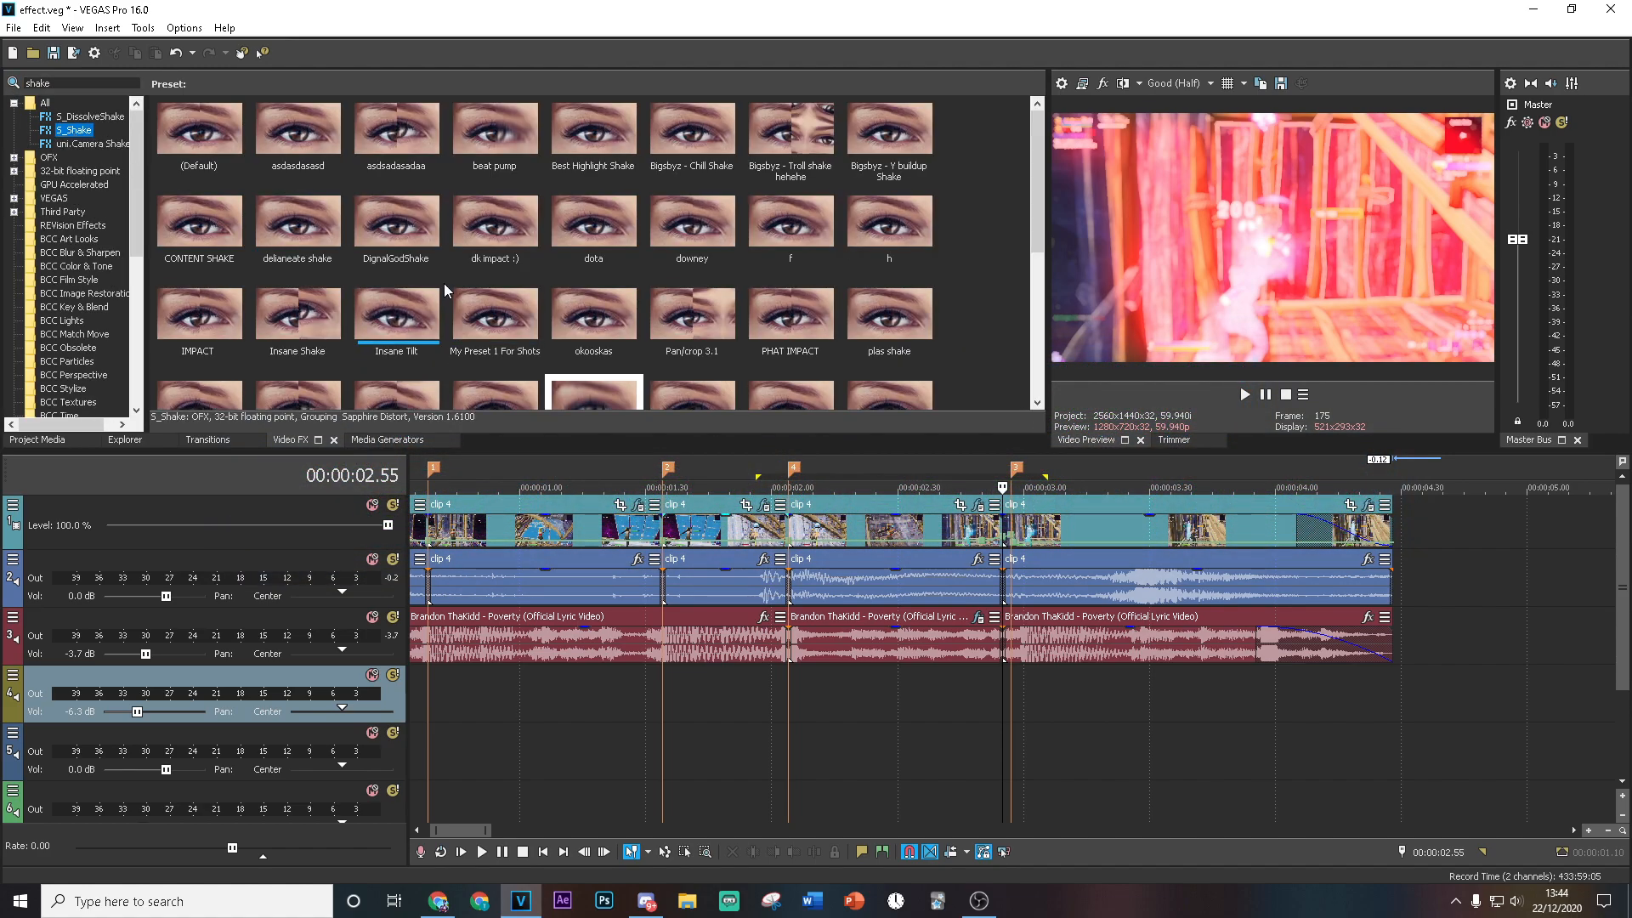
pyautogui.scroll(-3)
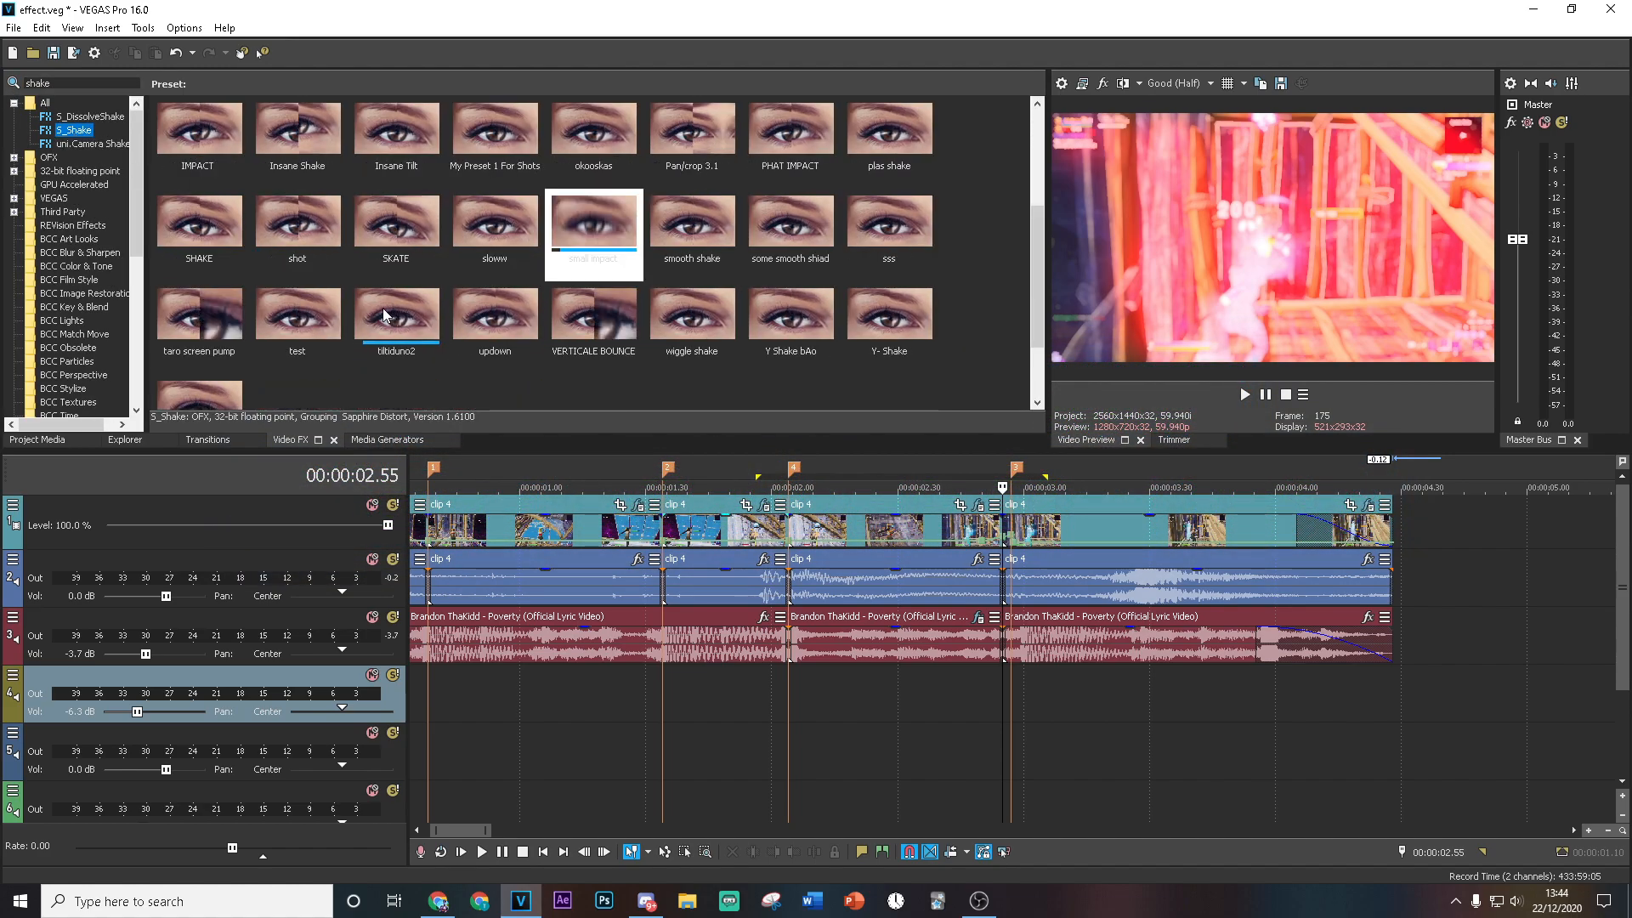
pyautogui.scroll(3)
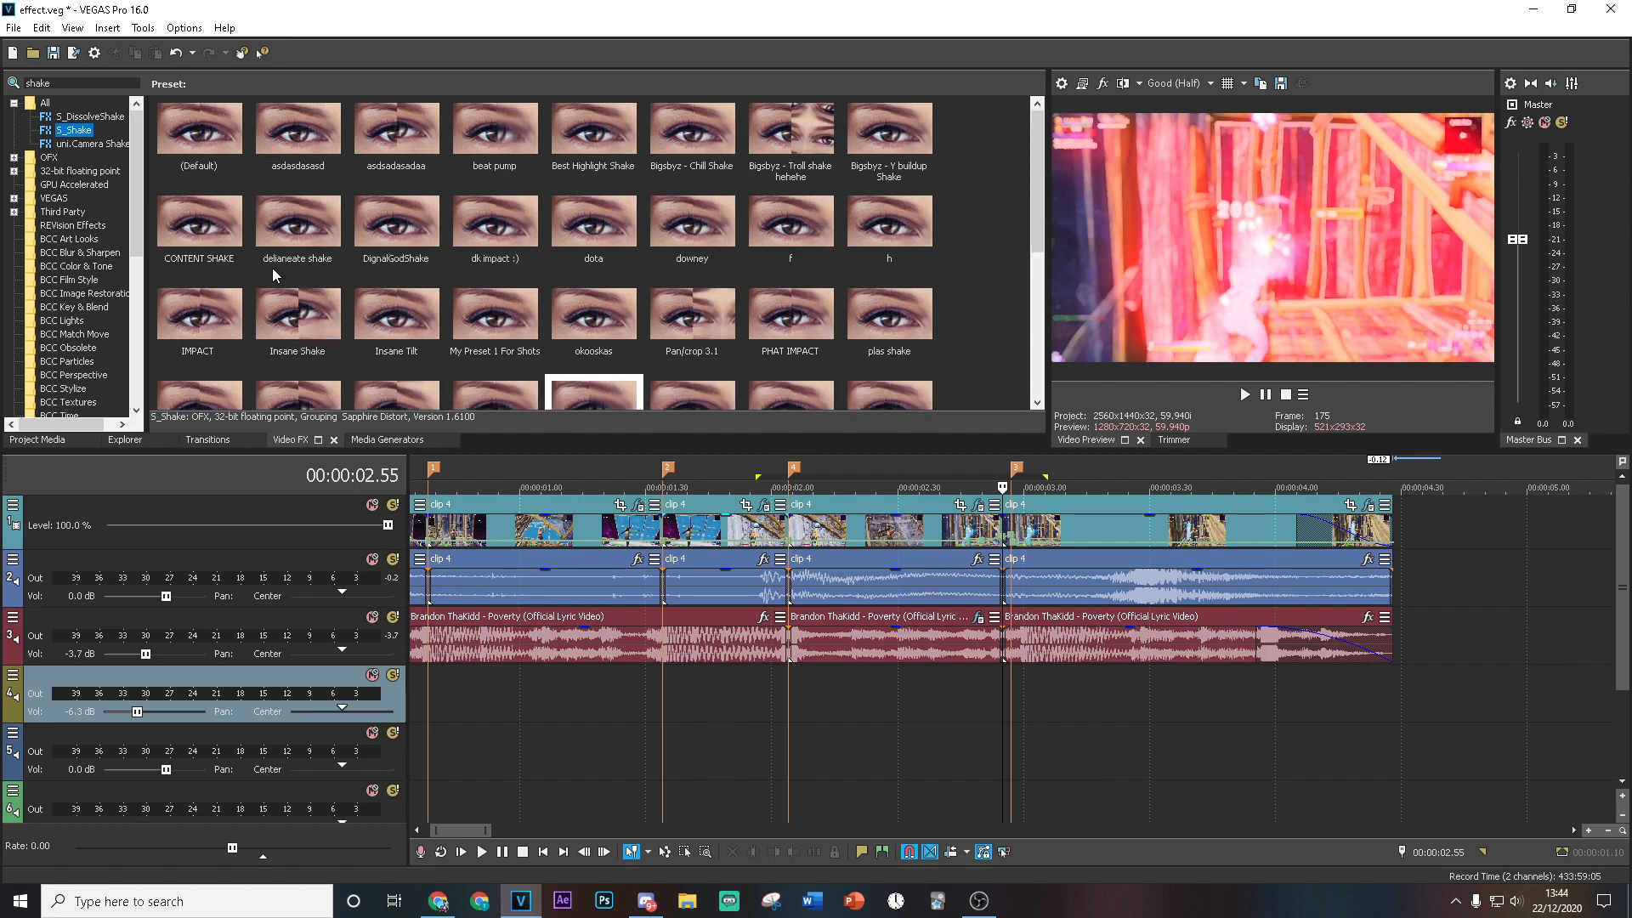
pyautogui.click(592, 219)
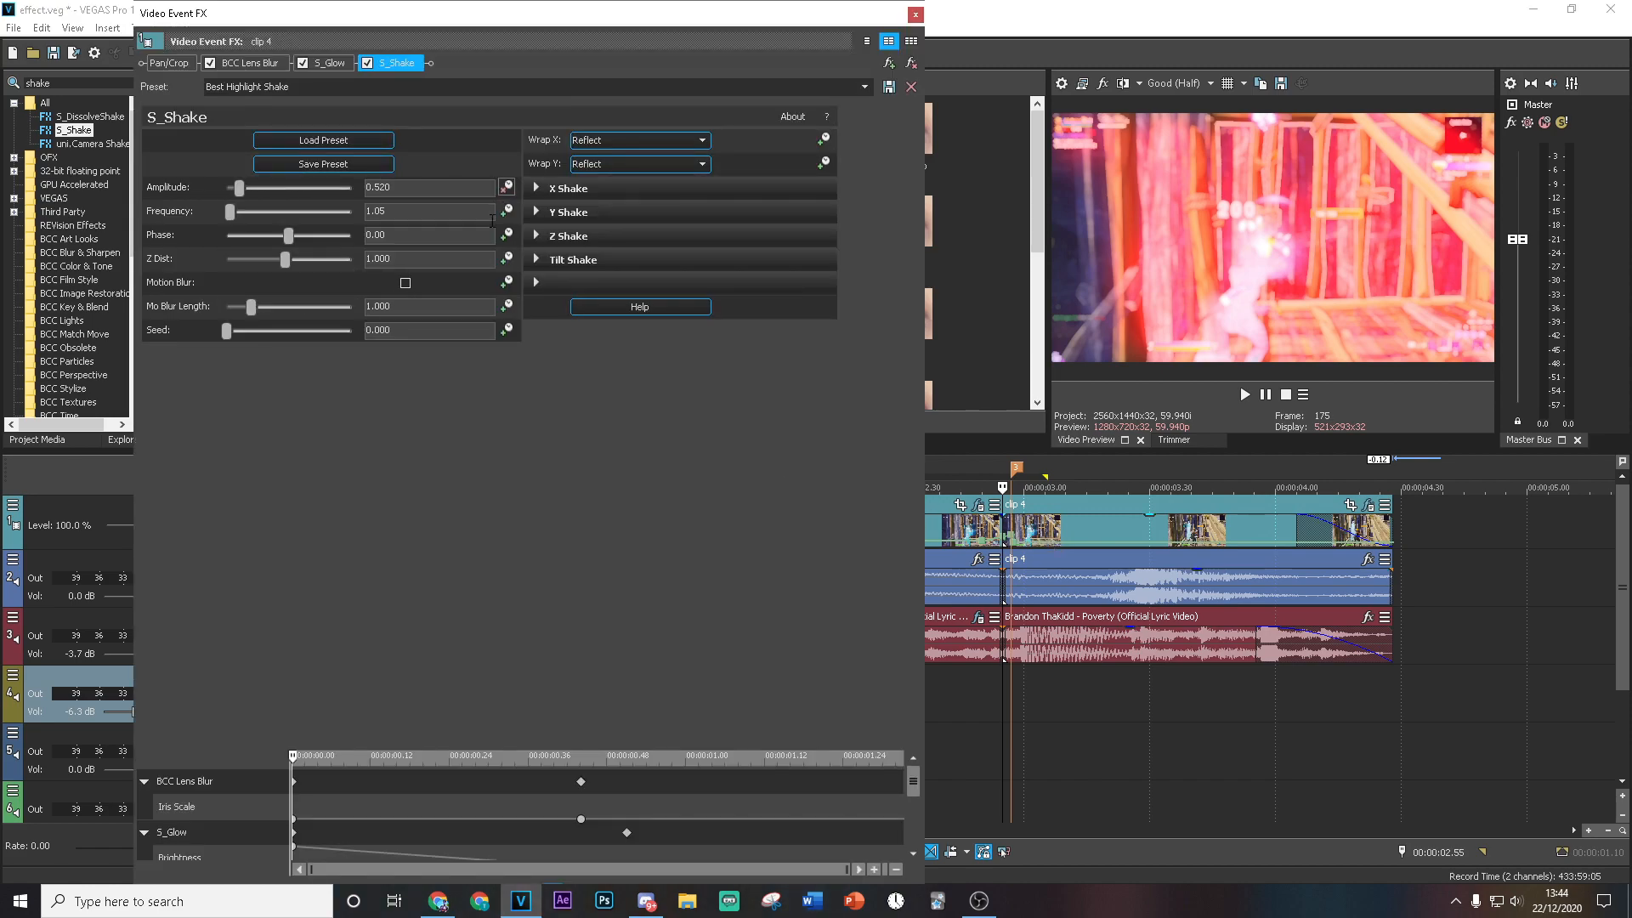
# Step: Review the X, Y/Z and tilt shake sections, close the FX window and save the project
pyautogui.click(569, 189)
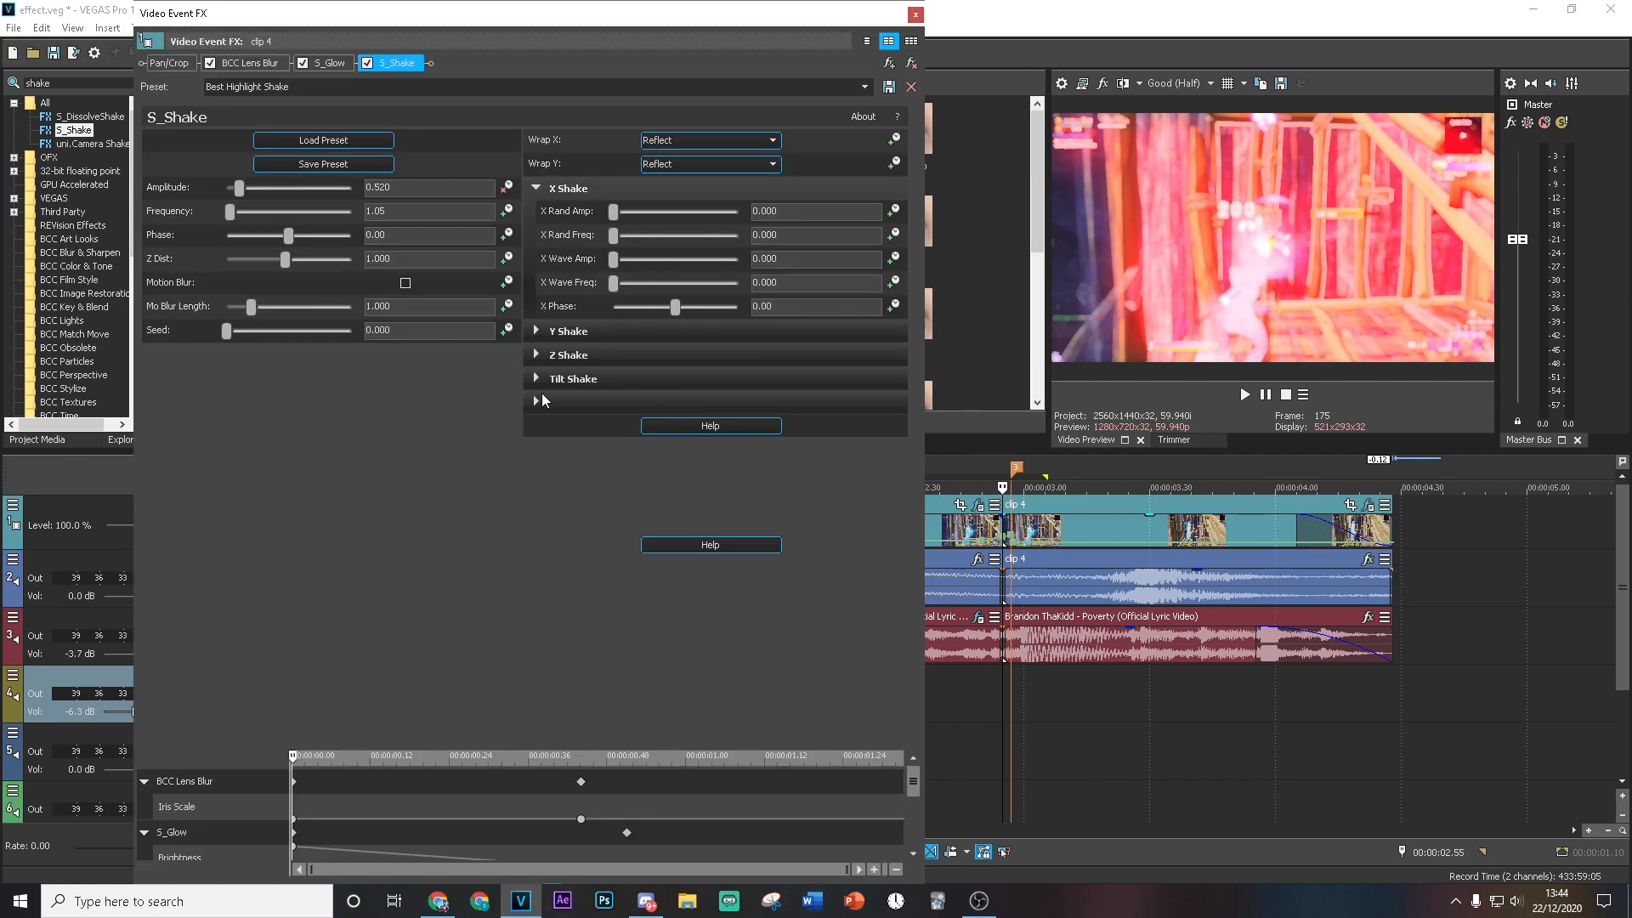
pyautogui.click(535, 331)
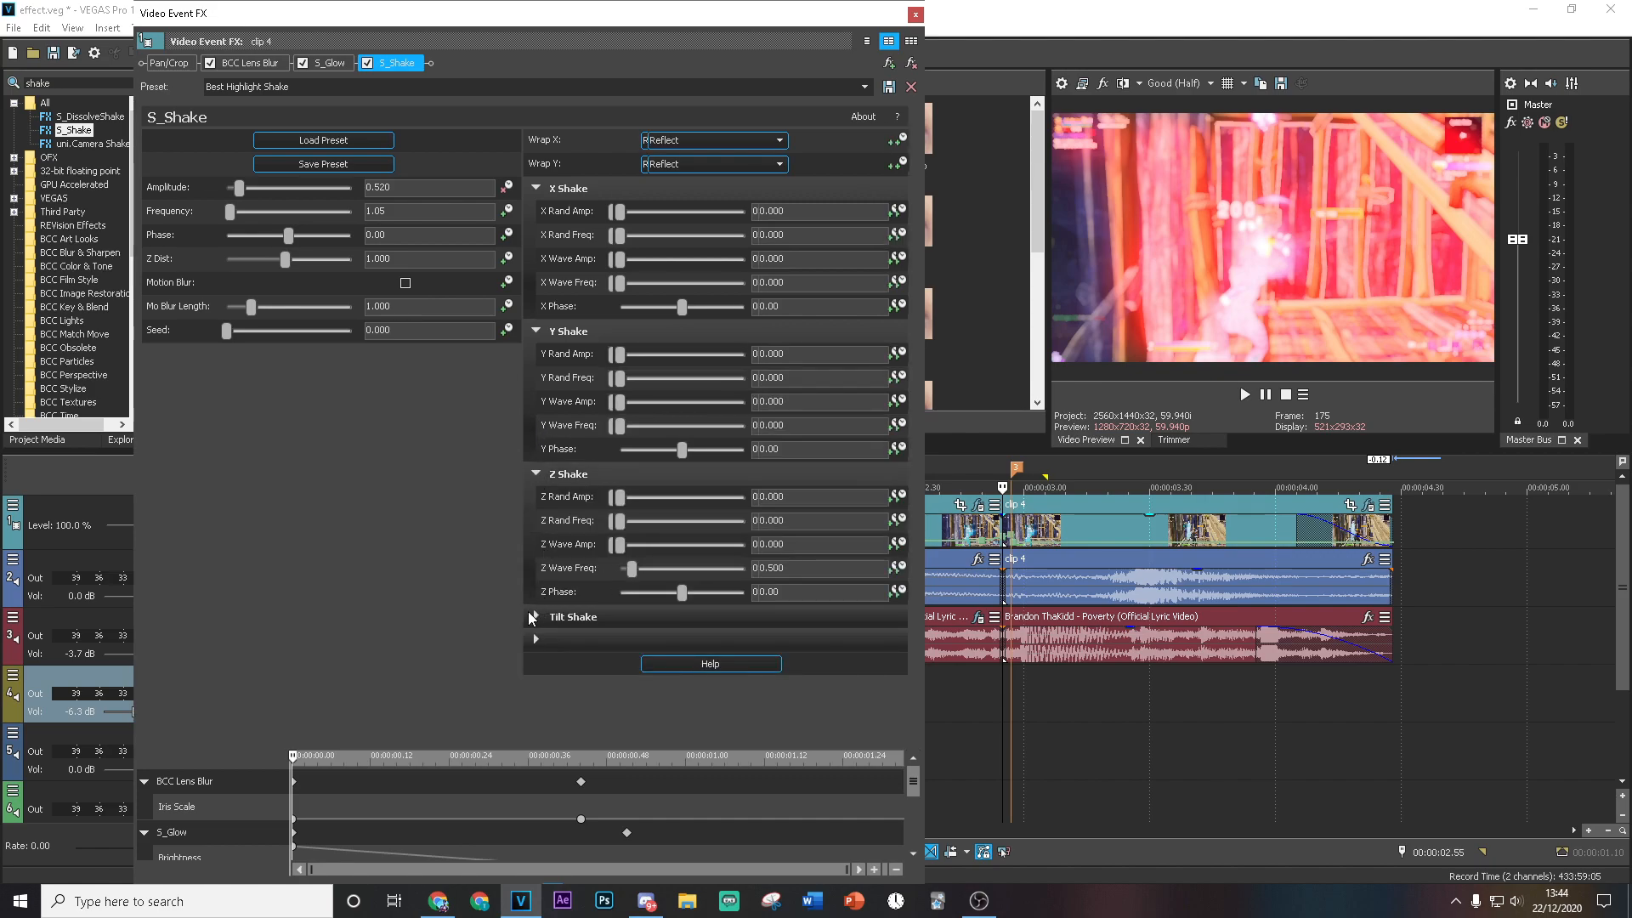
pyautogui.click(535, 615)
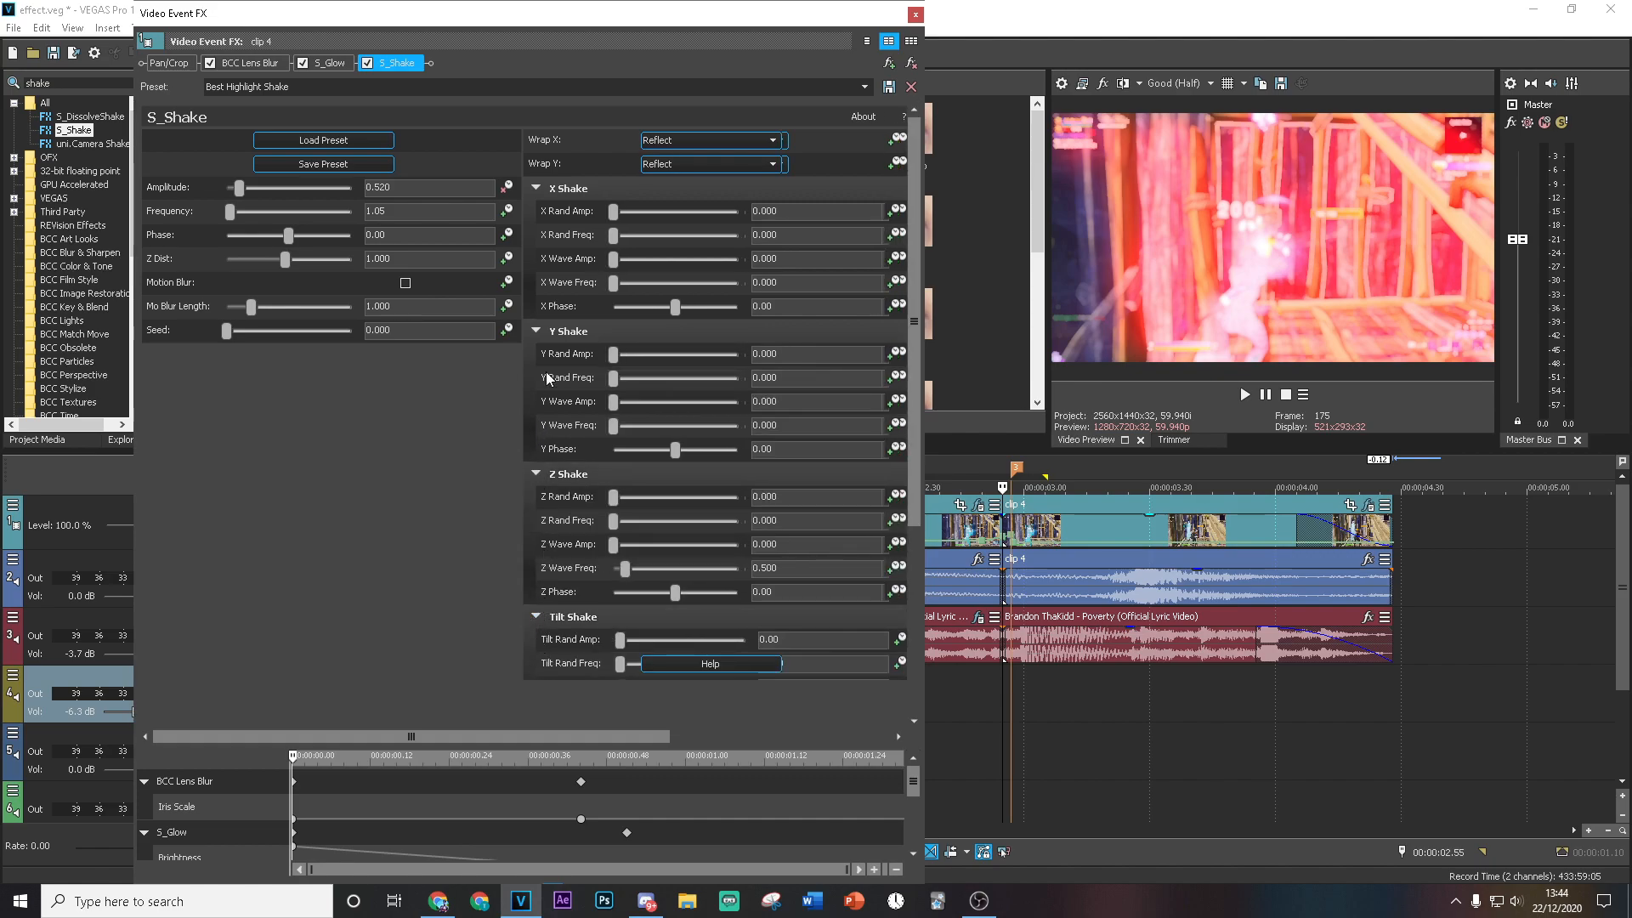
pyautogui.click(536, 189)
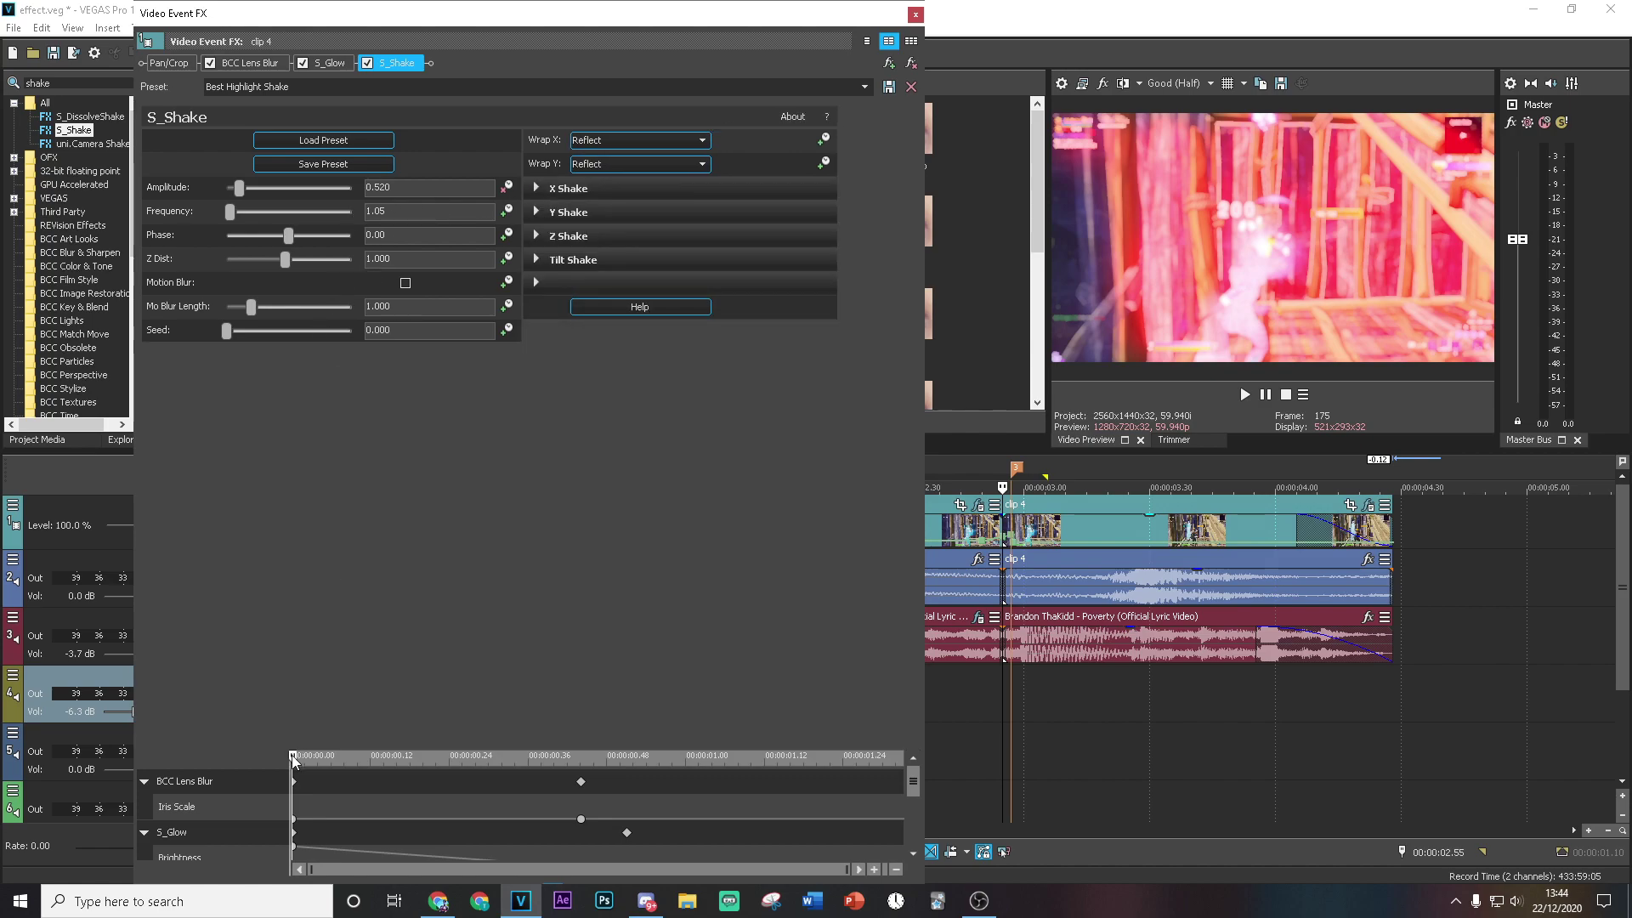
pyautogui.click(627, 755)
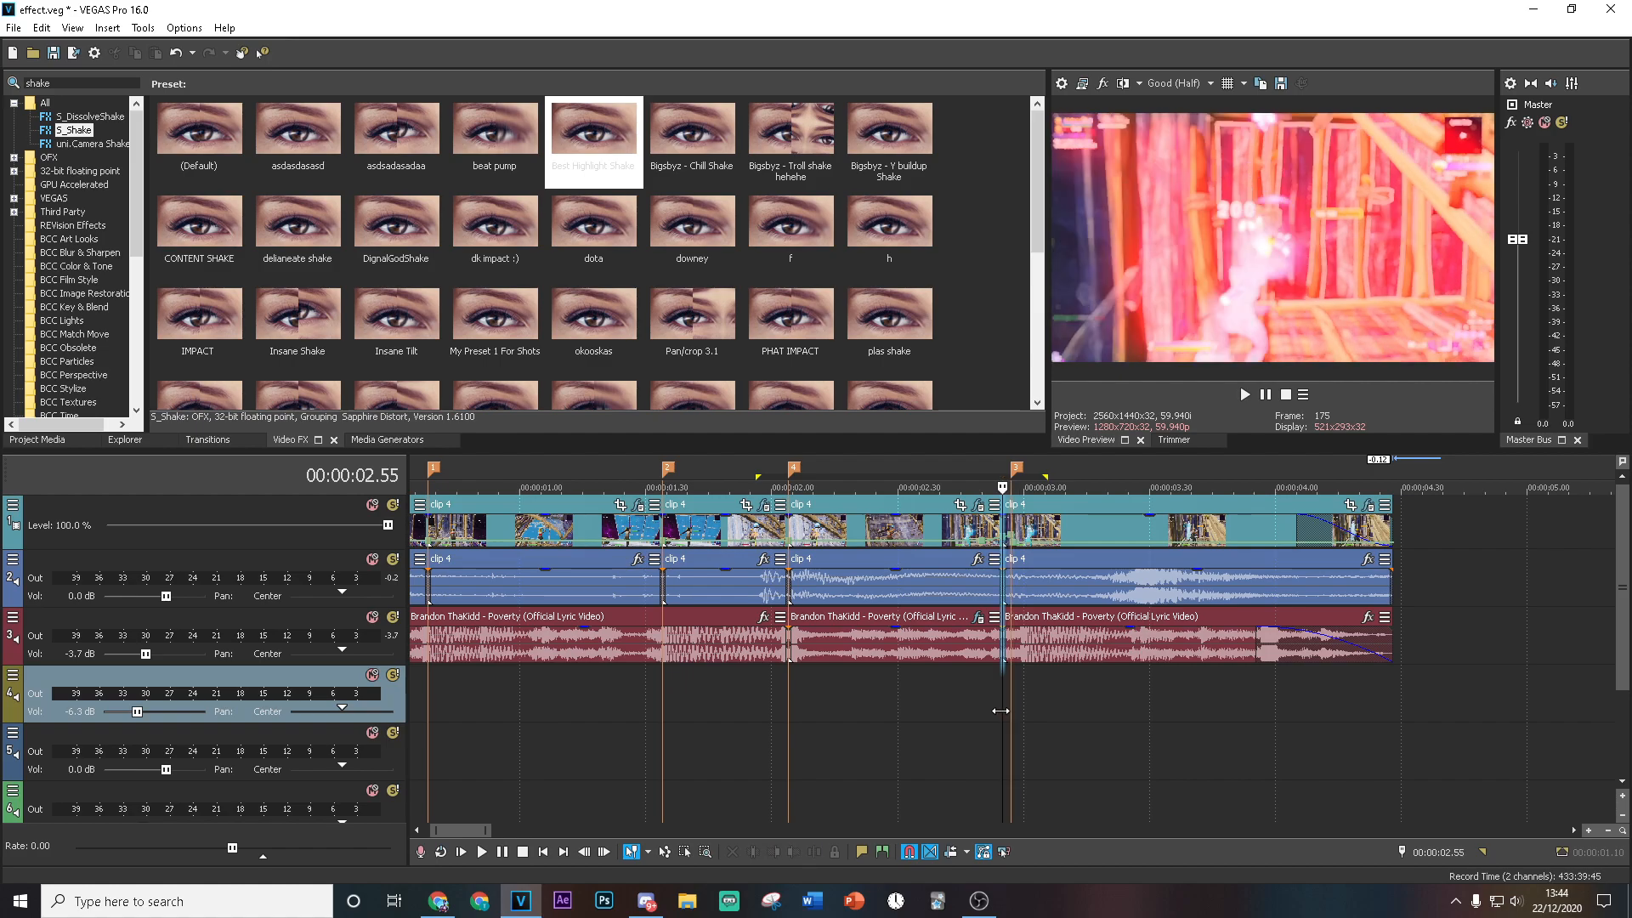
pyautogui.click(53, 53)
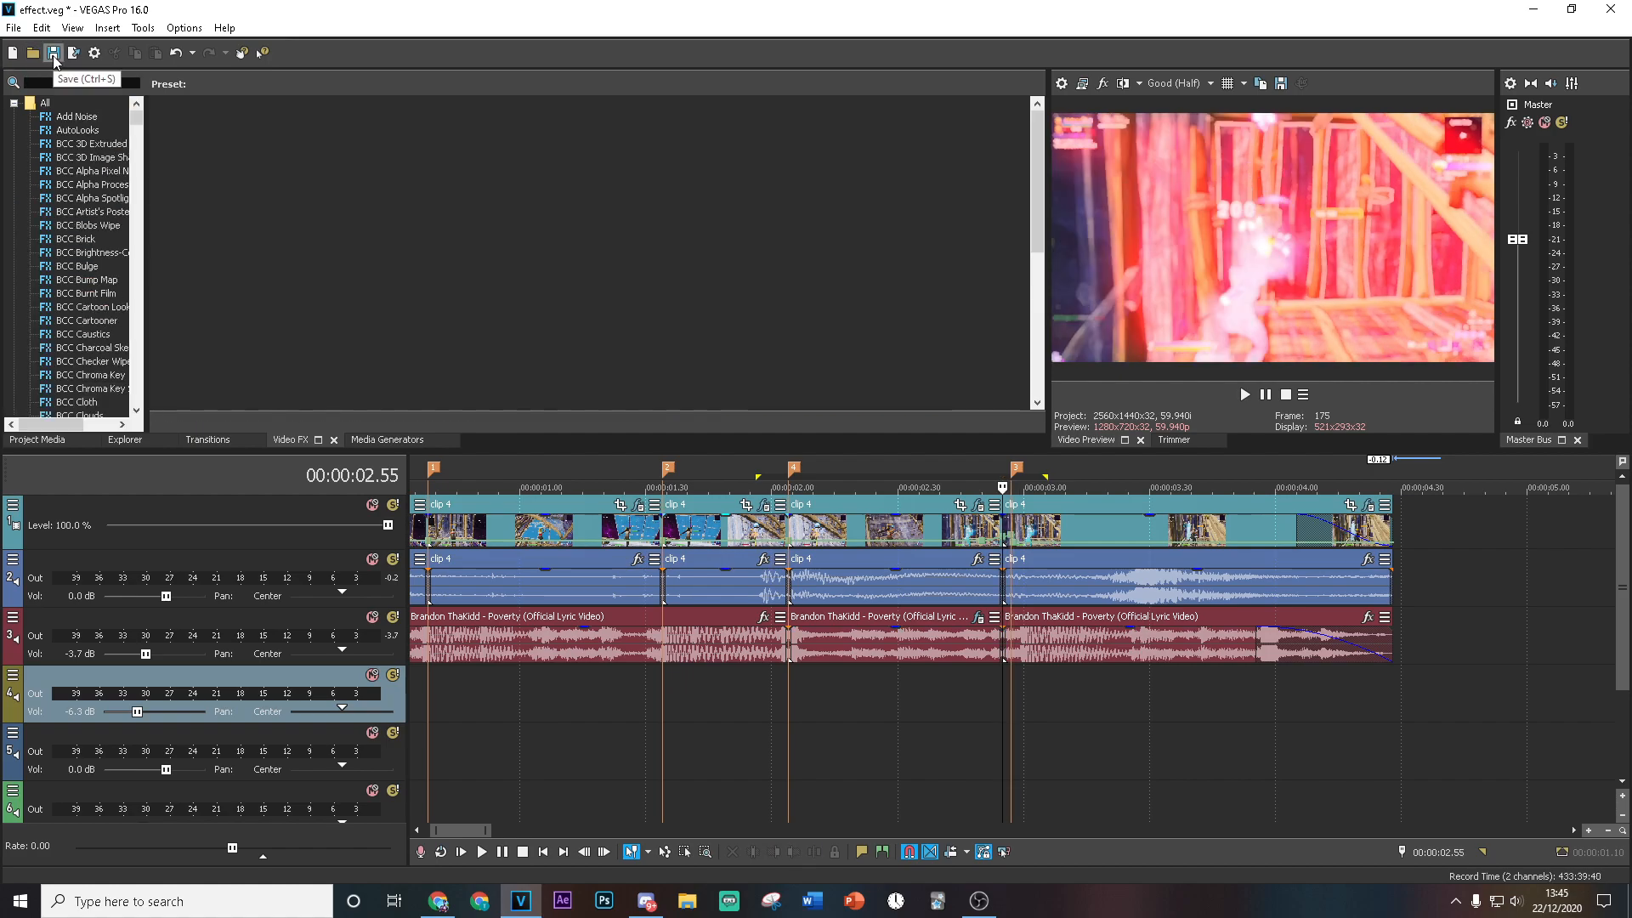
# Step: Search Video FX for 'rays' and apply the 'rays on kill' S_Rays preset to the kill clip
pyautogui.write('rays')
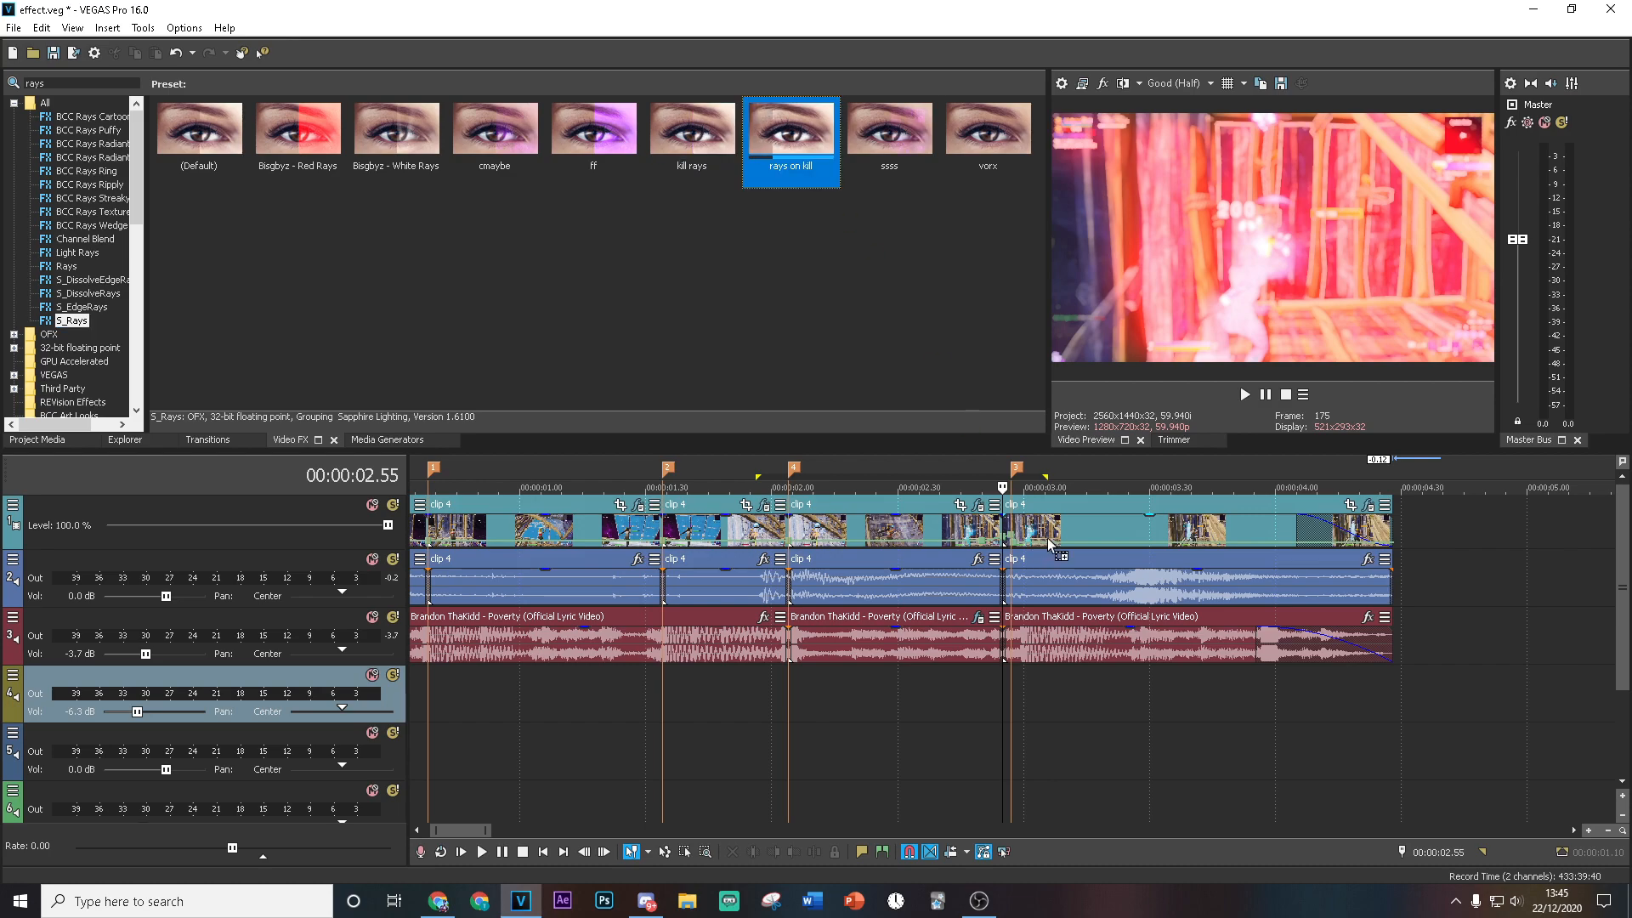
pyautogui.doubleClick(791, 124)
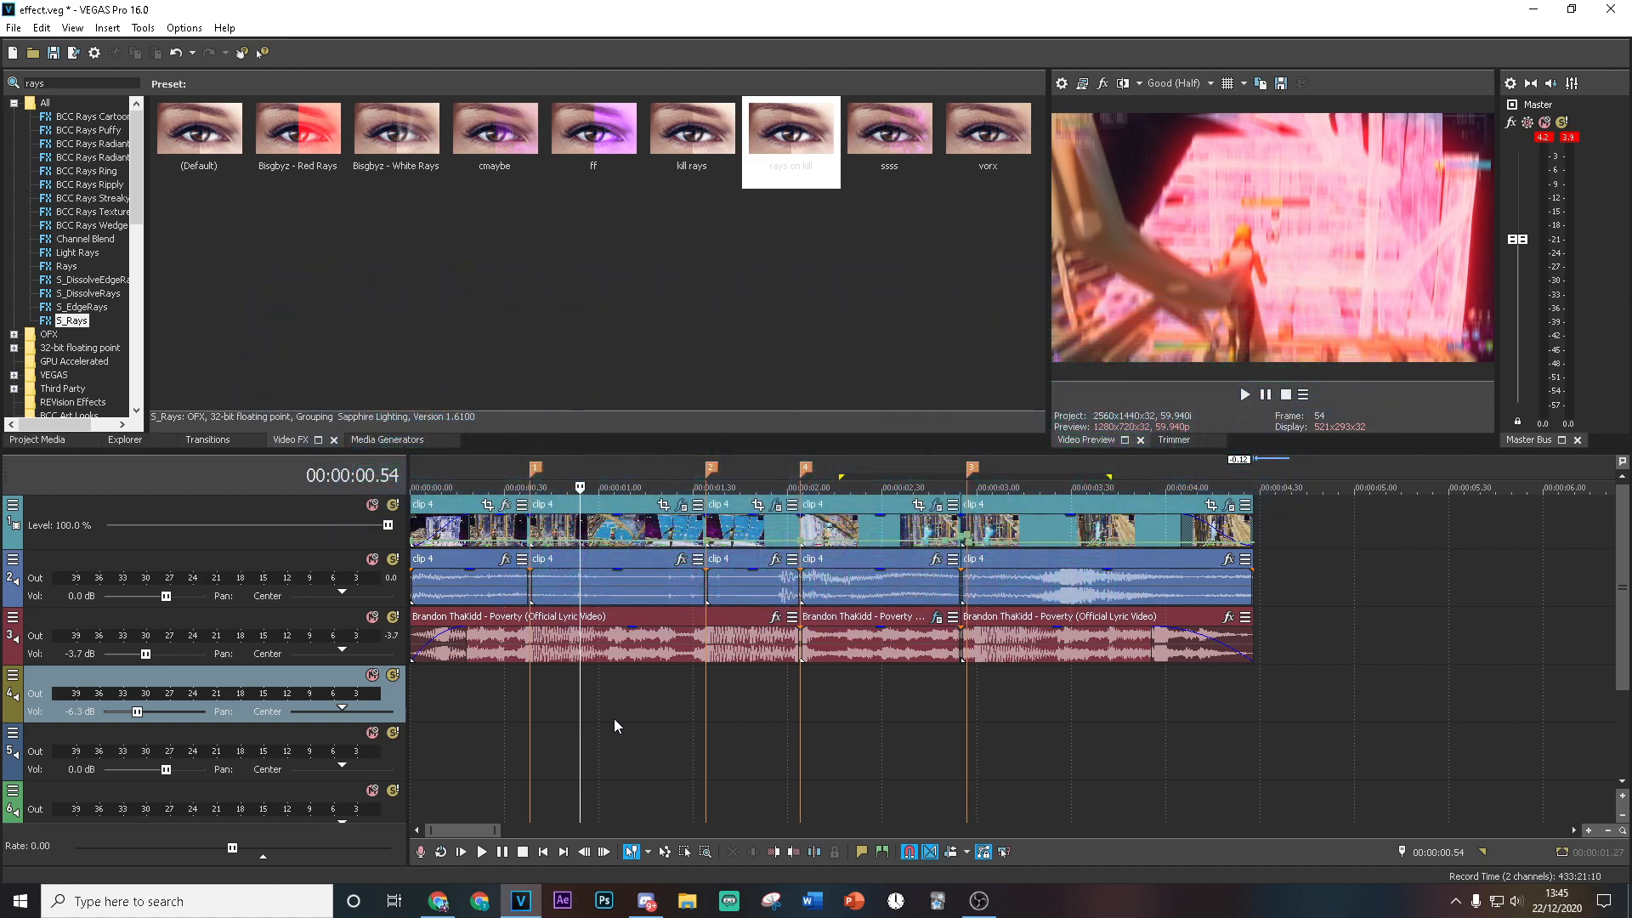
# Step: From Project Media, place two Swoosh.wav events and shockwave_kinda_sound.mp3 on lower audio tracks
pyautogui.click(36, 438)
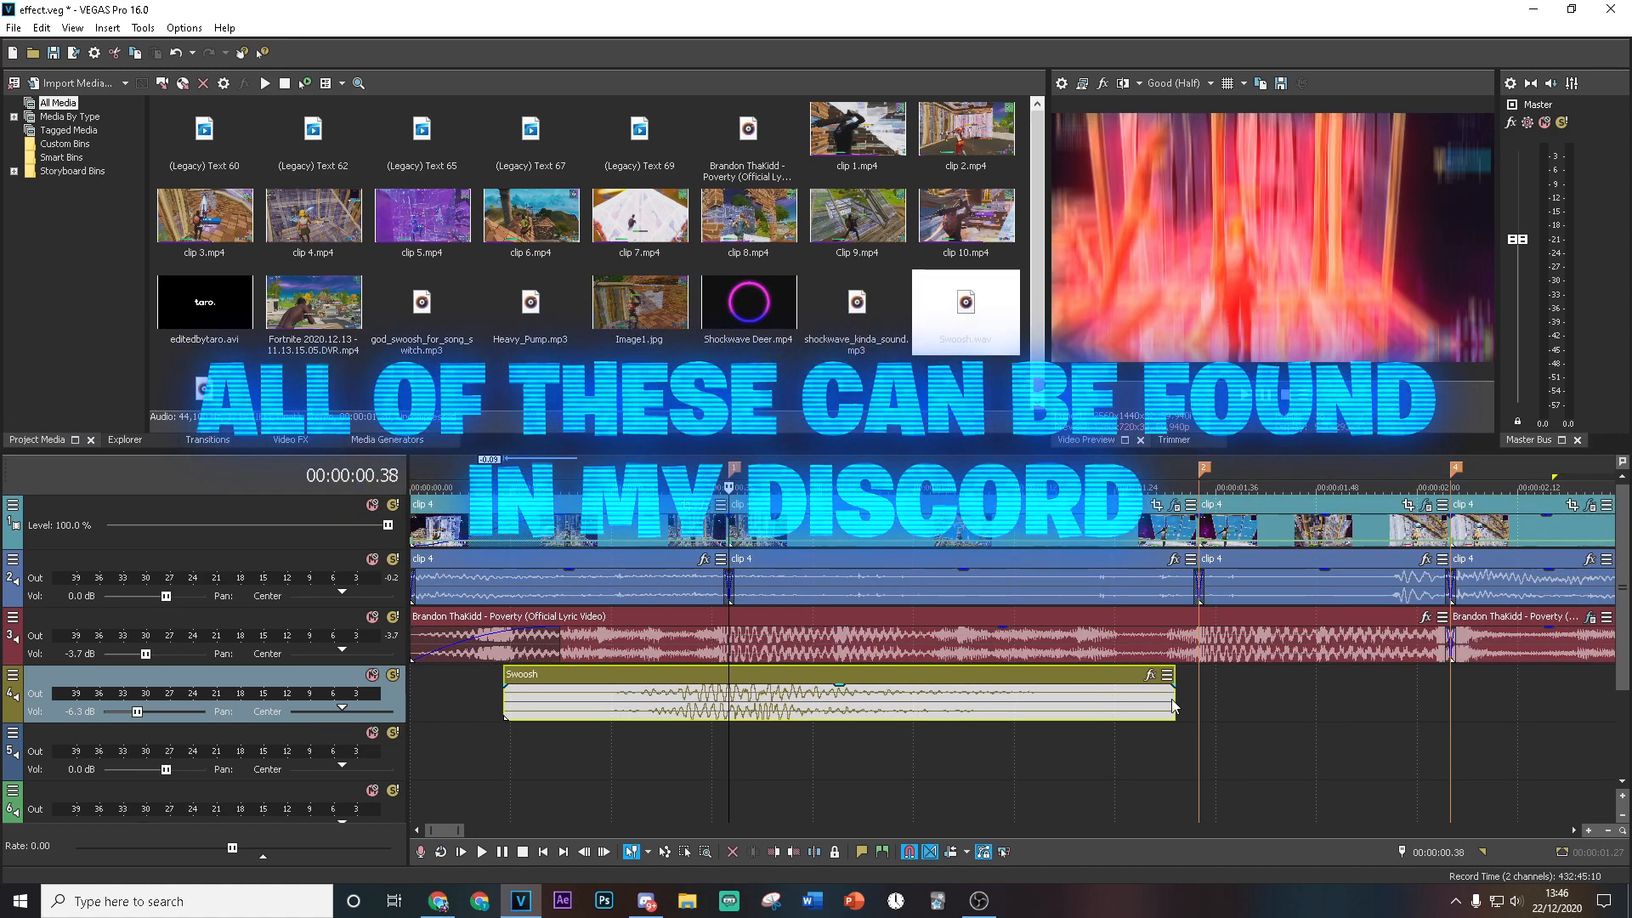
pyautogui.click(480, 852)
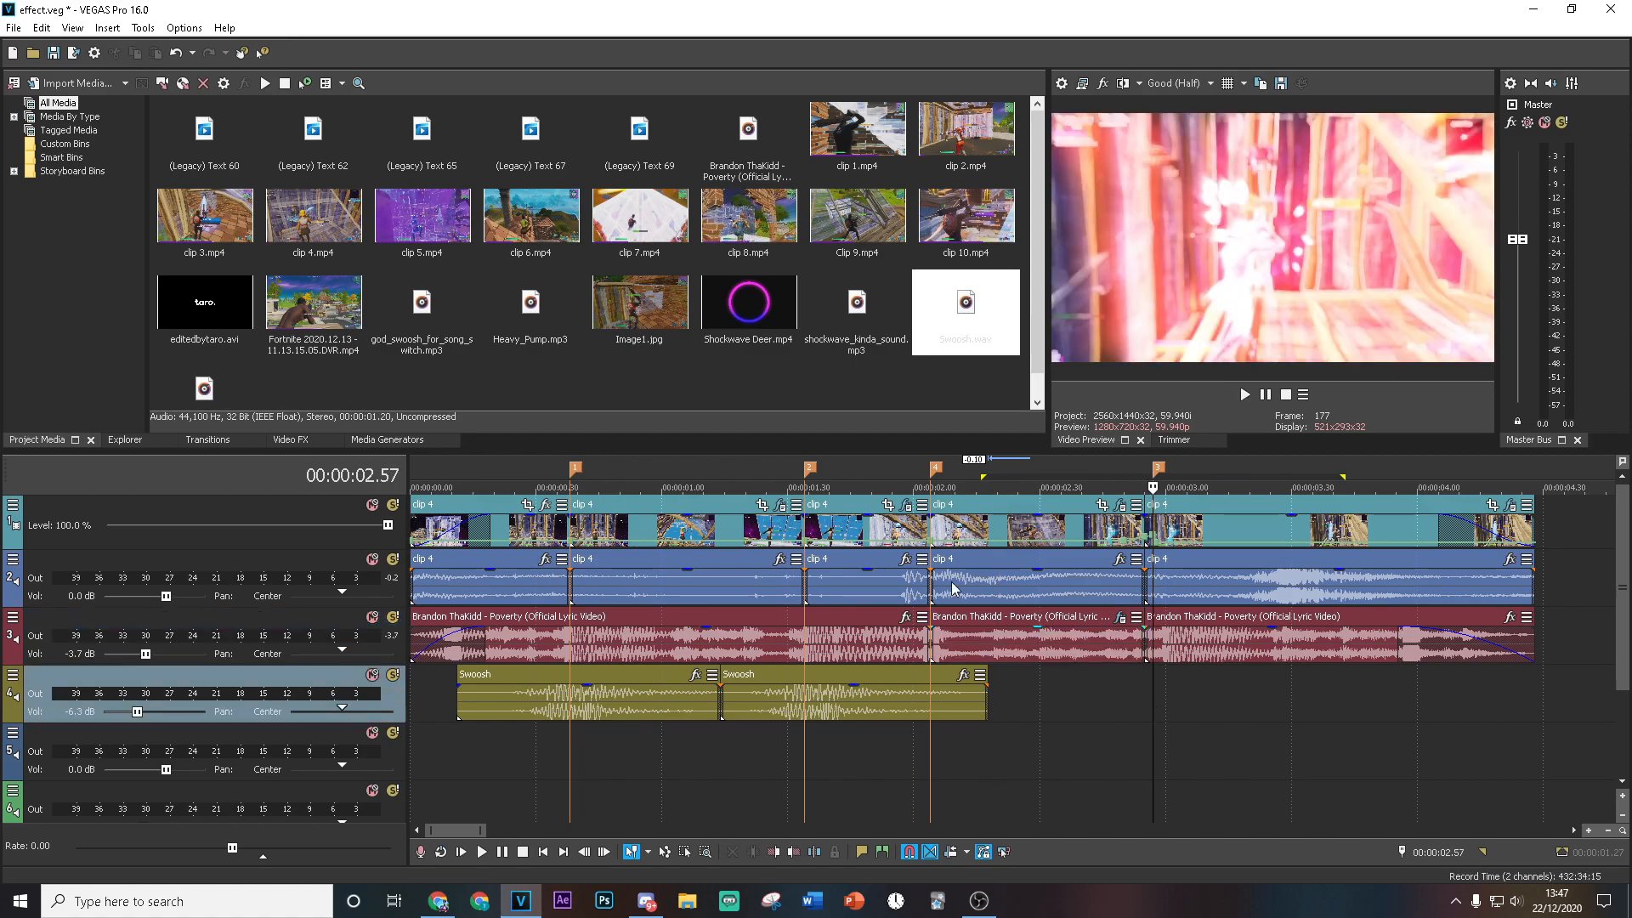
pyautogui.click(857, 302)
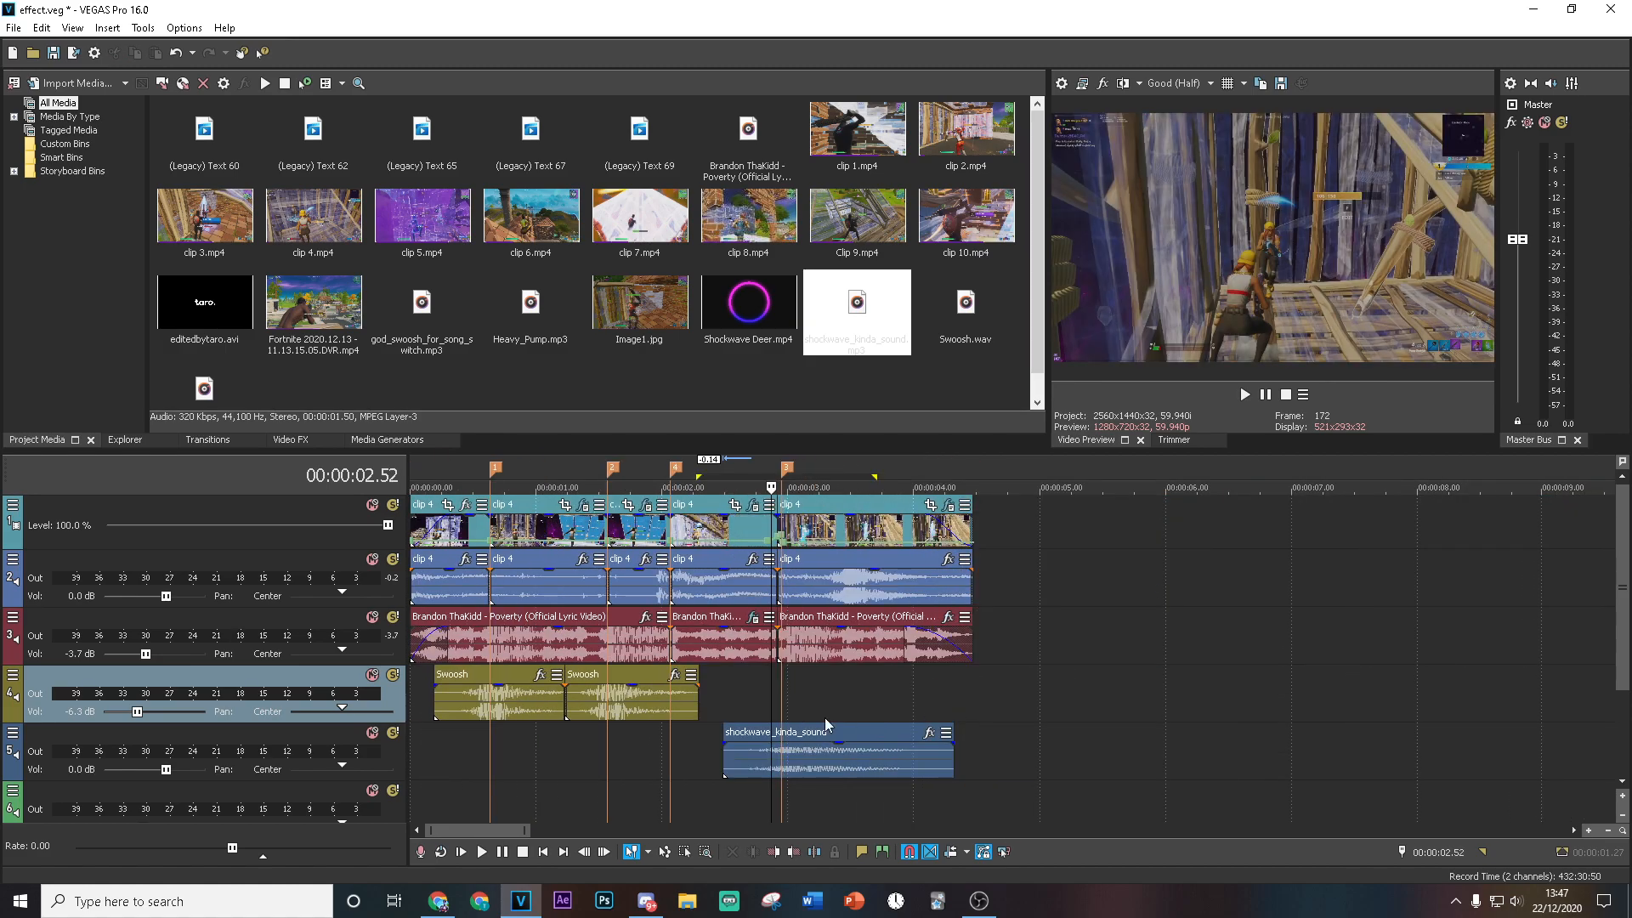
pyautogui.click(625, 486)
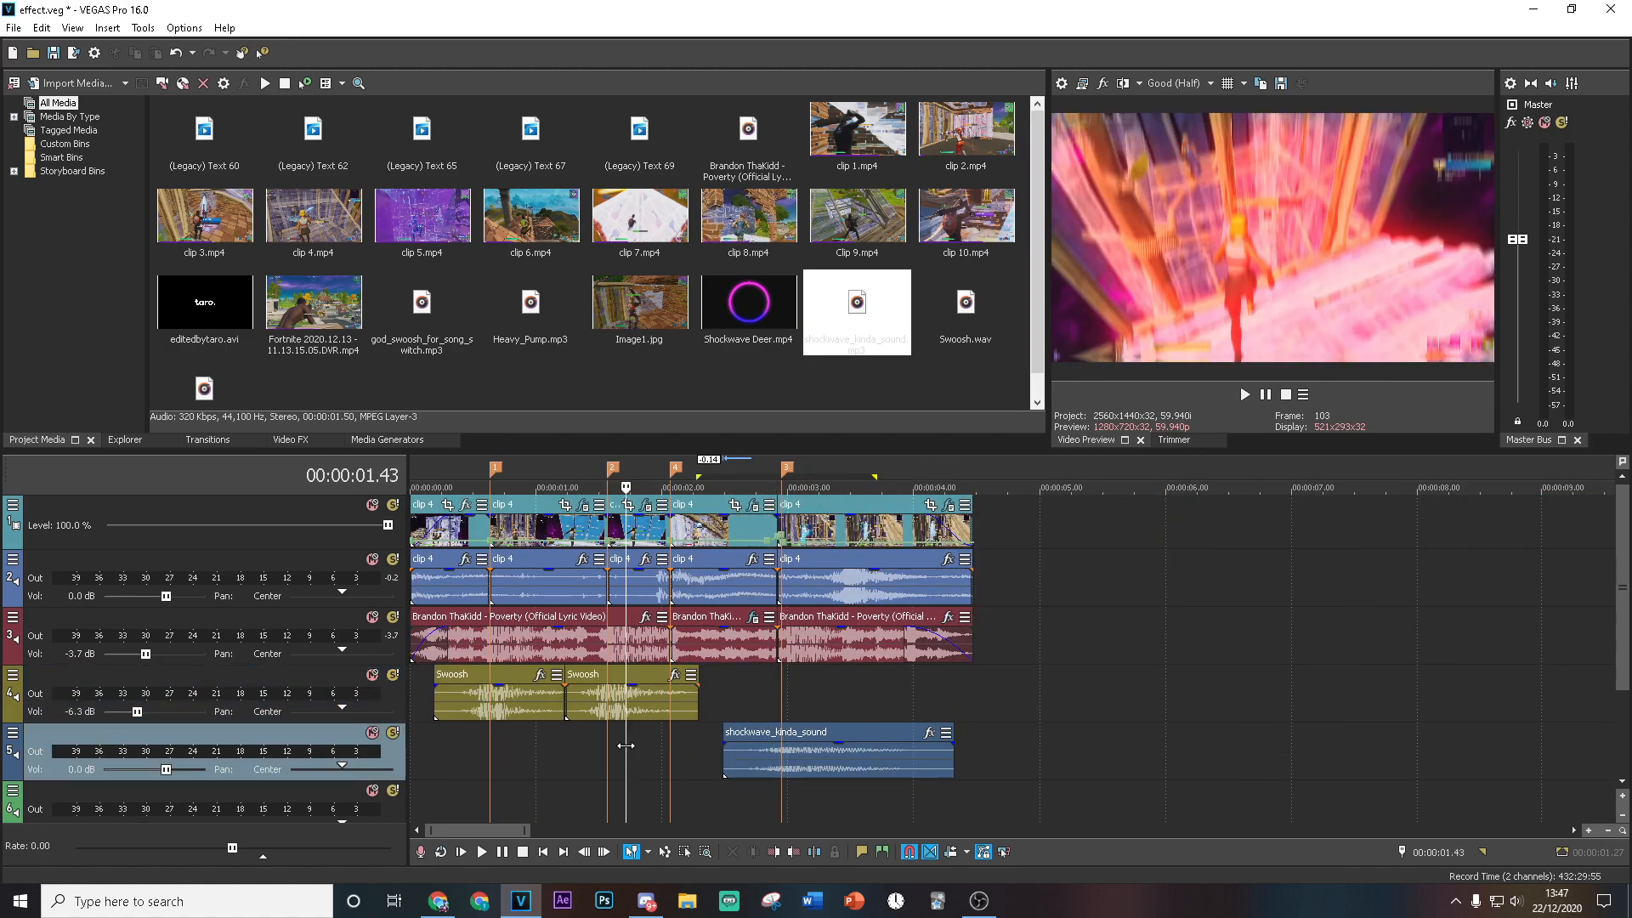